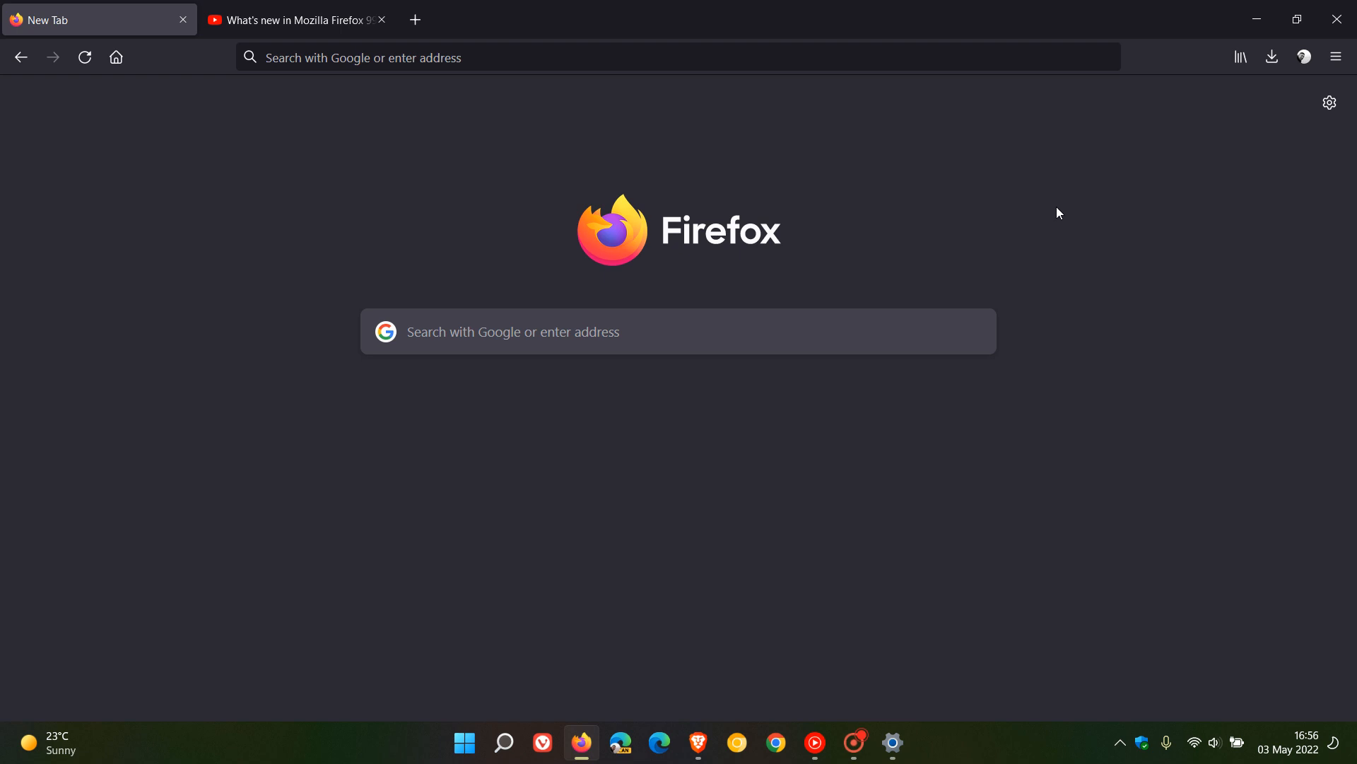
pyautogui.moveTo(959, 235)
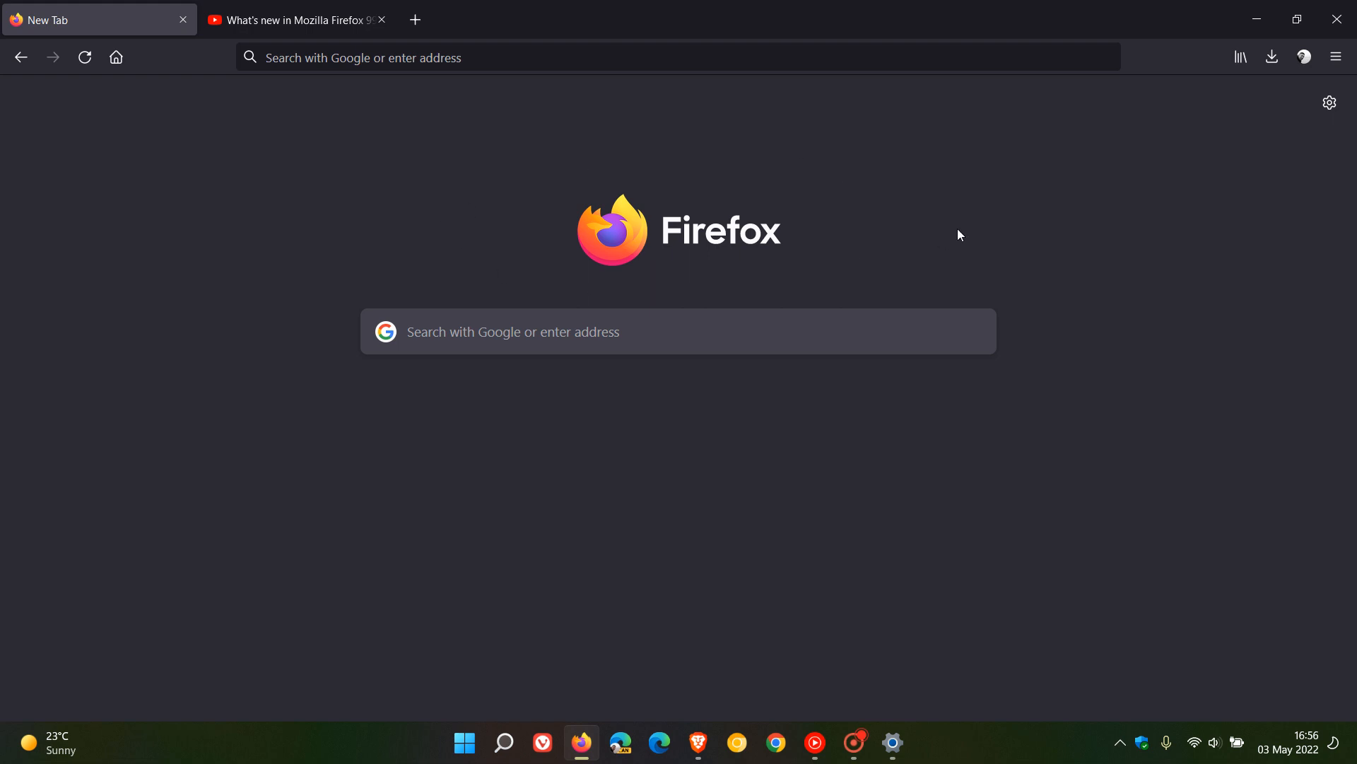
pyautogui.moveTo(1133, 330)
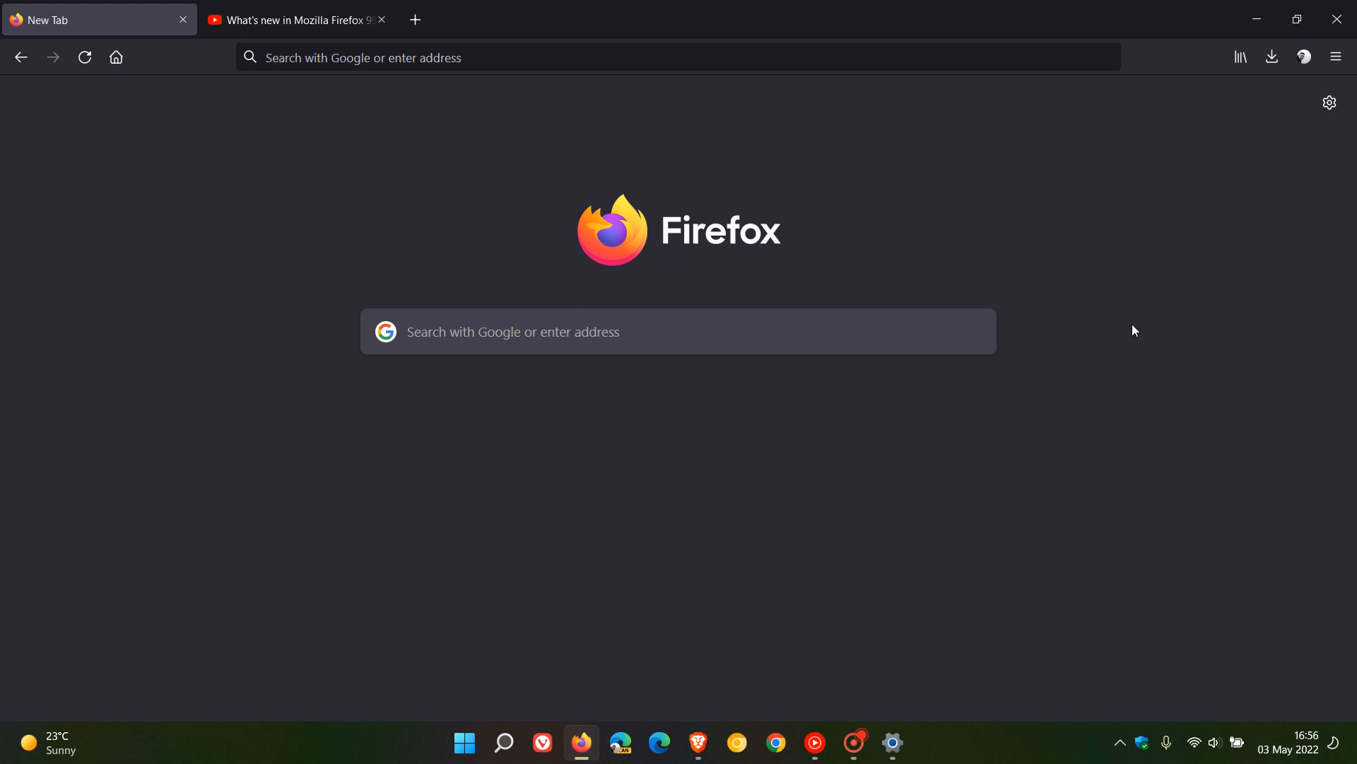
pyautogui.moveTo(1291, 725)
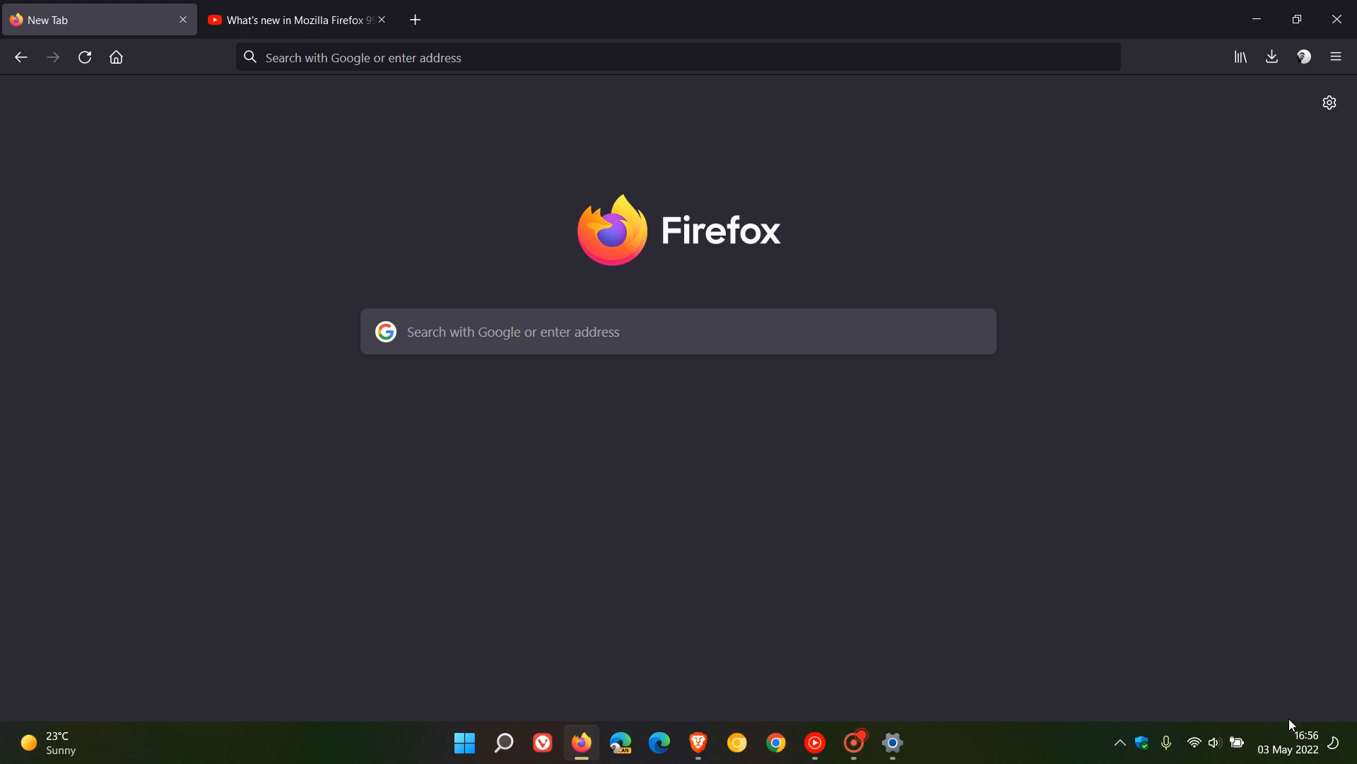
pyautogui.moveTo(1255, 540)
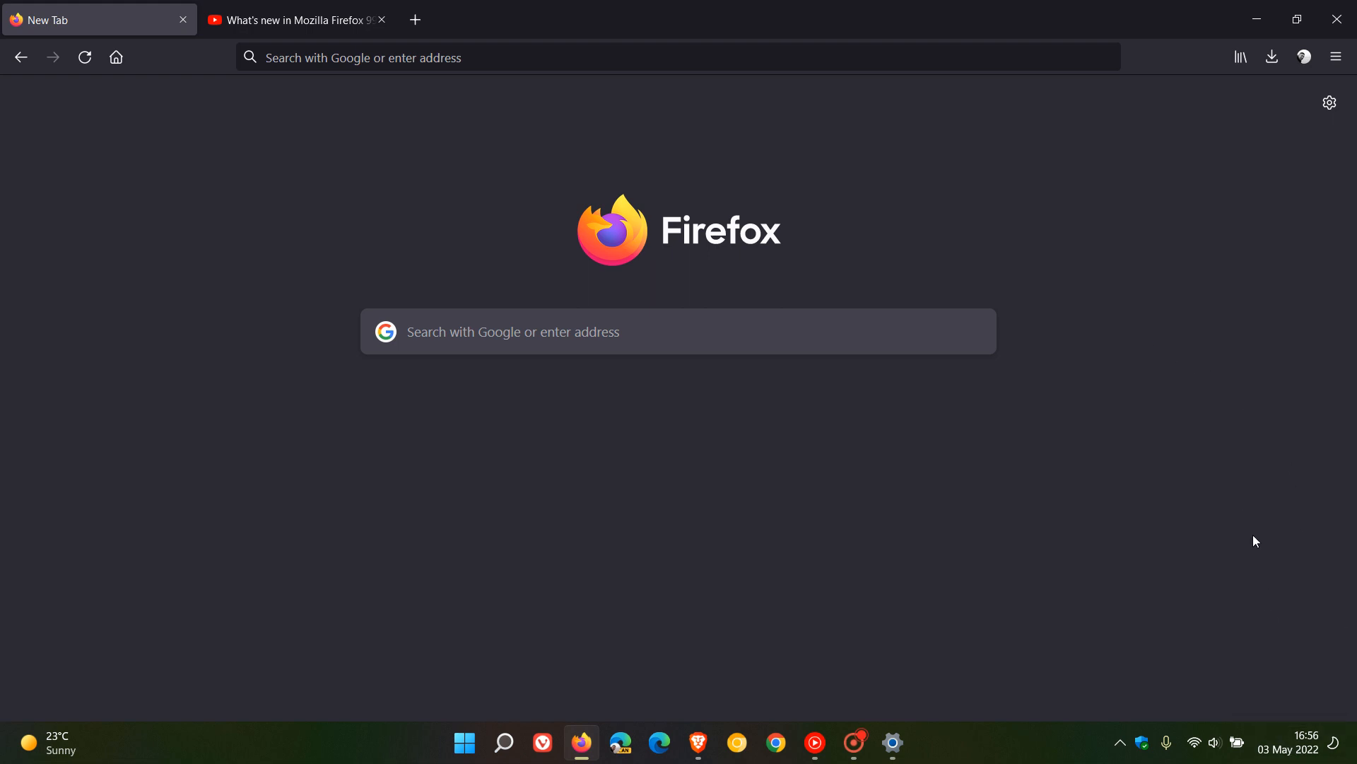
pyautogui.moveTo(887, 250)
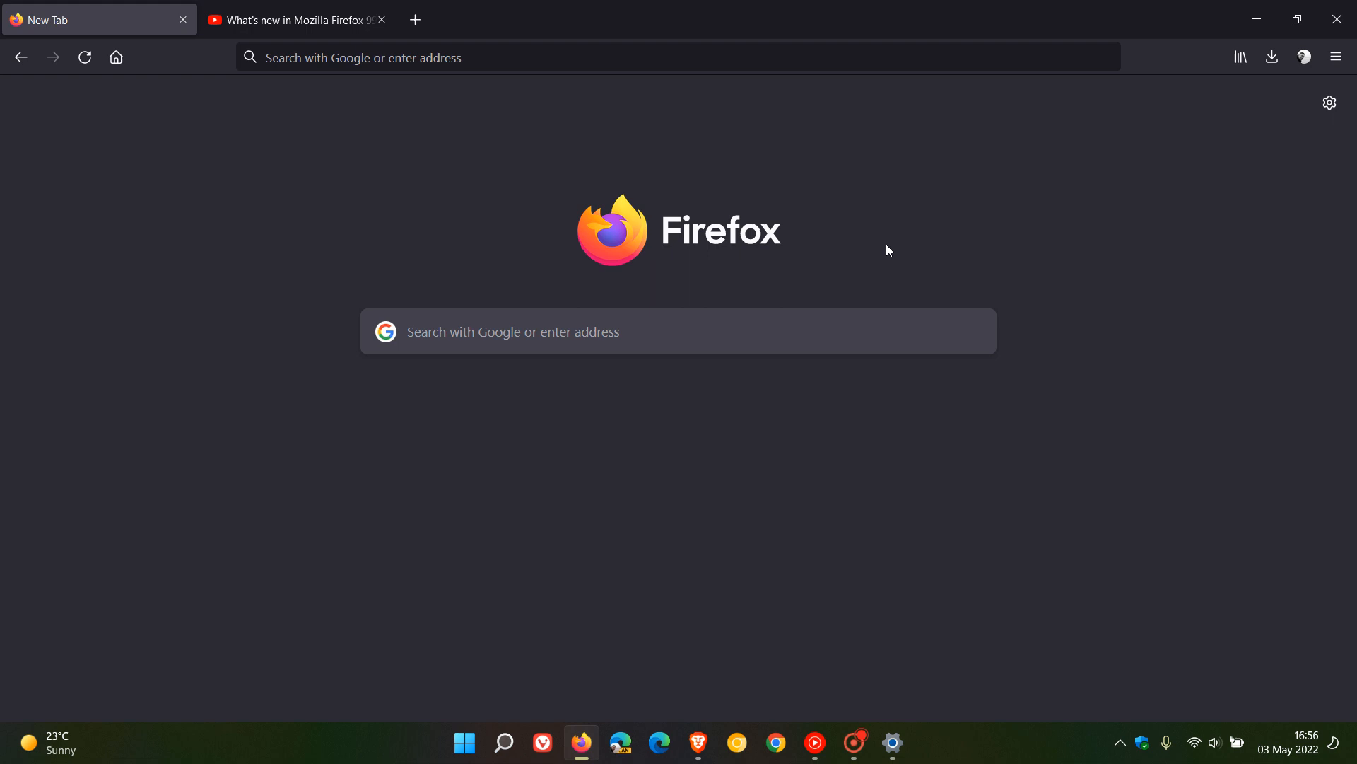
pyautogui.moveTo(983, 205)
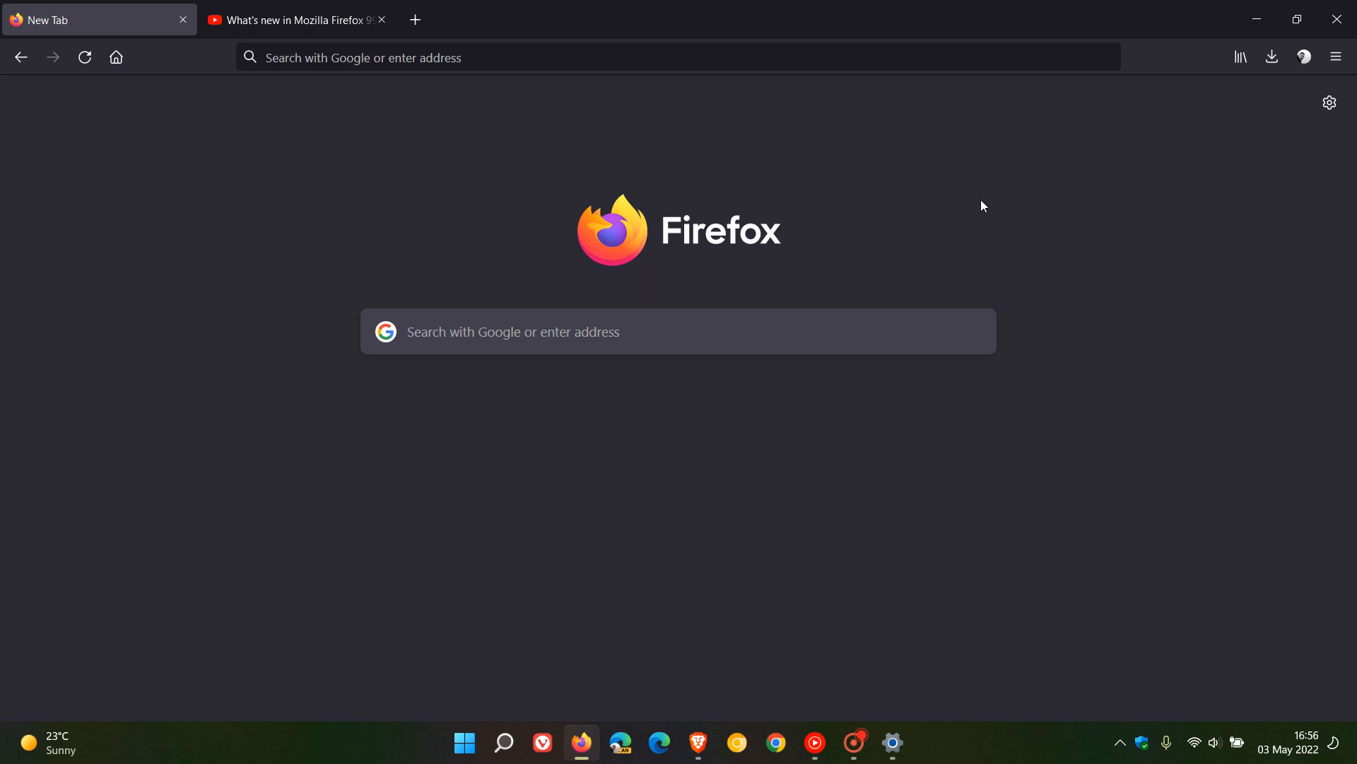
pyautogui.moveTo(1061, 225)
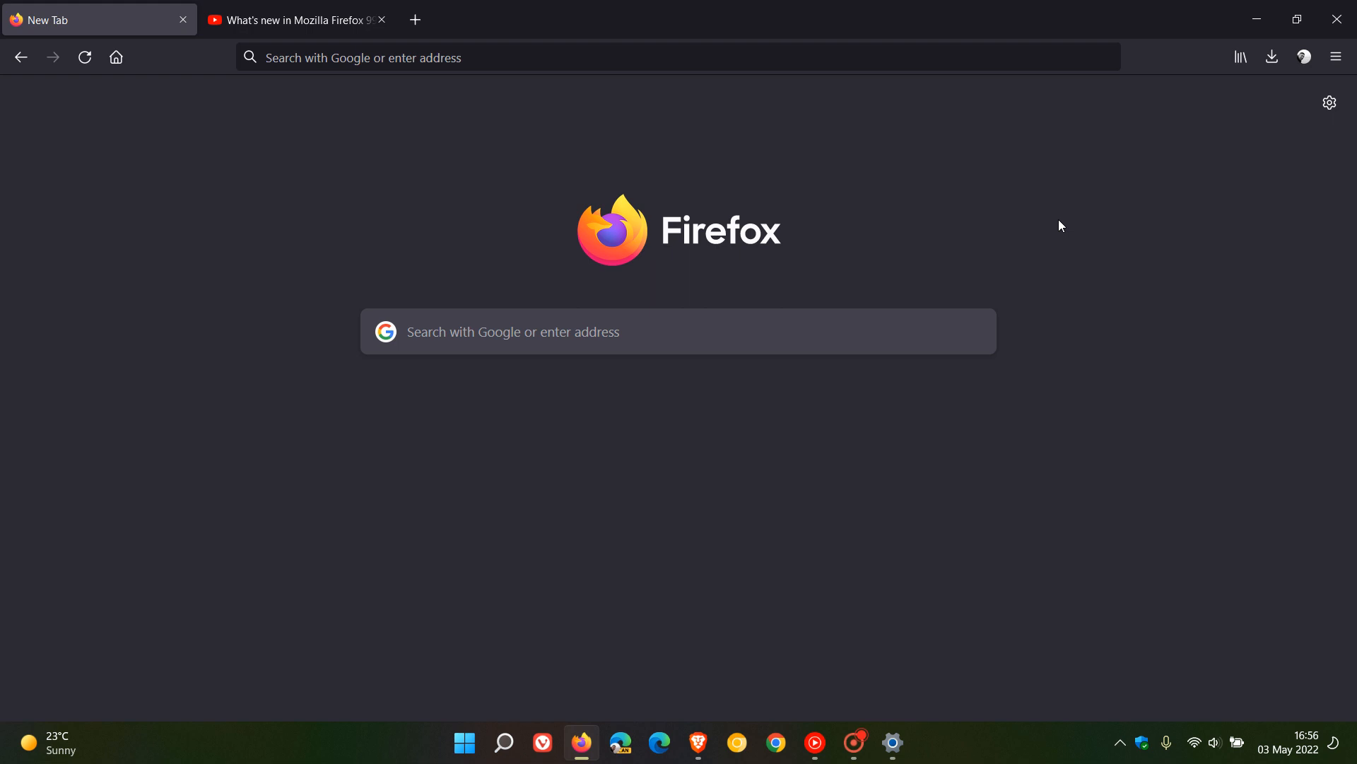
pyautogui.moveTo(1024, 234)
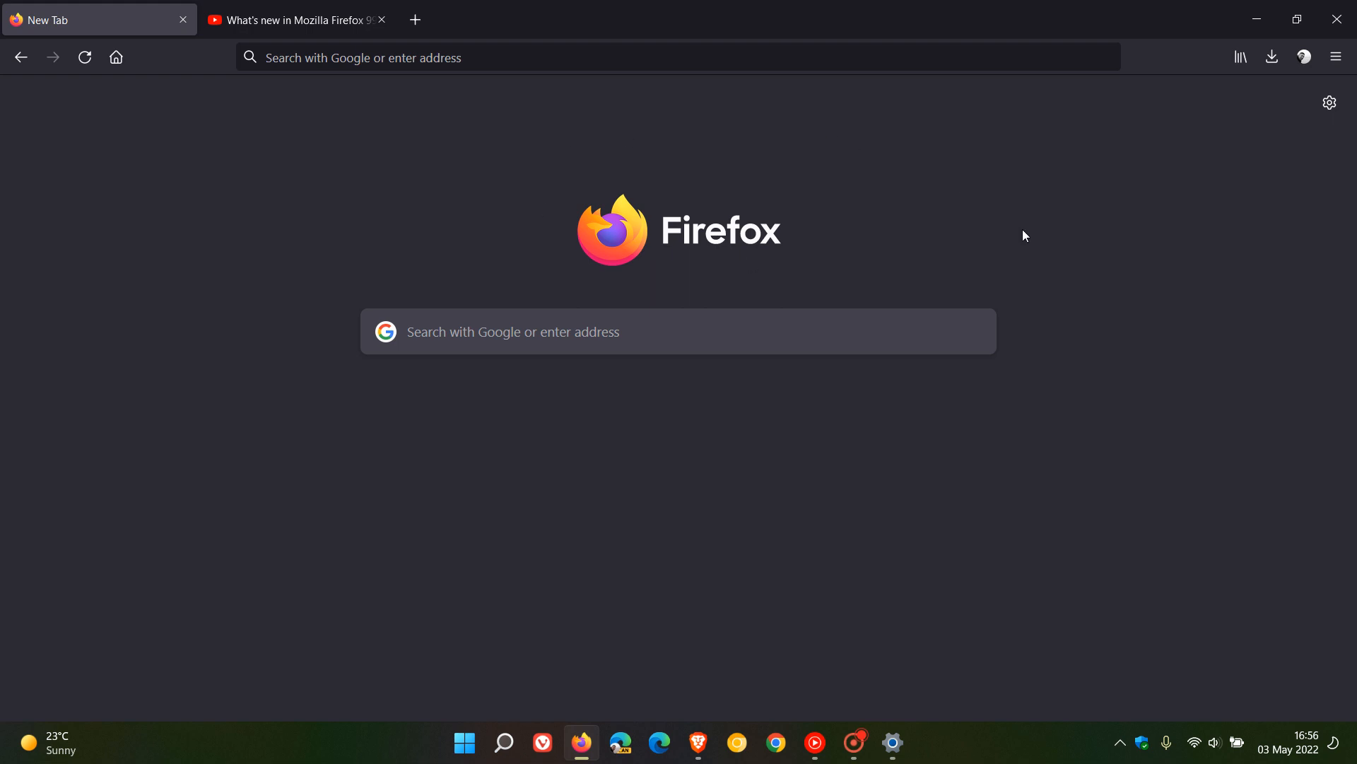
pyautogui.moveTo(1019, 208)
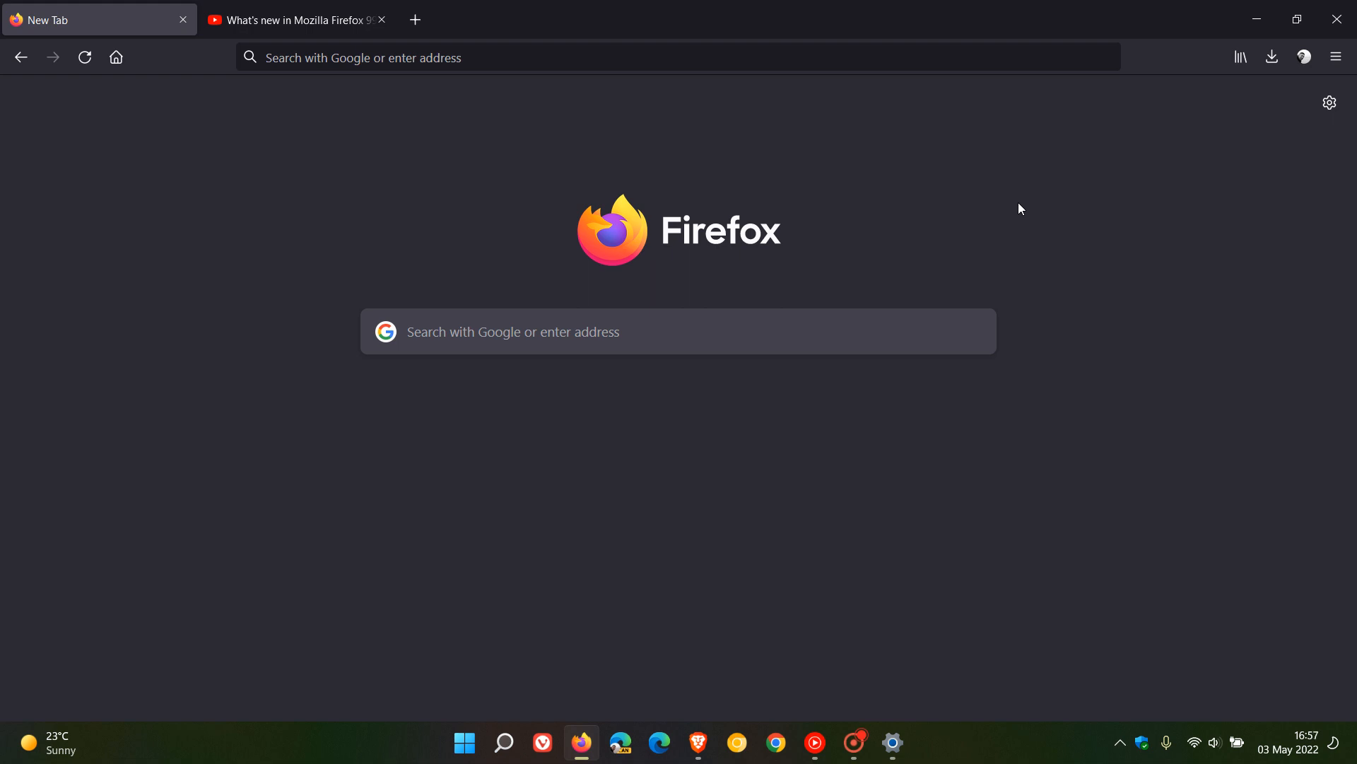
pyautogui.moveTo(1072, 199)
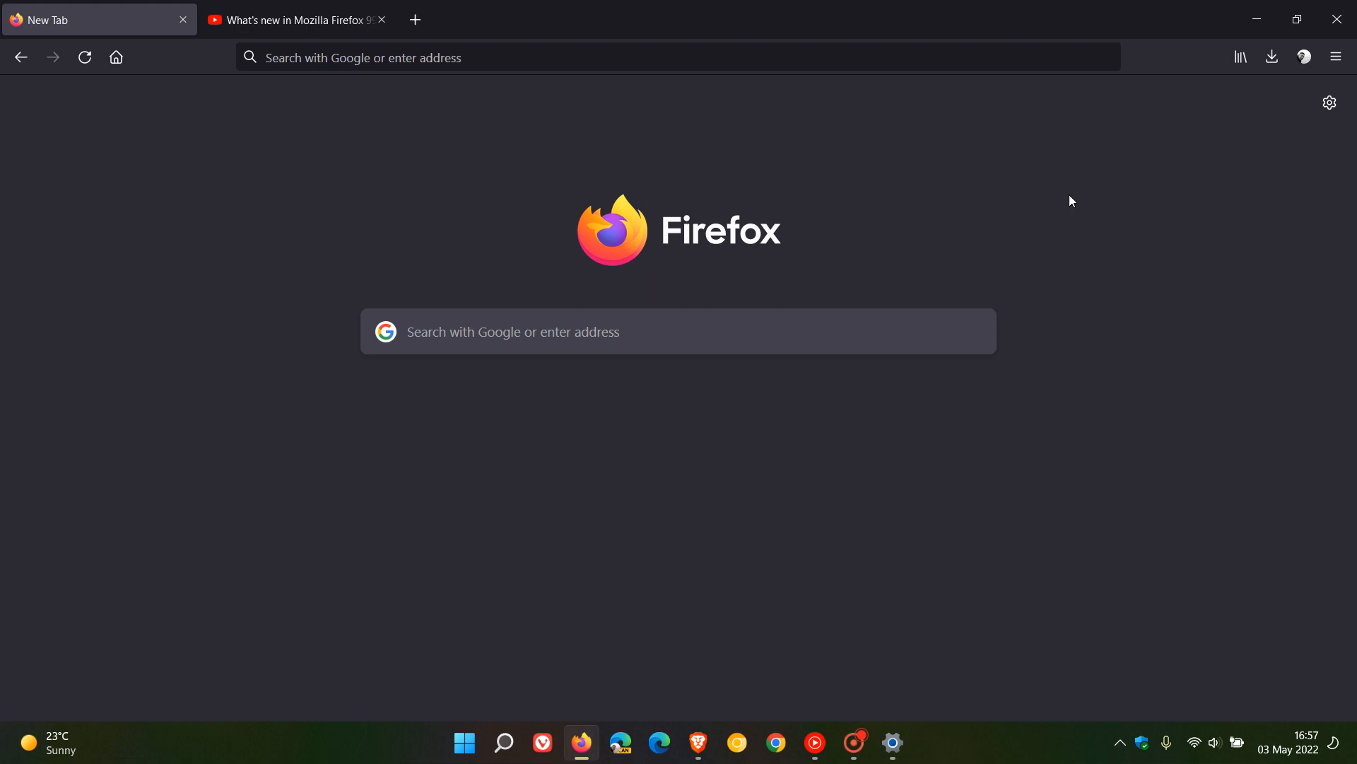
pyautogui.moveTo(1030, 190)
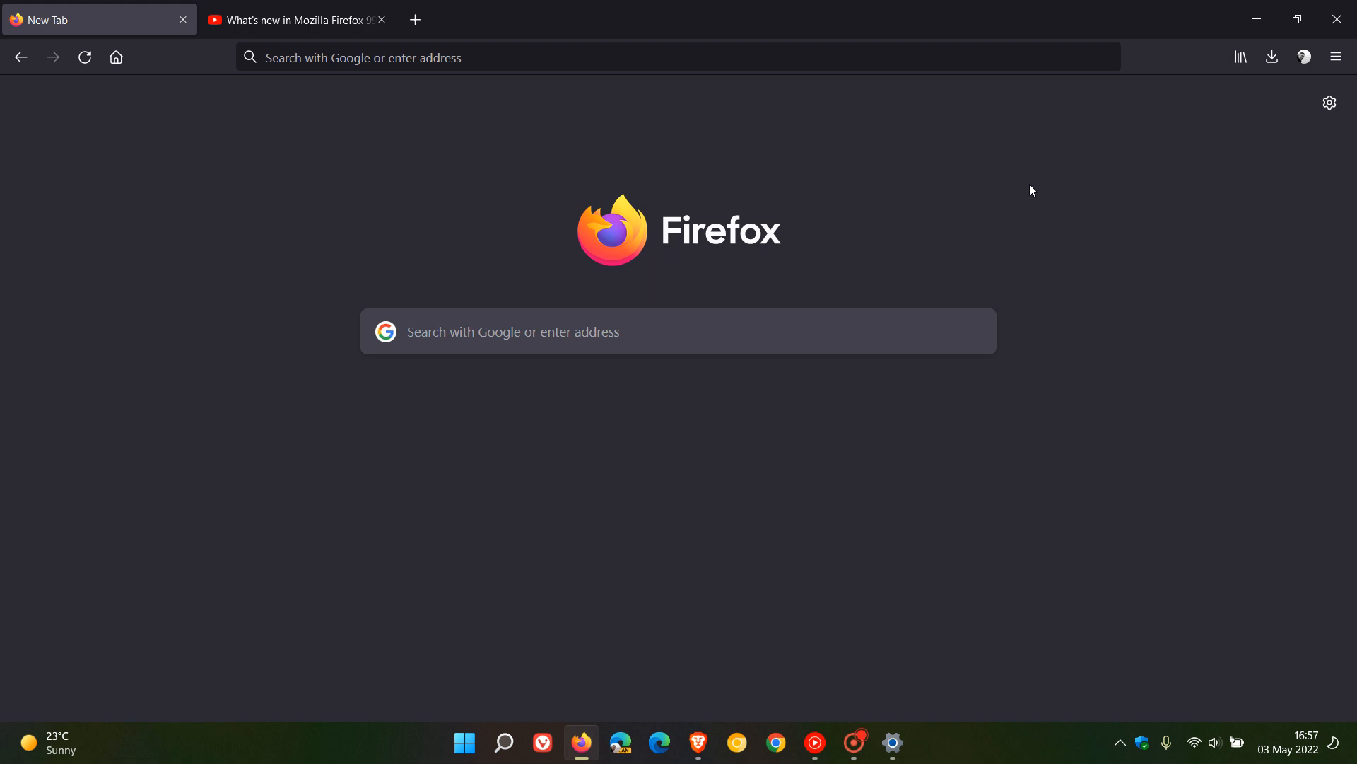
pyautogui.moveTo(1000, 170)
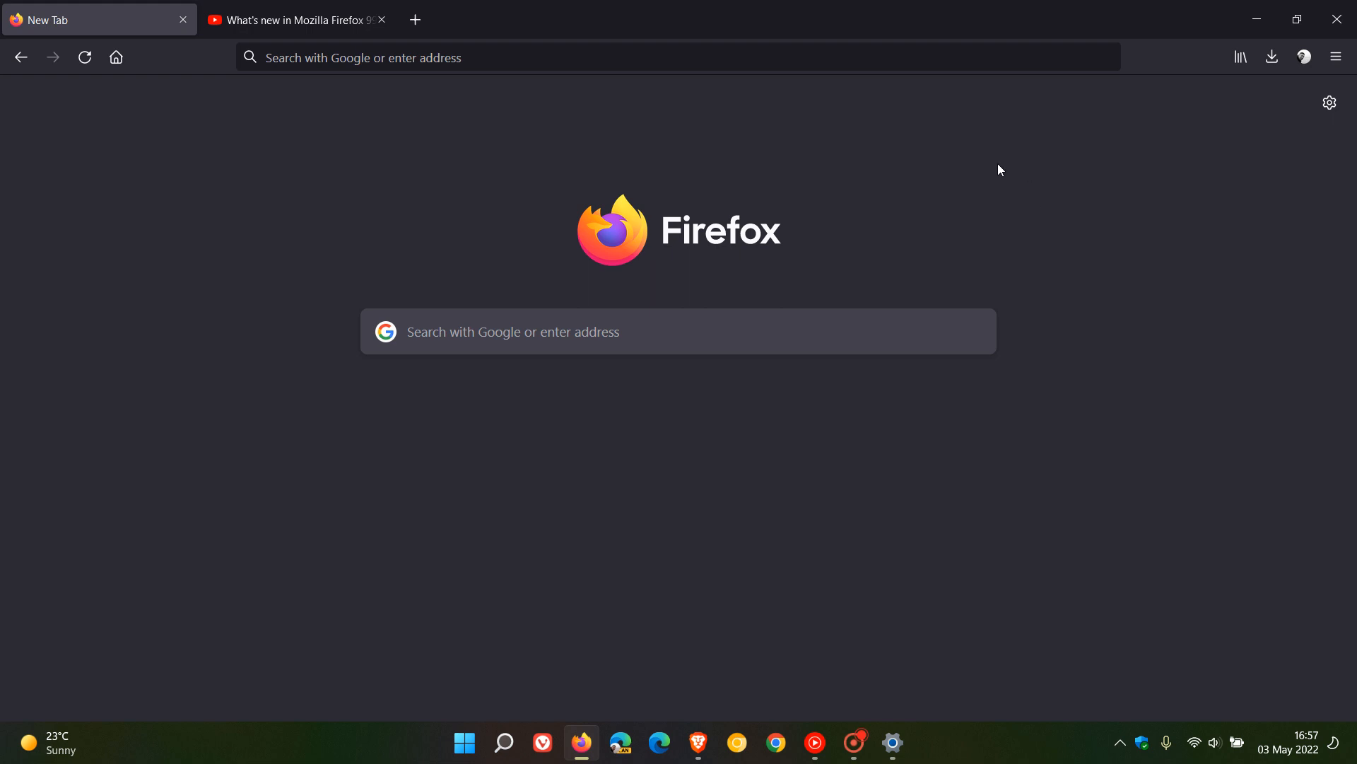
pyautogui.moveTo(1017, 198)
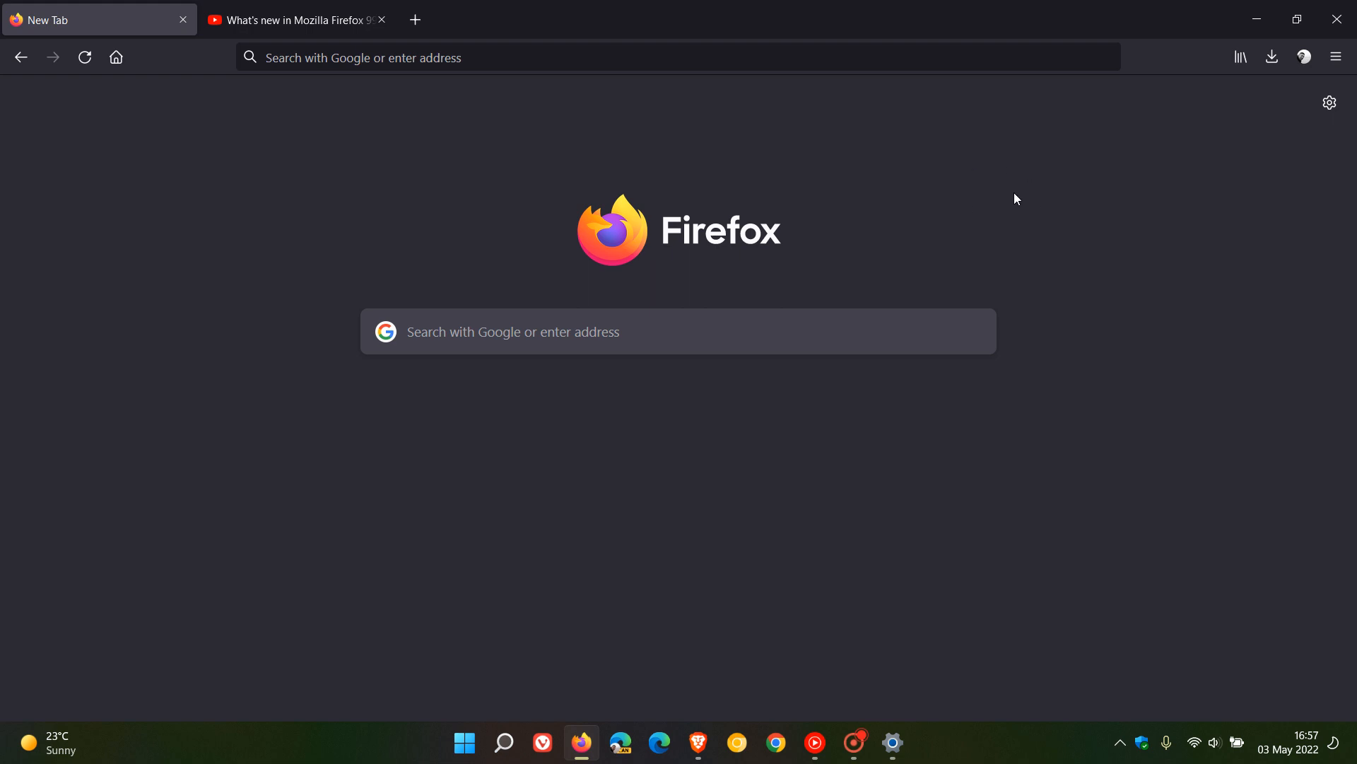
pyautogui.moveTo(298, 18)
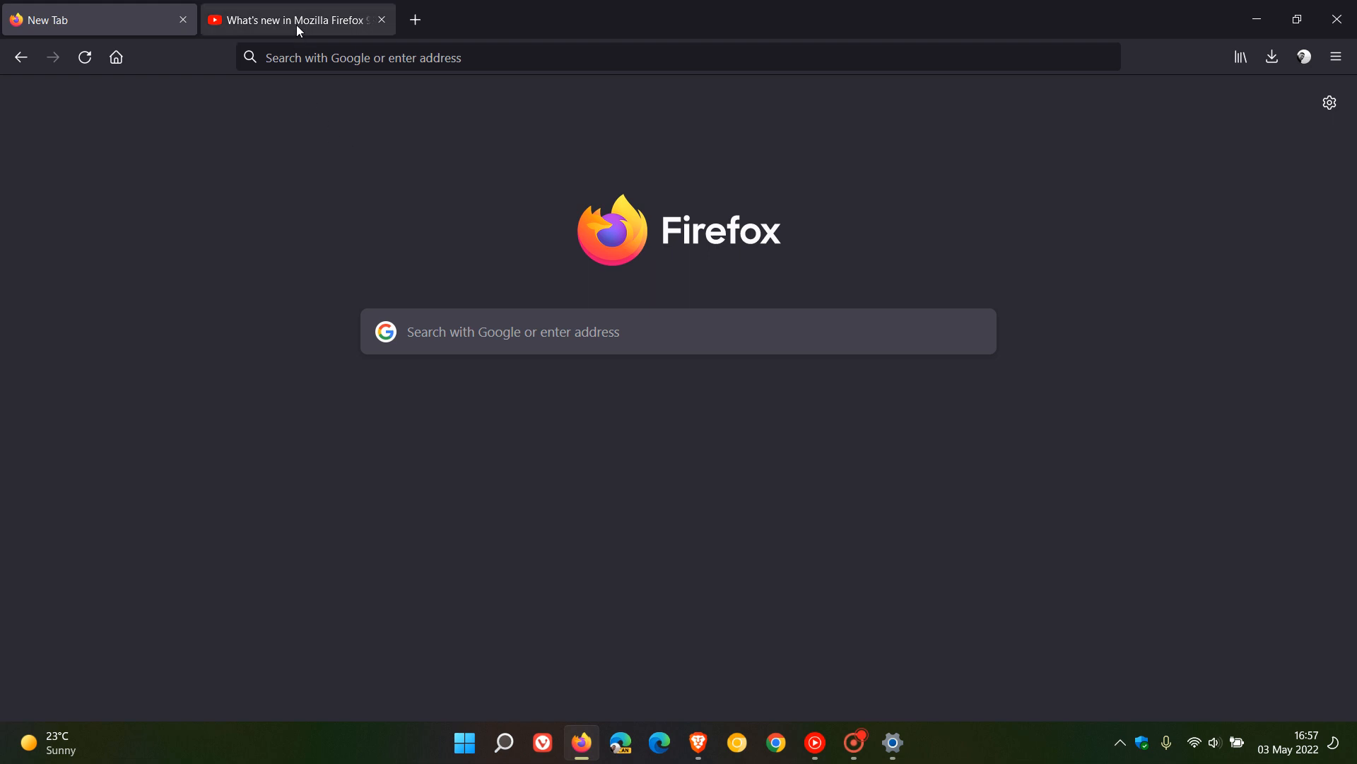
# Step: Switch to the Firefox 99 video tab and show the player's settings menu
pyautogui.click(297, 19)
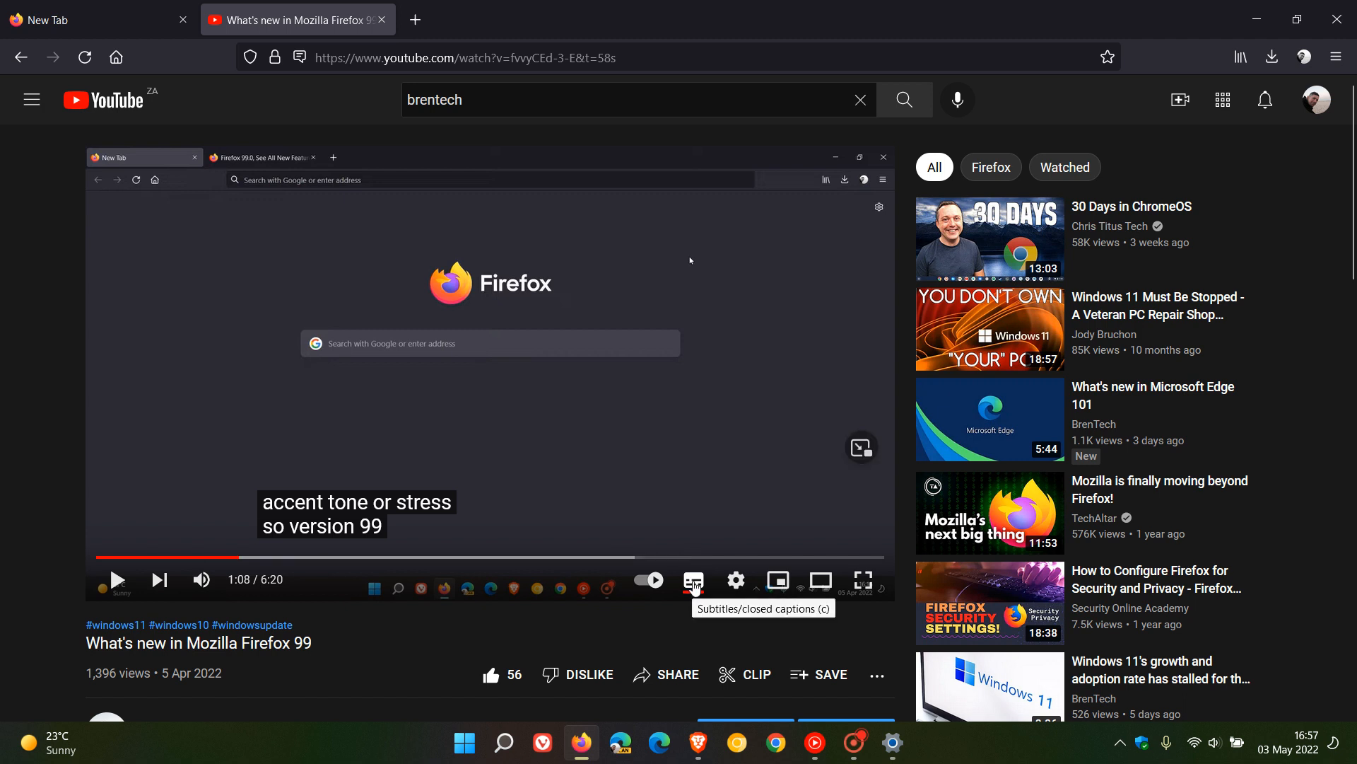
pyautogui.click(735, 580)
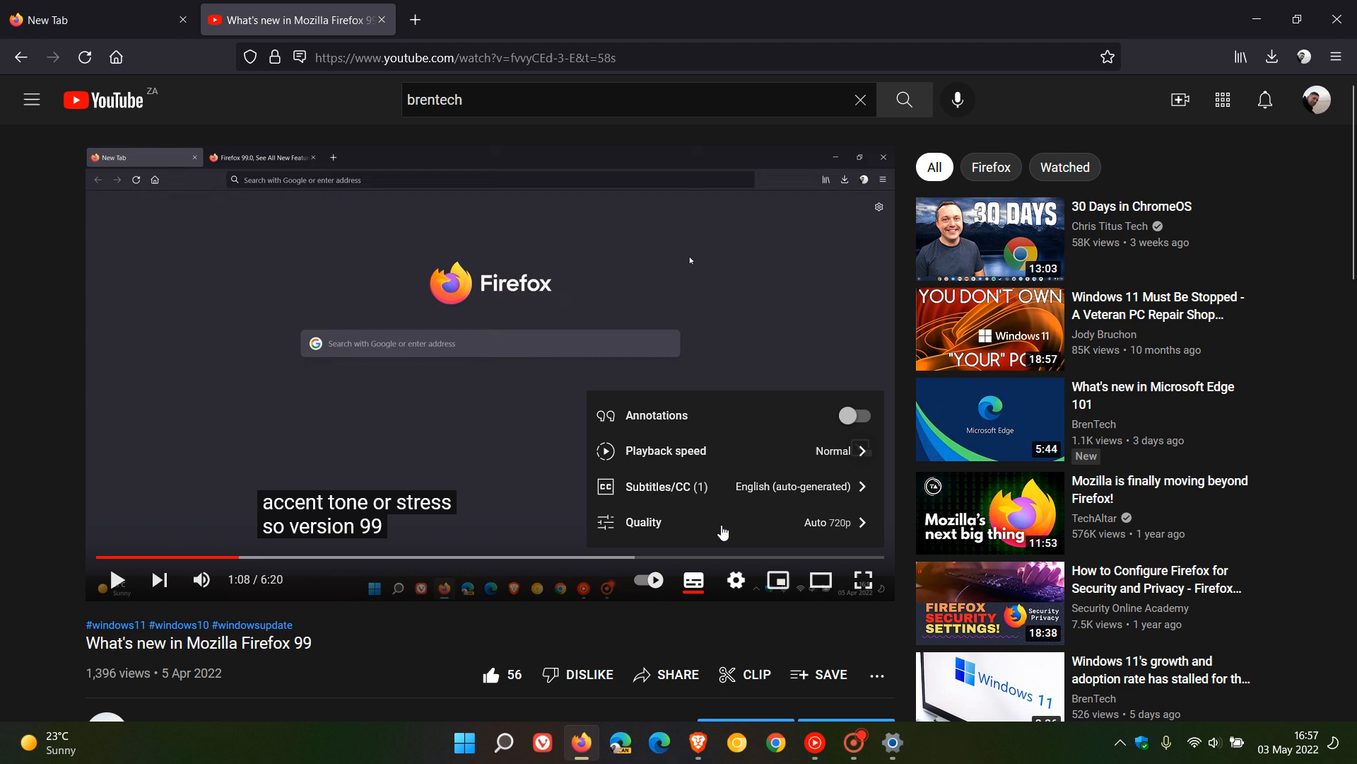
pyautogui.moveTo(779, 496)
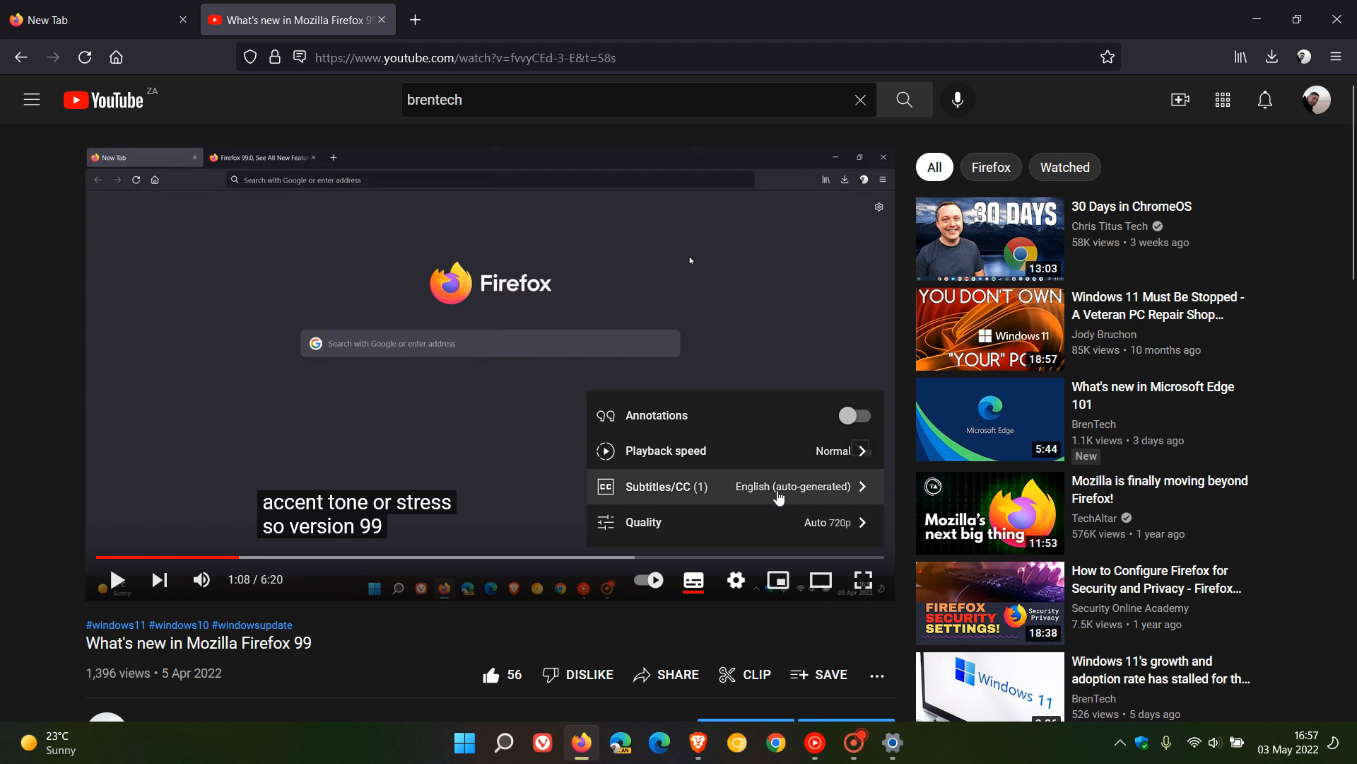
pyautogui.moveTo(750, 496)
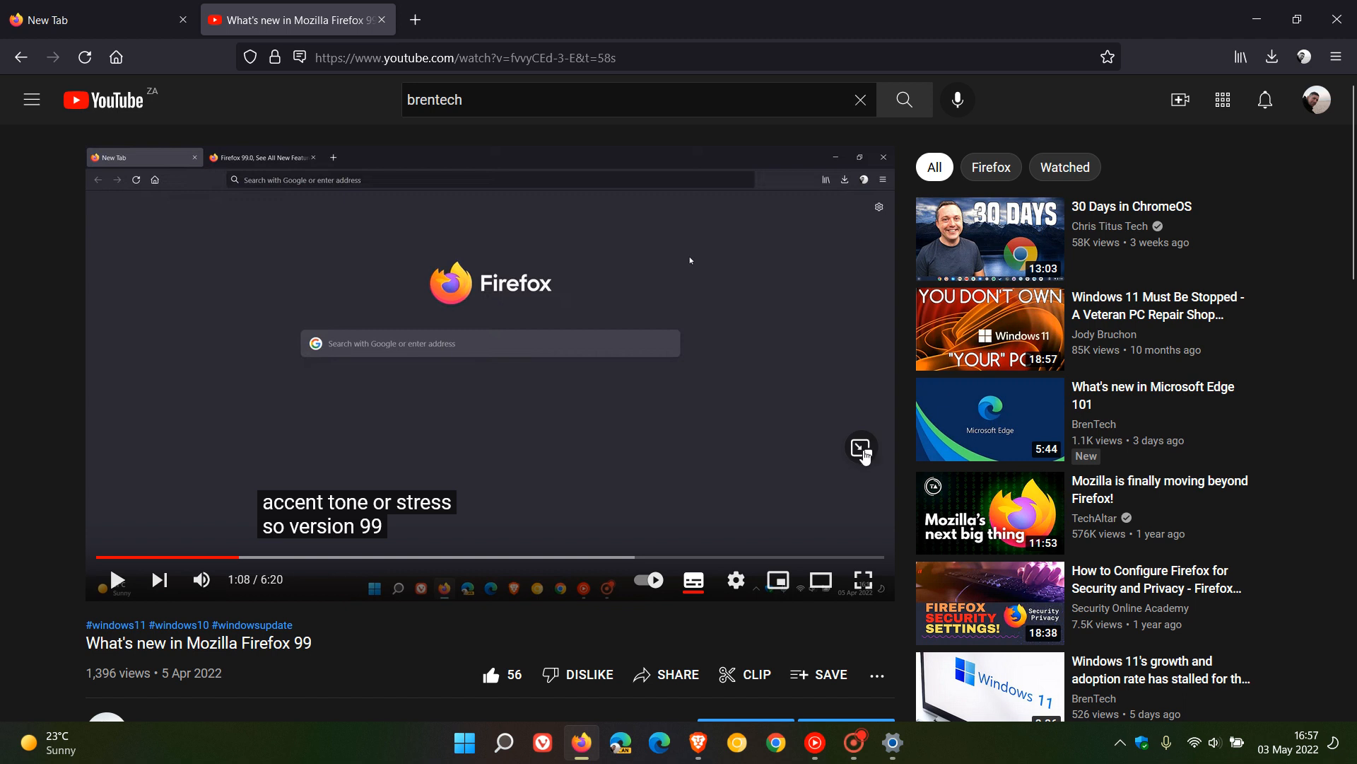
# Step: Pop the Firefox 99 video into a picture-in-picture window, play it briefly, then close it
pyautogui.click(861, 448)
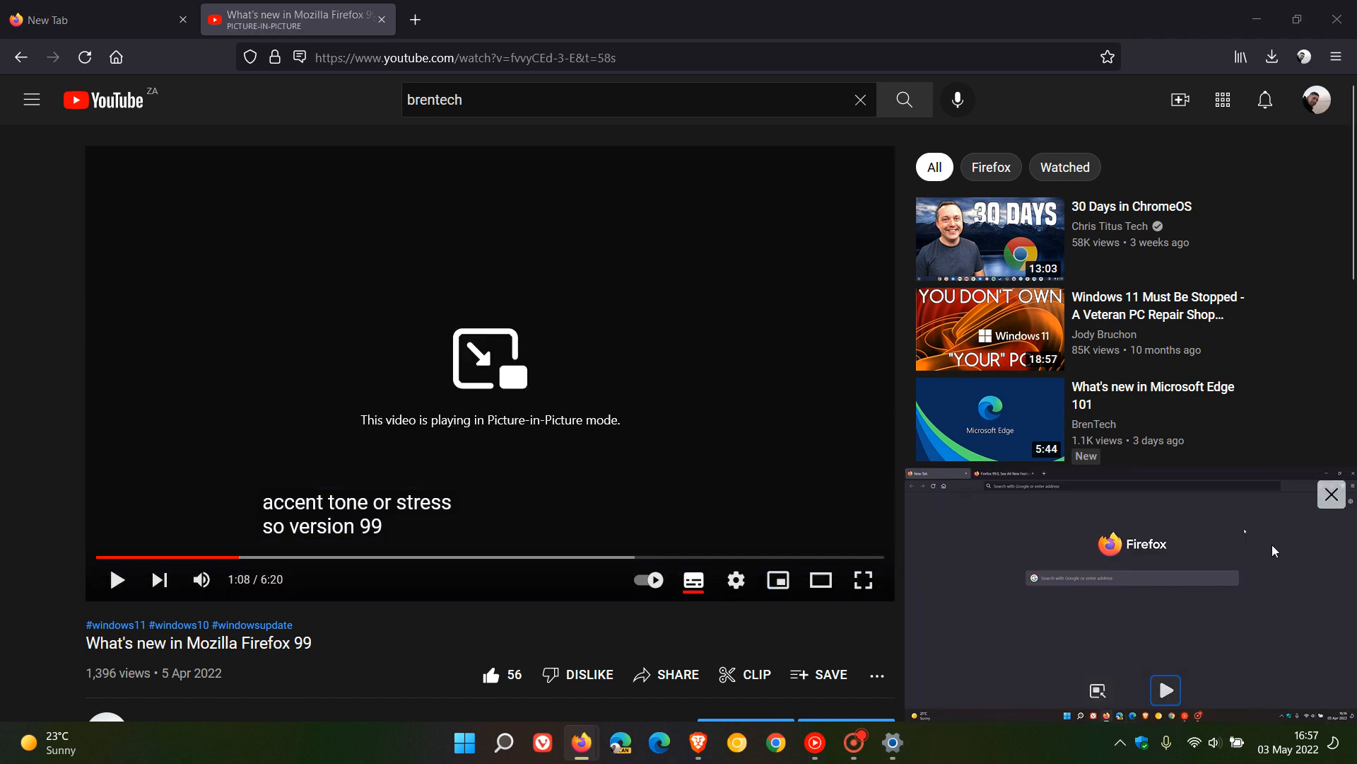
pyautogui.click(1164, 690)
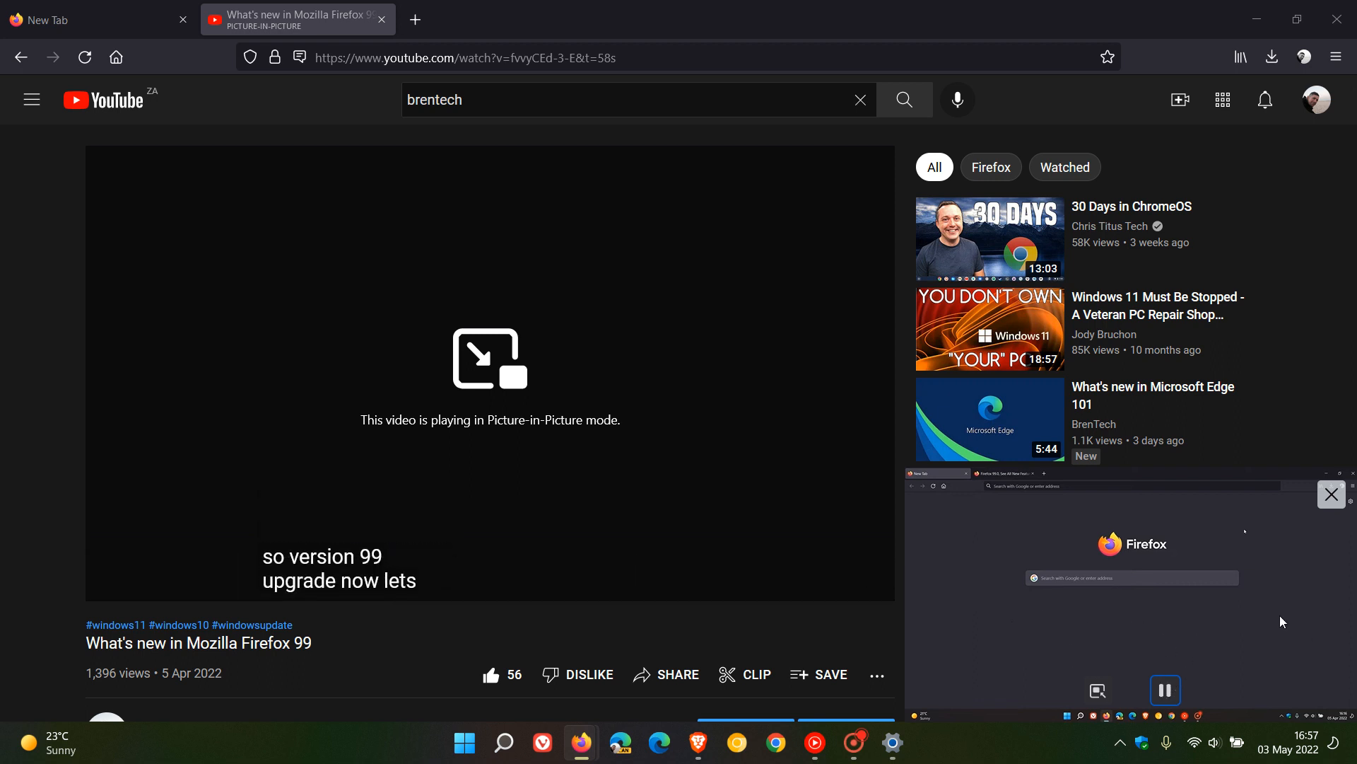
pyautogui.moveTo(1074, 626)
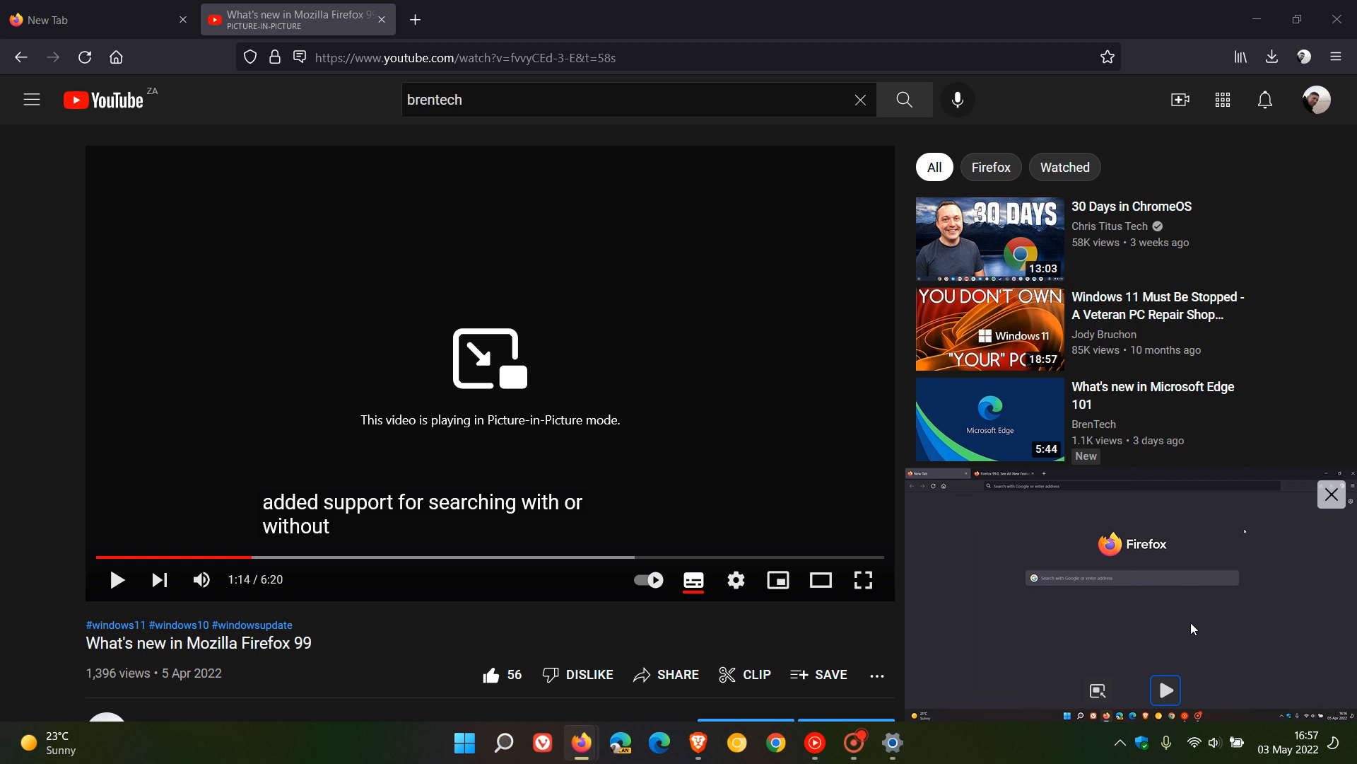
pyautogui.moveTo(1254, 627)
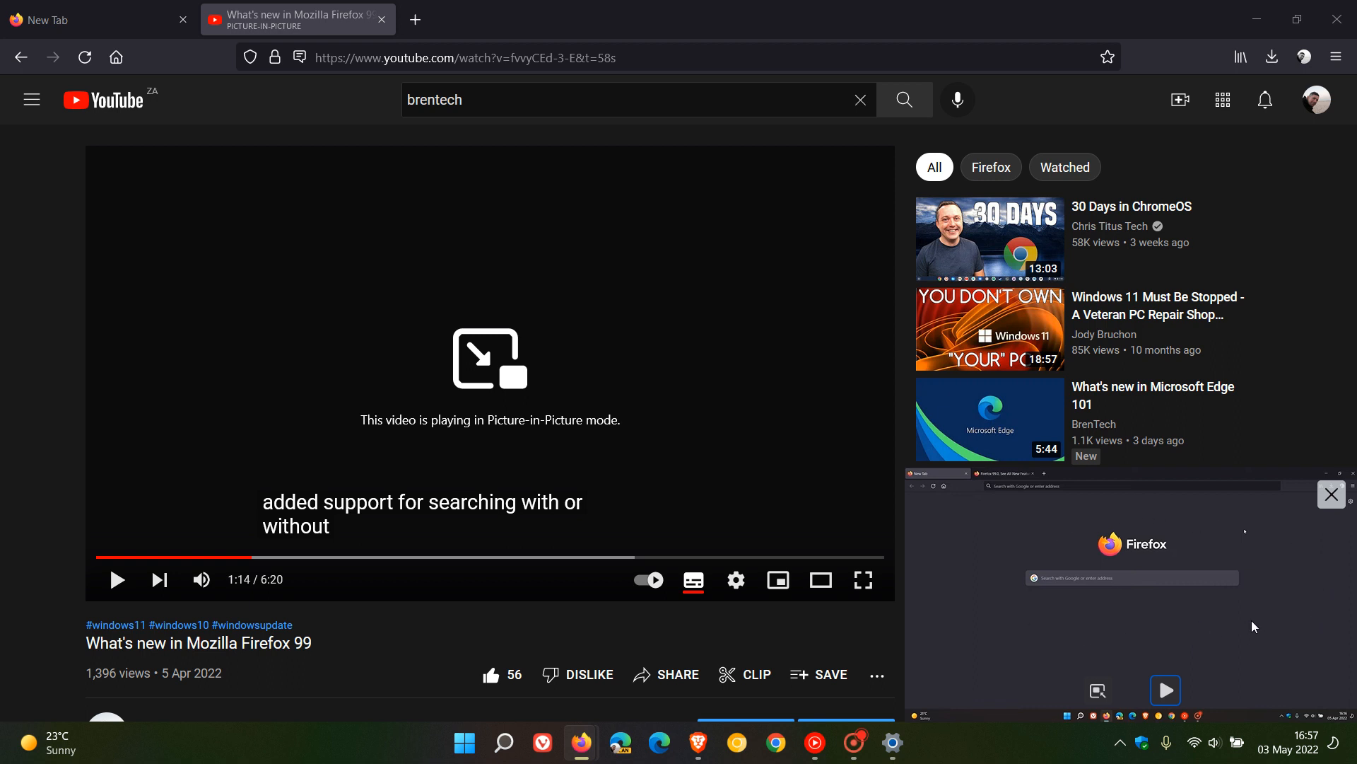
pyautogui.moveTo(1247, 622)
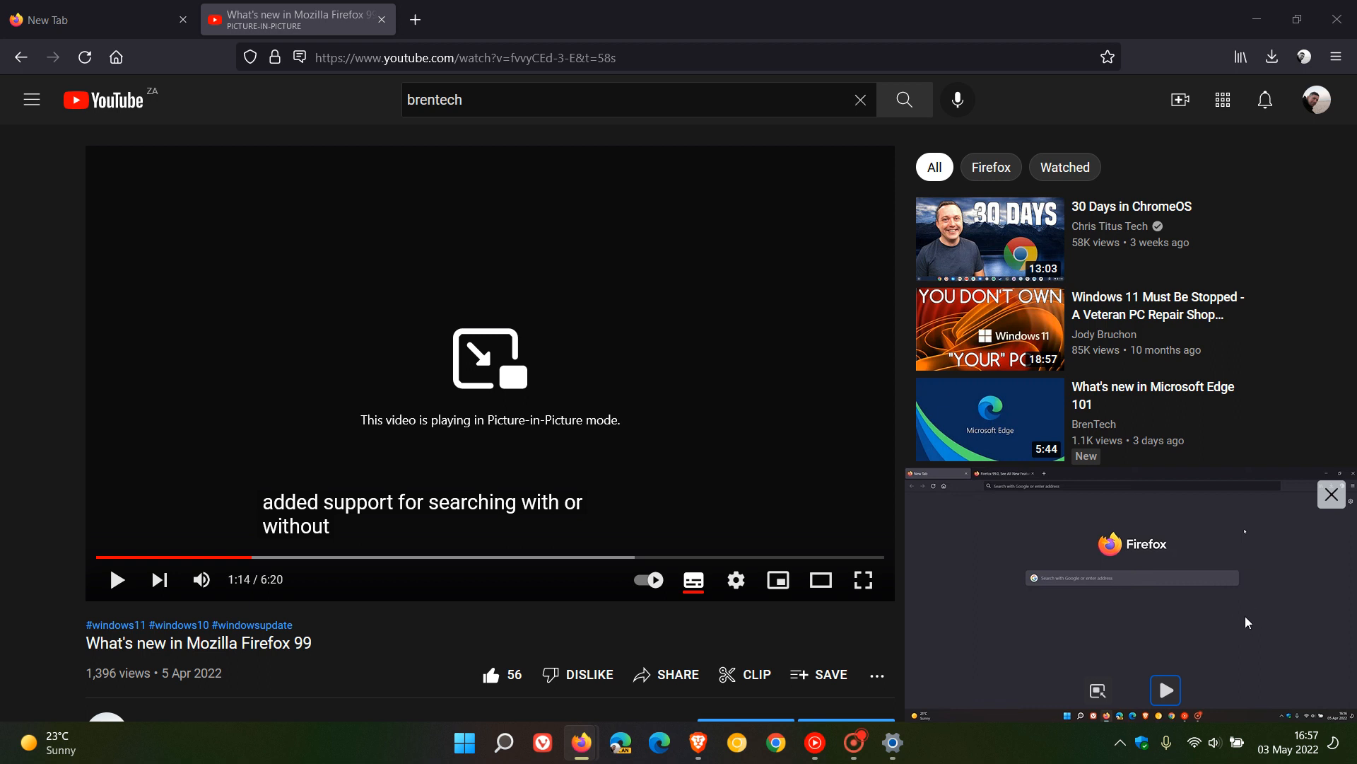
pyautogui.moveTo(1222, 611)
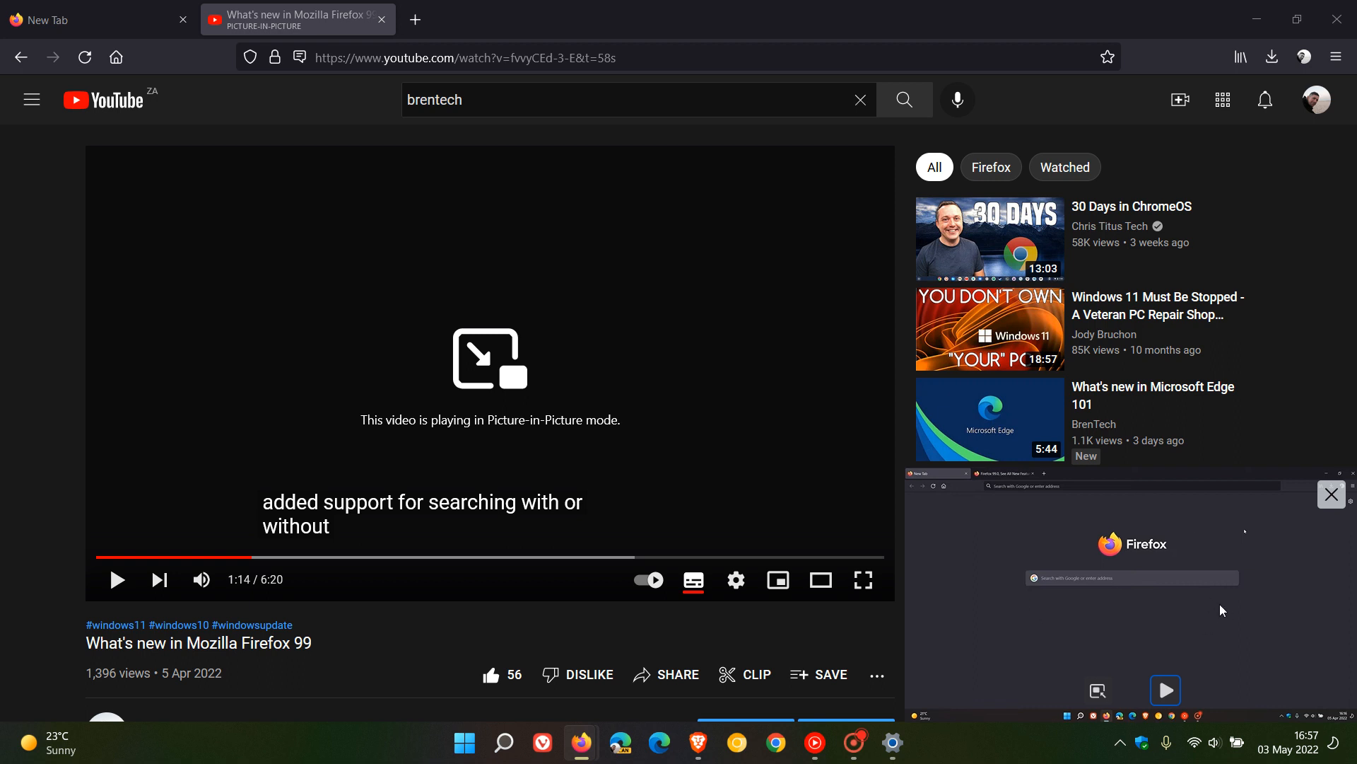
pyautogui.moveTo(1332, 495)
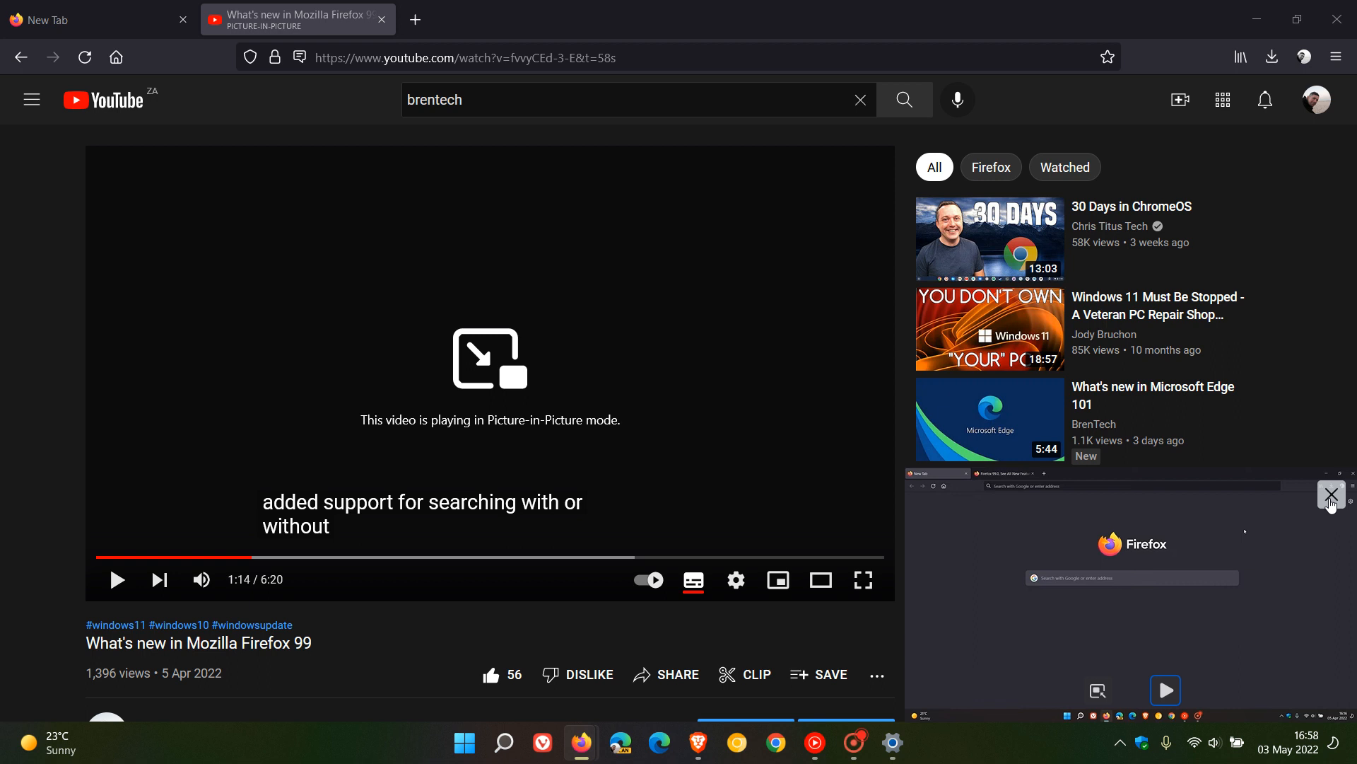
pyautogui.click(1332, 494)
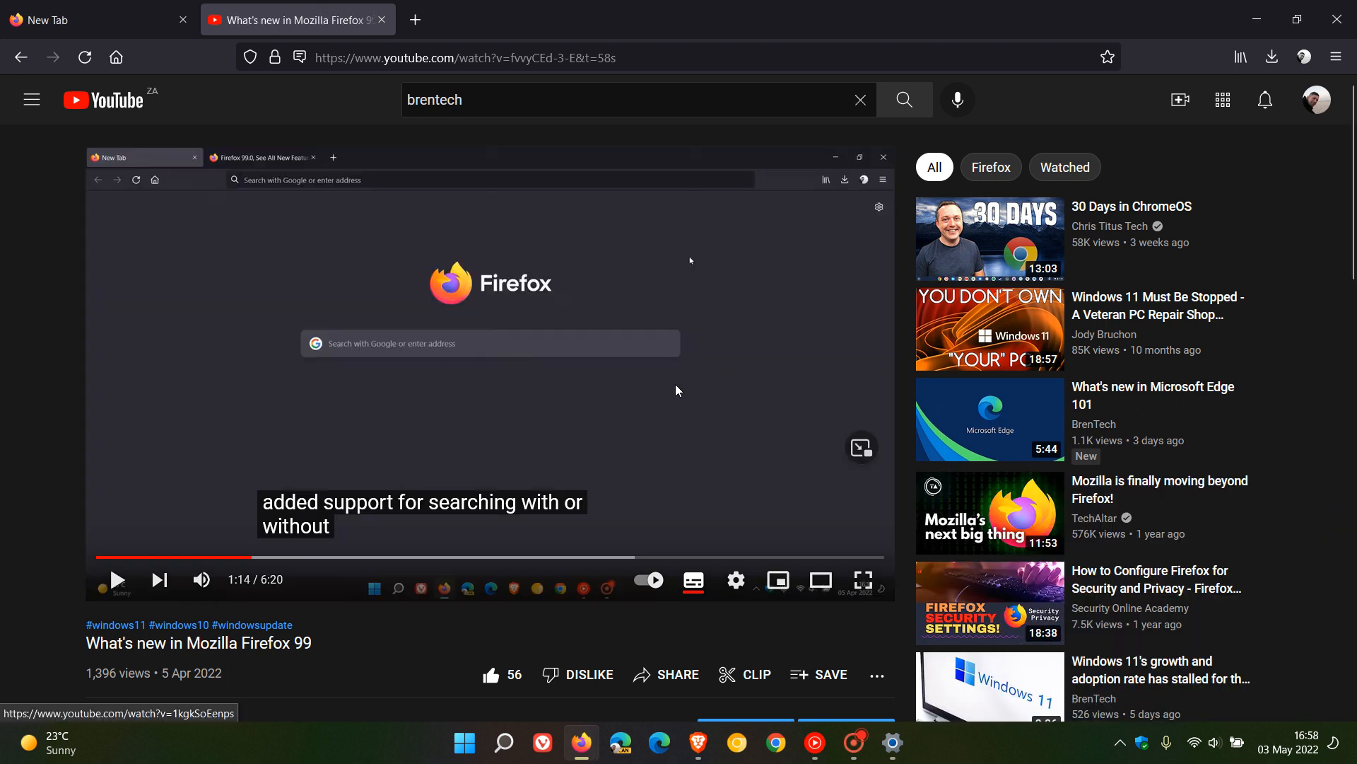
pyautogui.click(95, 18)
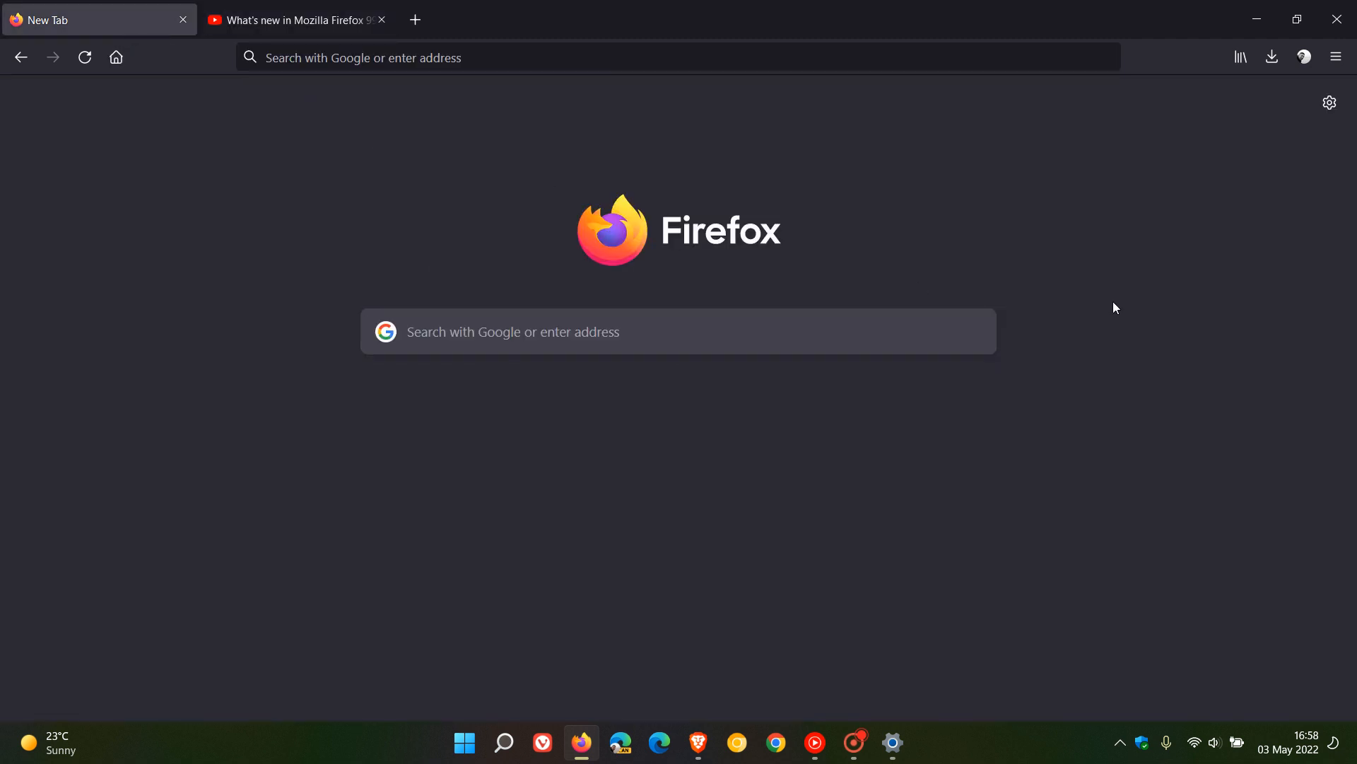
pyautogui.moveTo(1123, 314)
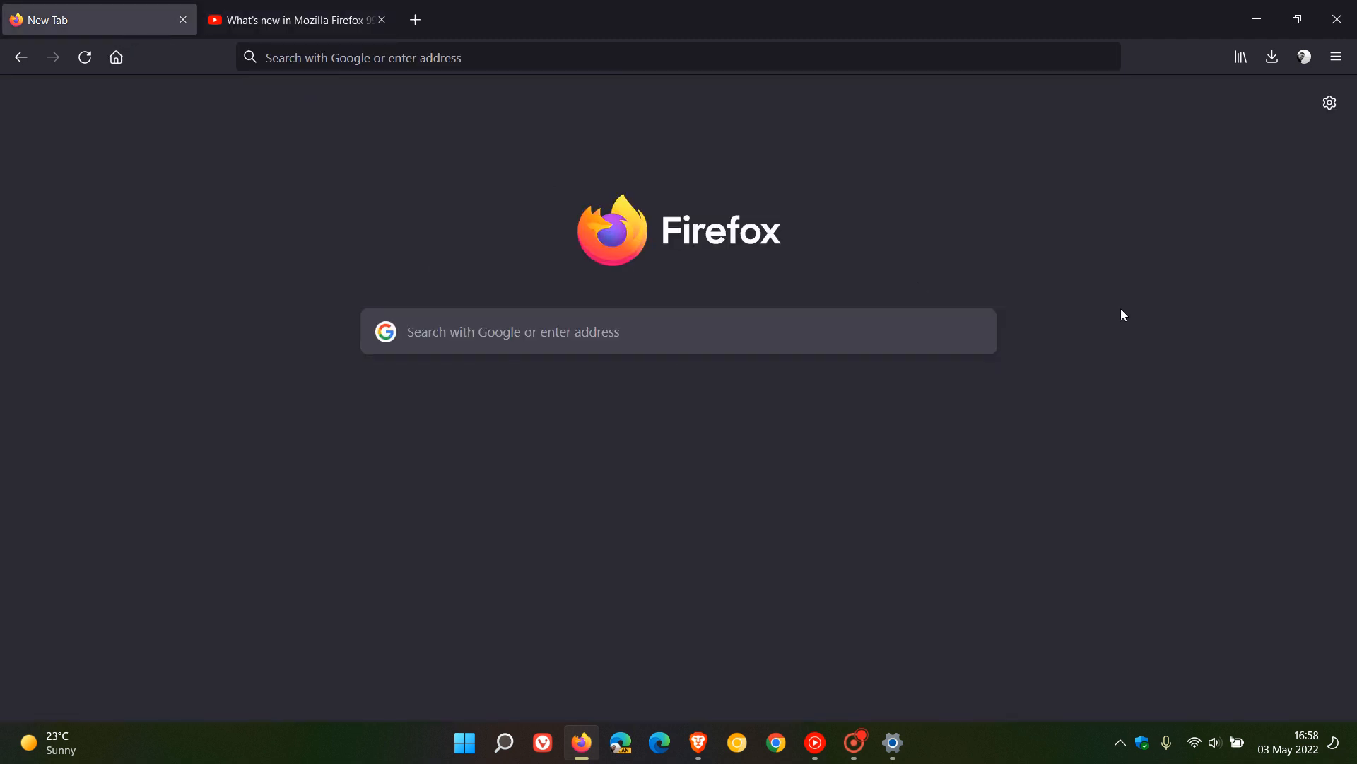
pyautogui.moveTo(1126, 272)
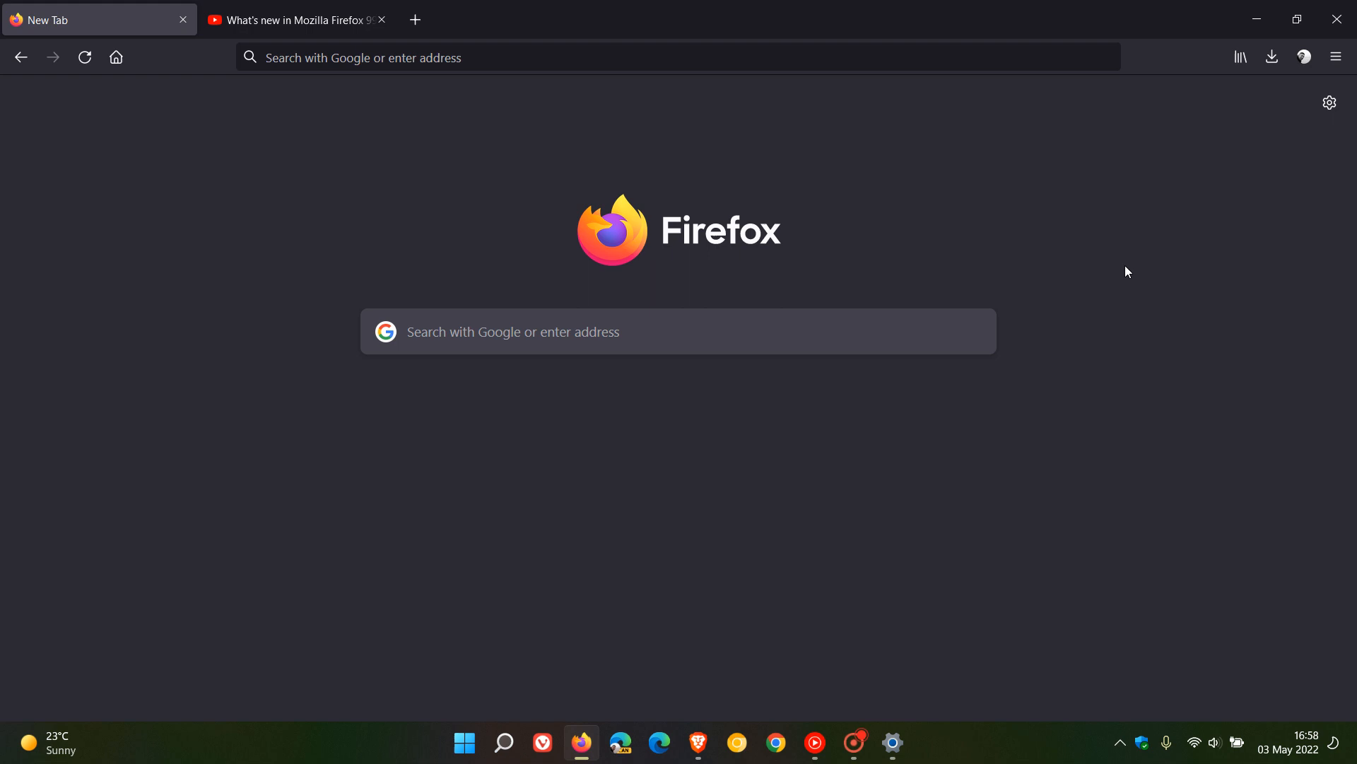
pyautogui.moveTo(1137, 269)
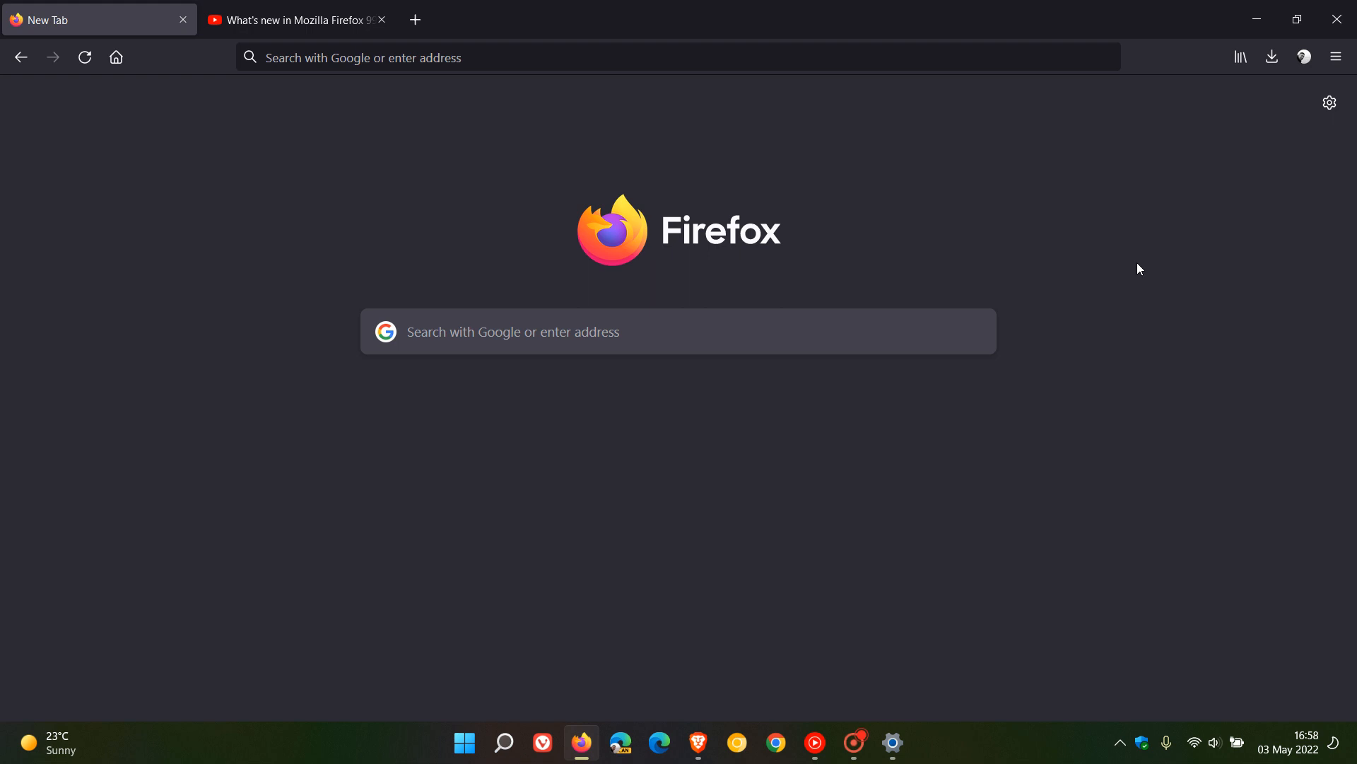
pyautogui.moveTo(1080, 218)
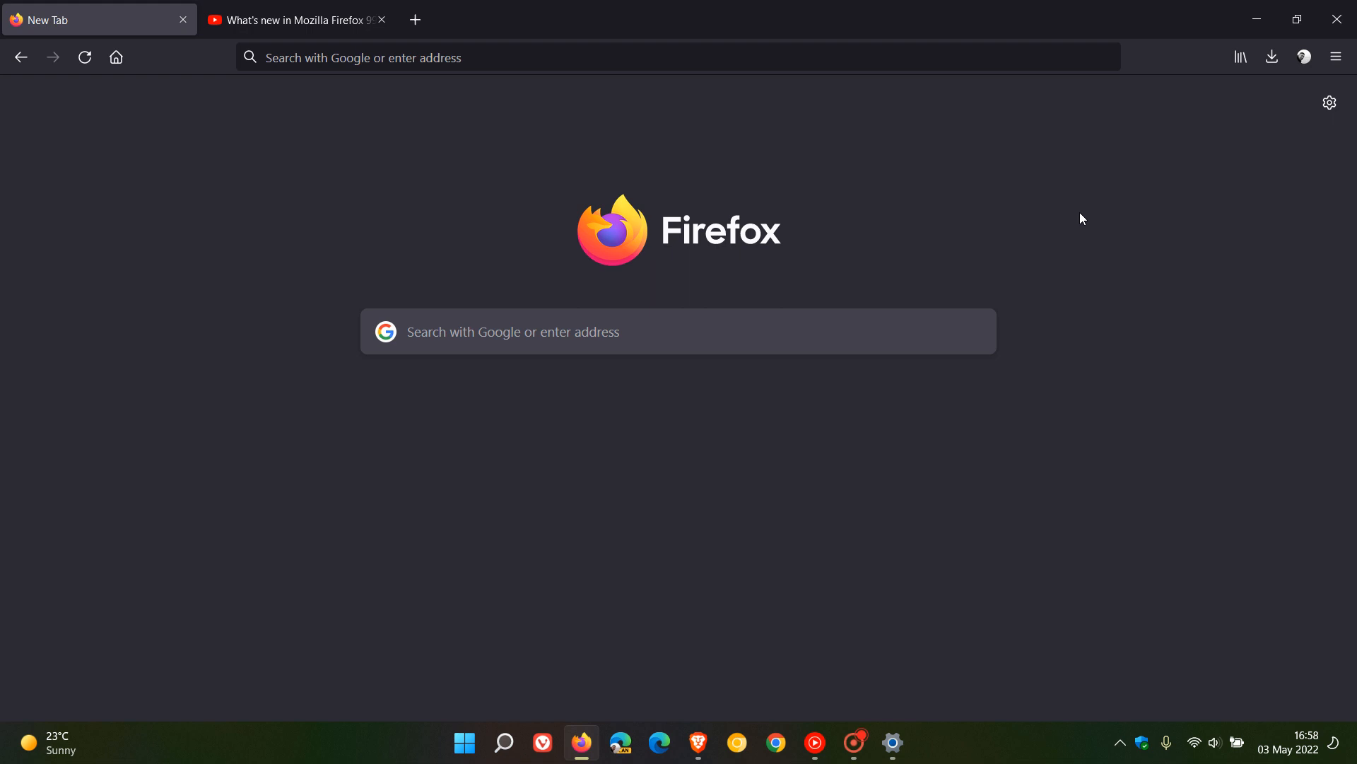
pyautogui.moveTo(1093, 228)
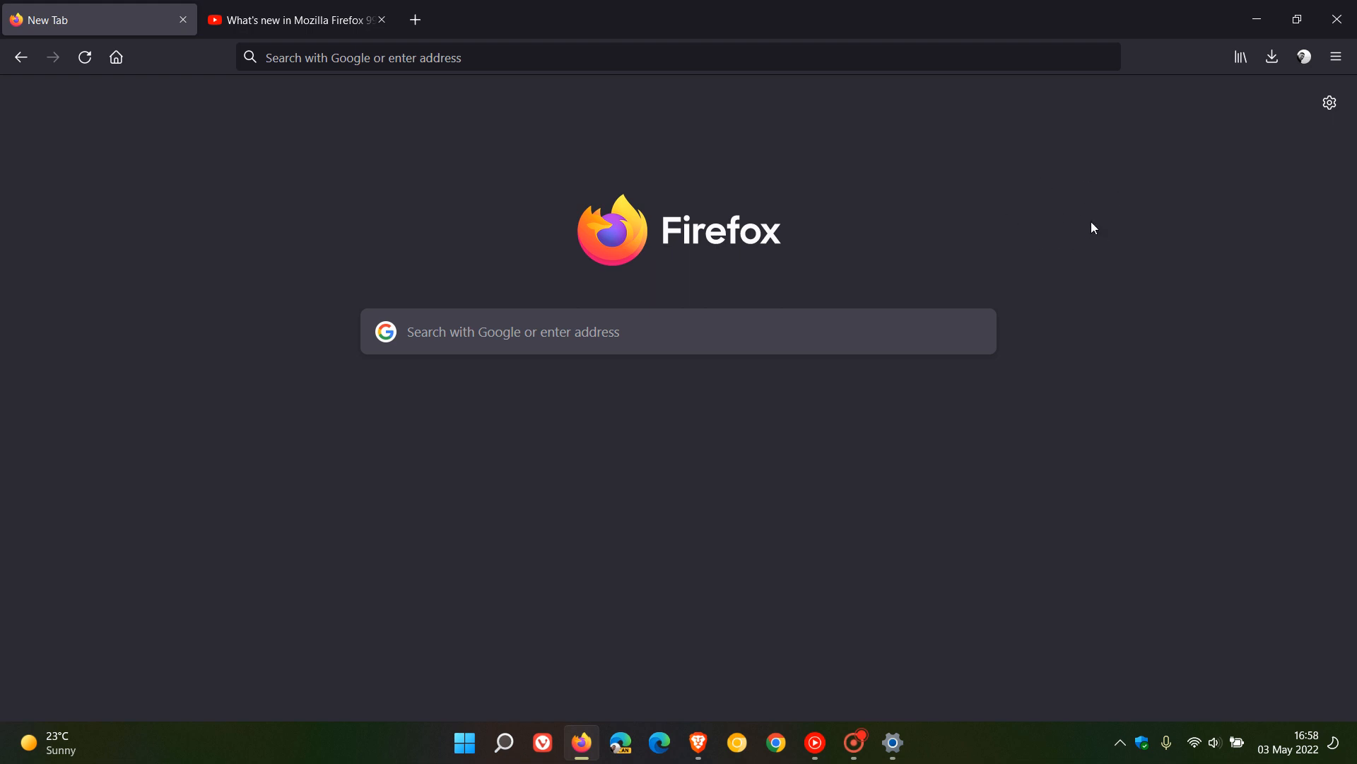
pyautogui.moveTo(1105, 232)
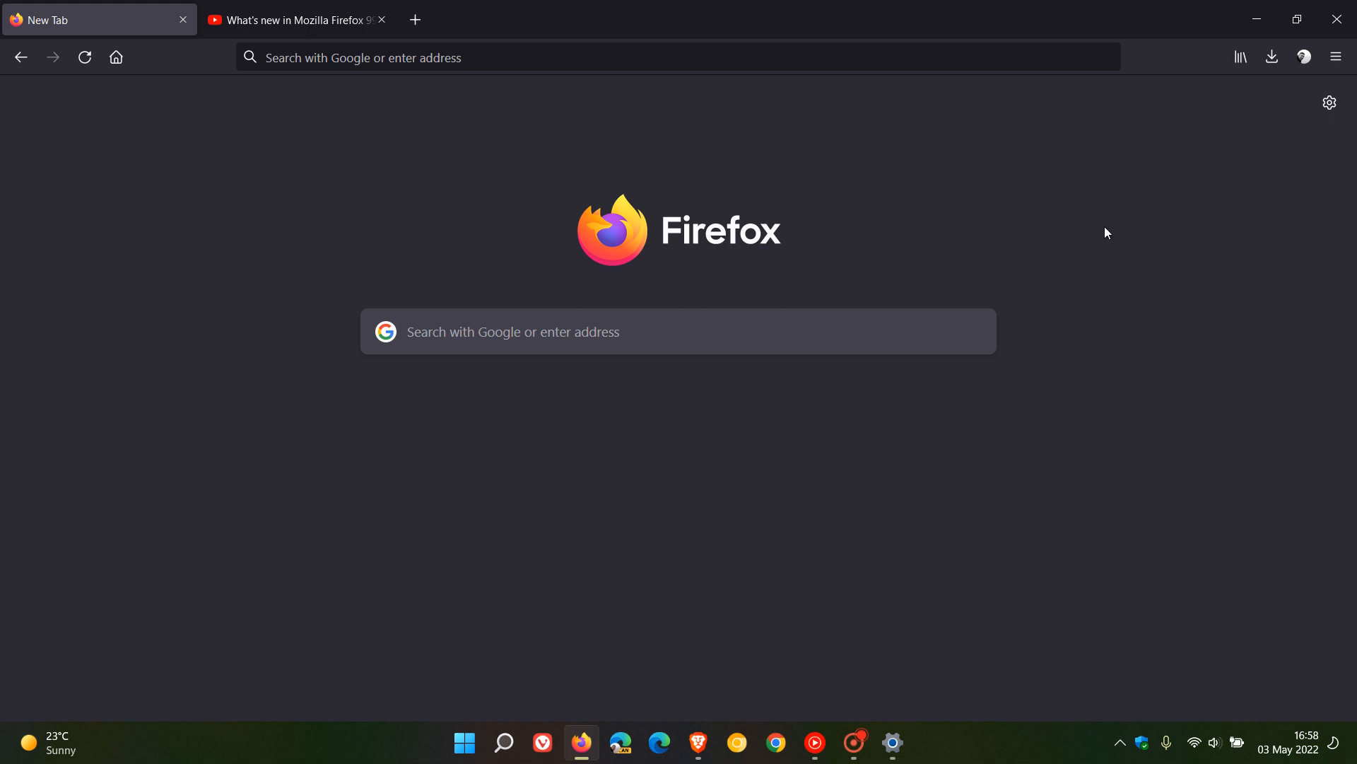
pyautogui.moveTo(1136, 237)
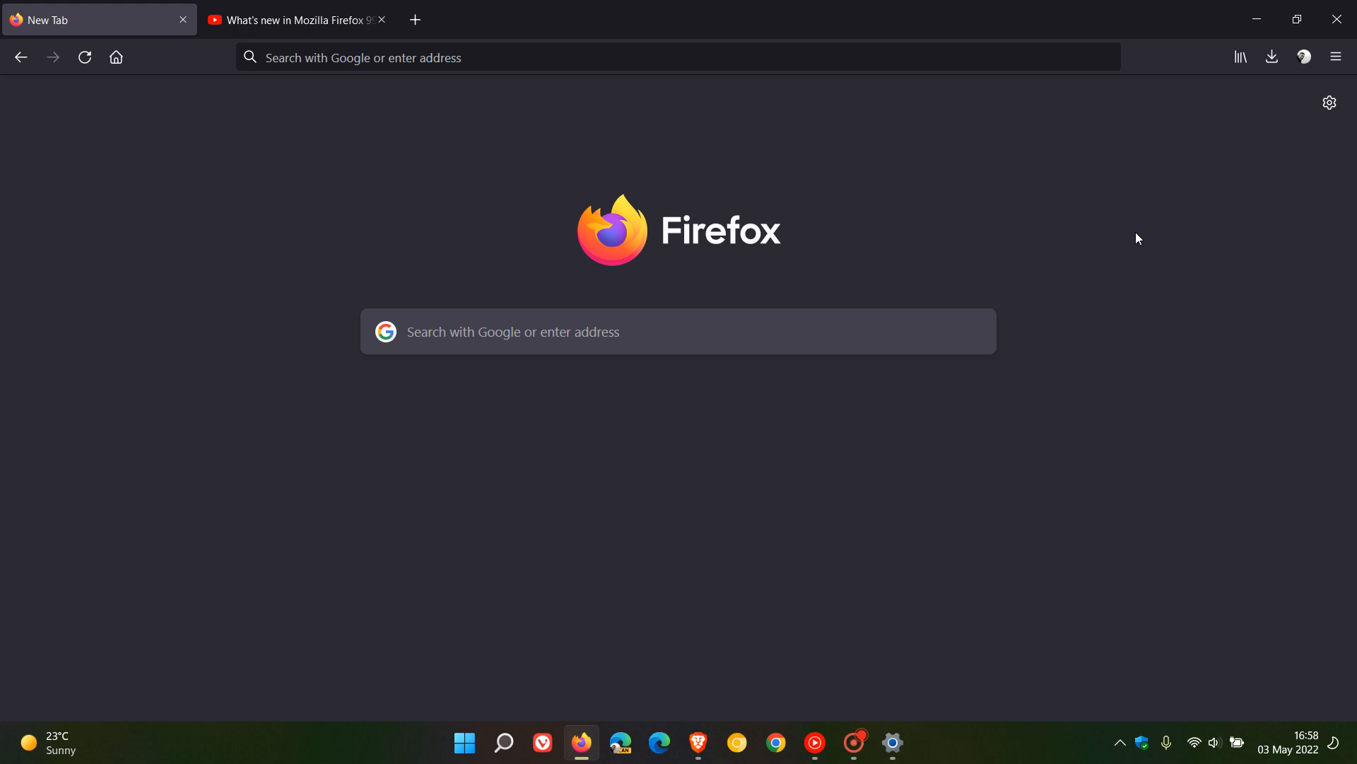
pyautogui.moveTo(1135, 203)
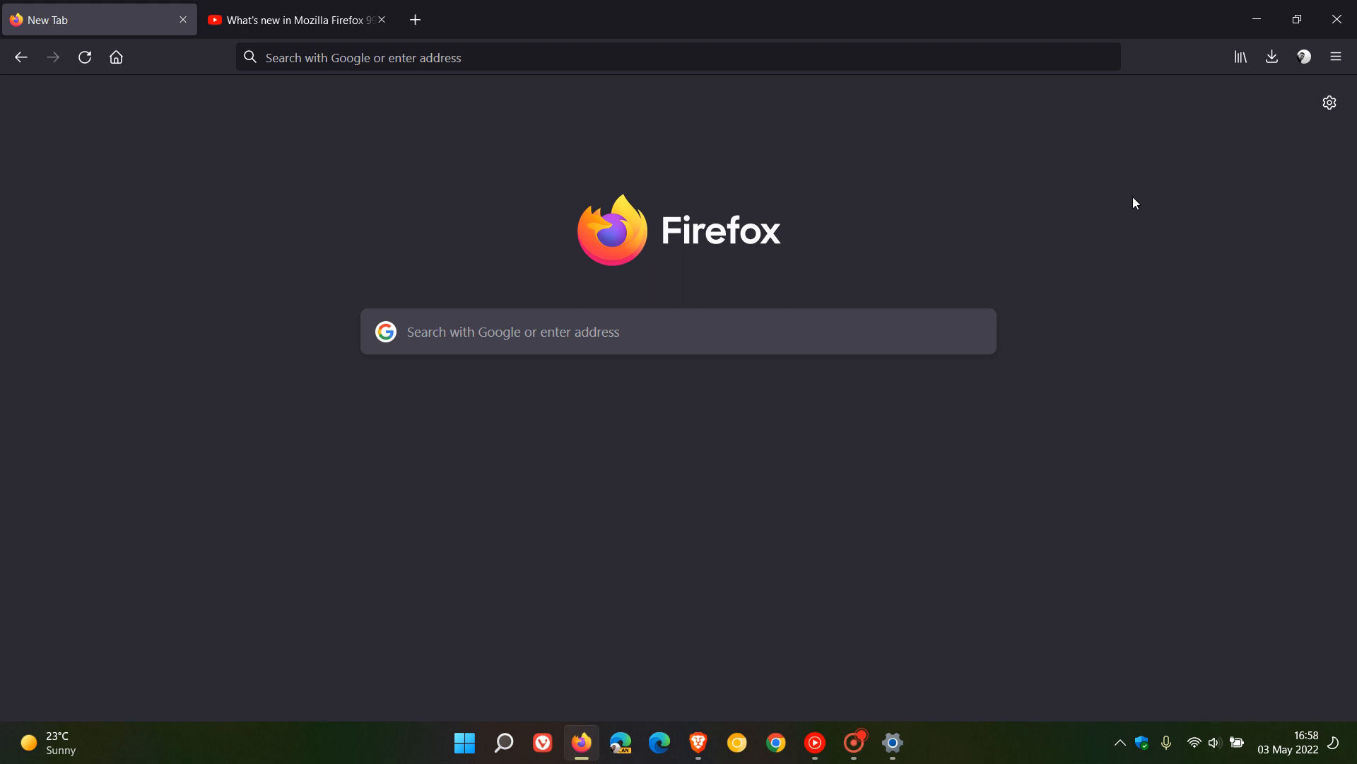
pyautogui.moveTo(1104, 211)
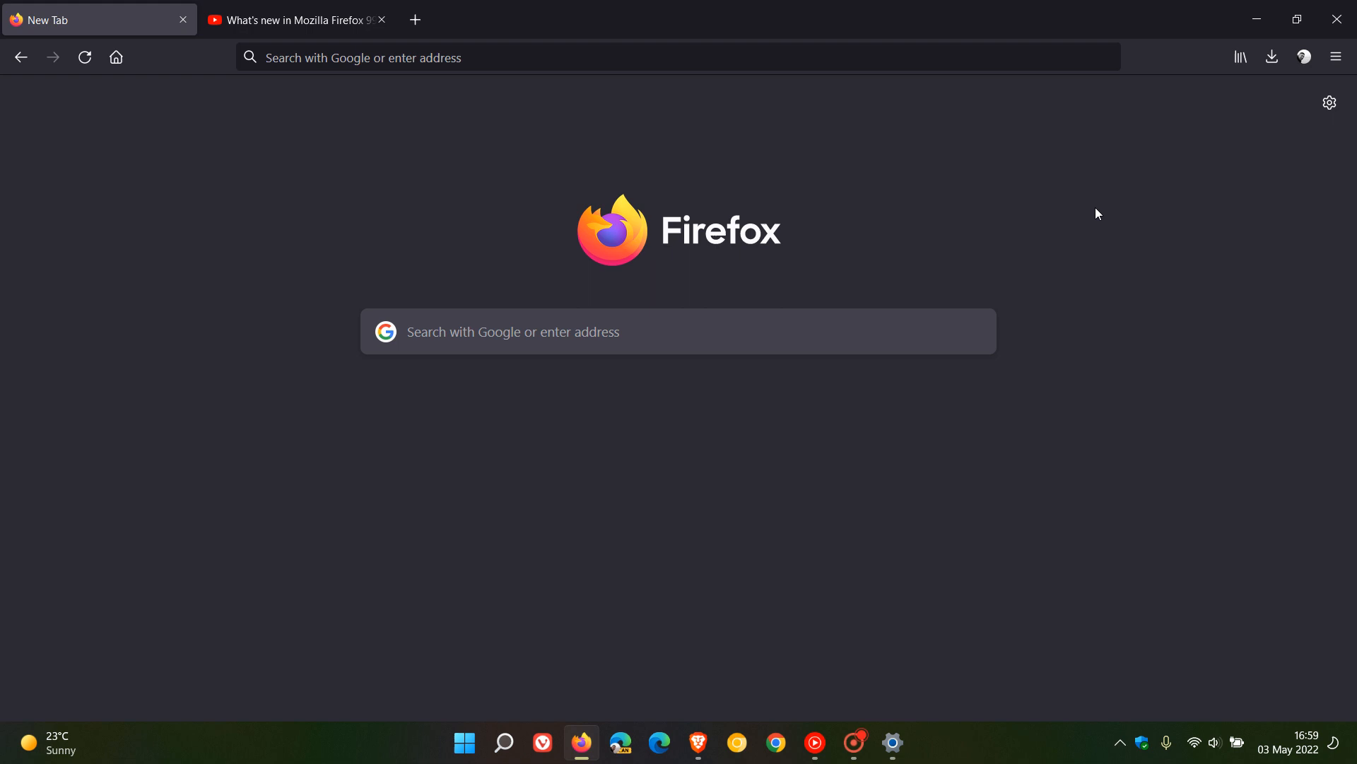
pyautogui.moveTo(1149, 231)
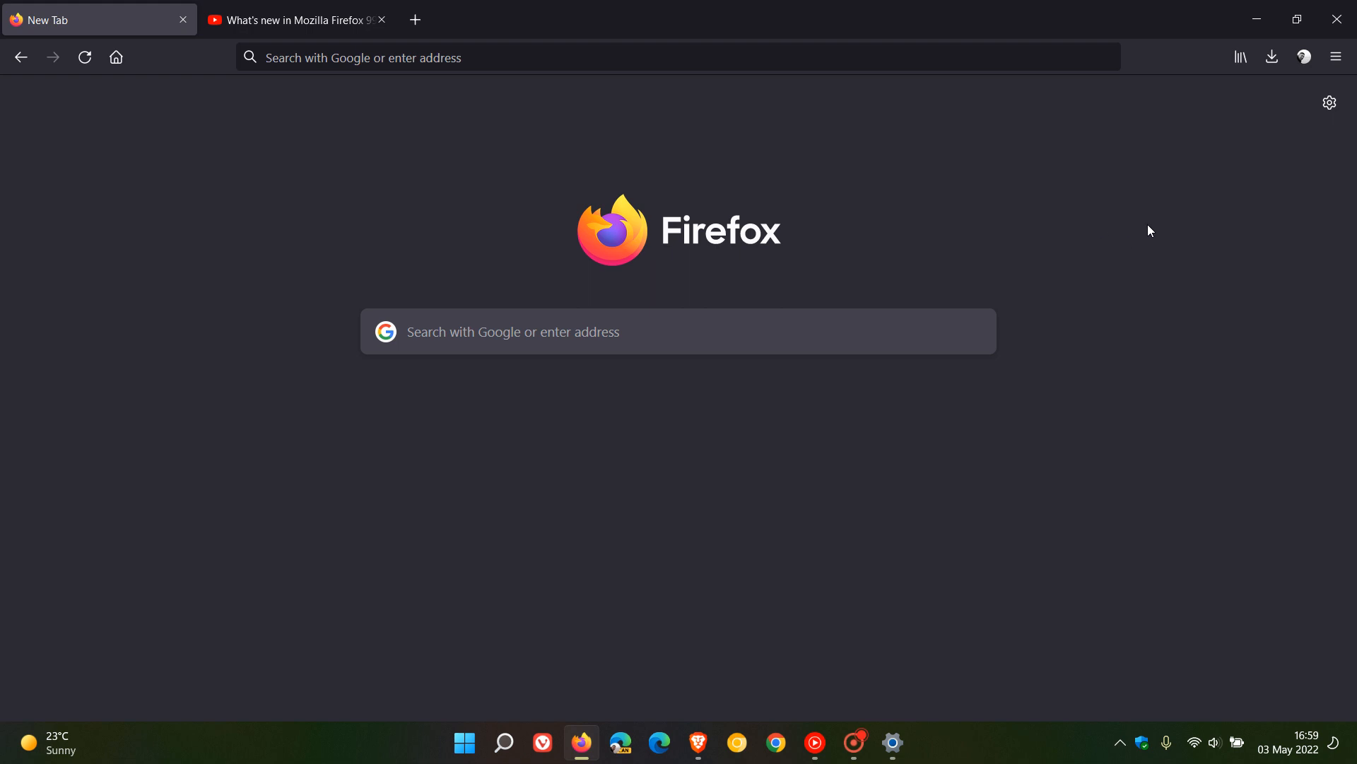
# Step: From the new tab's gear, open about:preferences#home and look through Firefox Home Content
pyautogui.click(1328, 102)
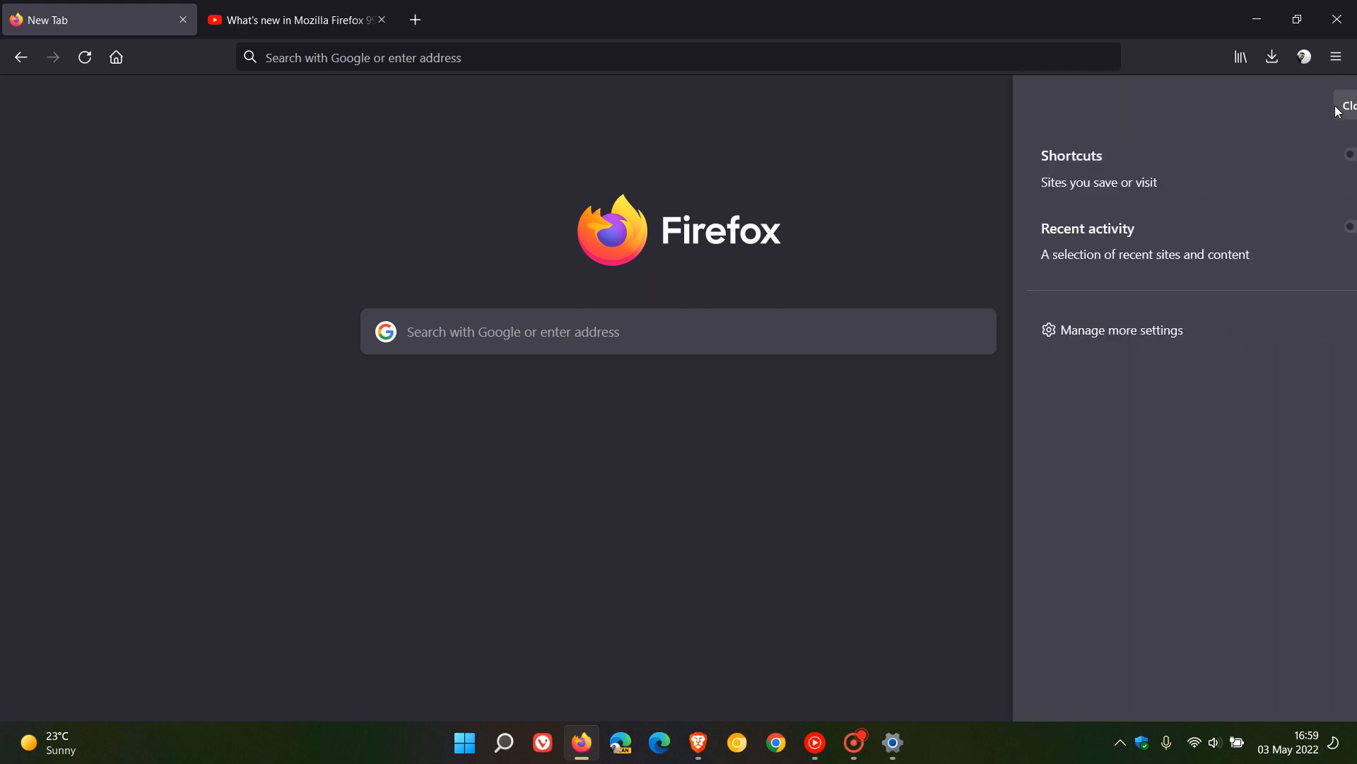
pyautogui.click(1120, 330)
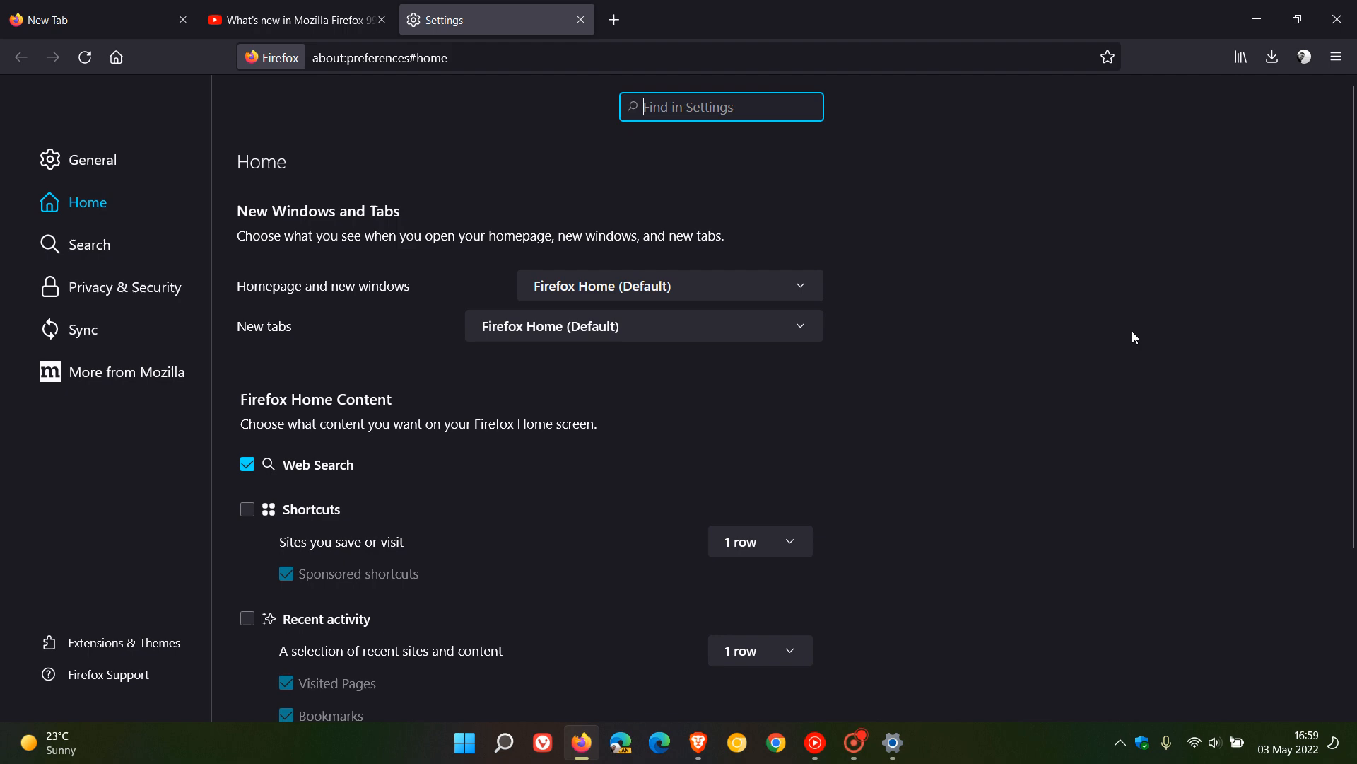
pyautogui.moveTo(1264, 288)
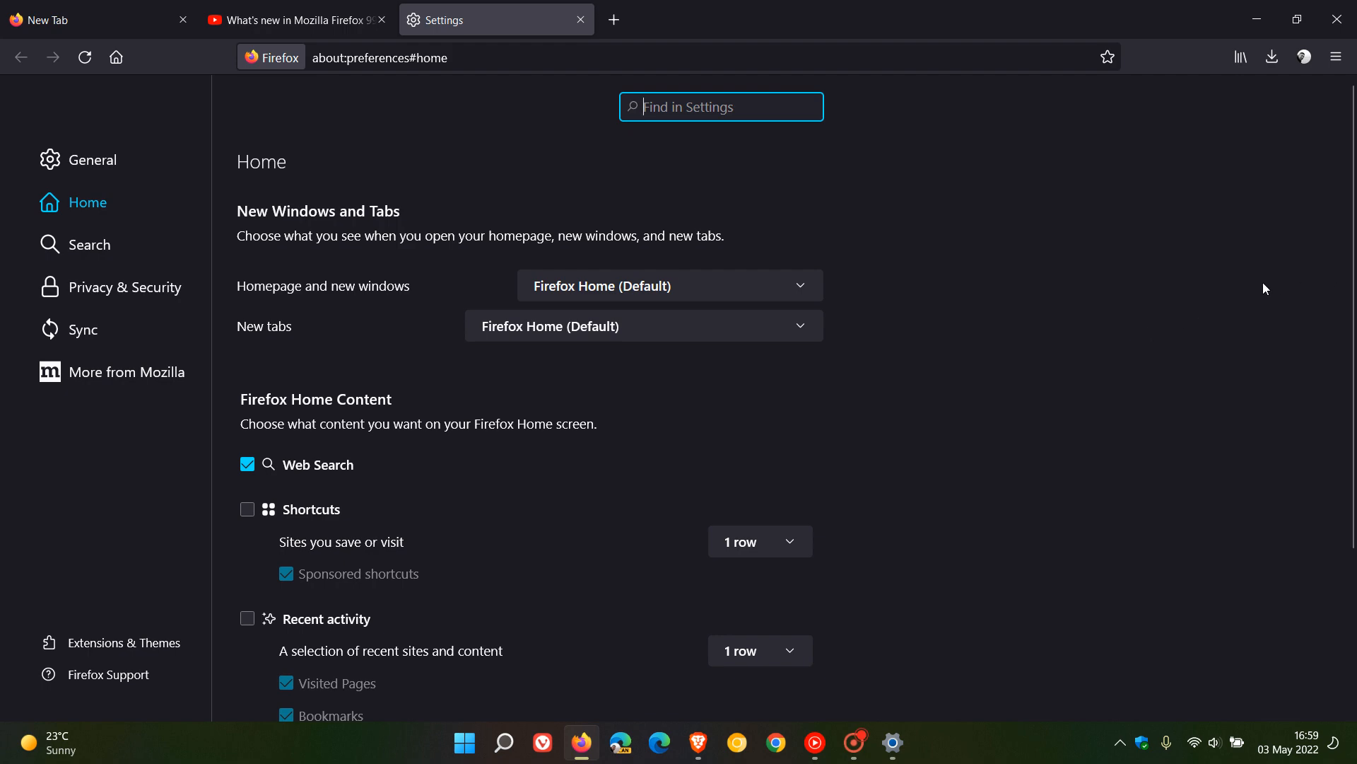
pyautogui.scroll(-3)
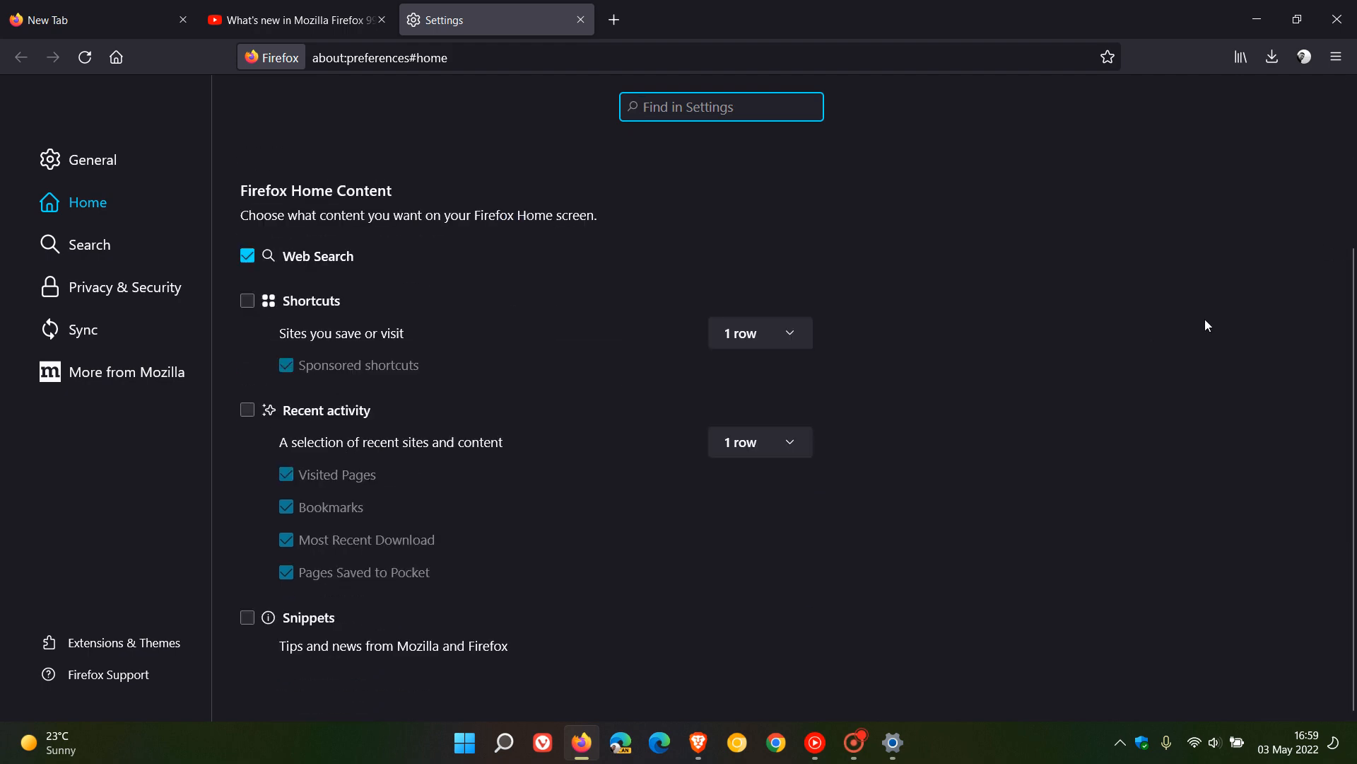
pyautogui.scroll(3)
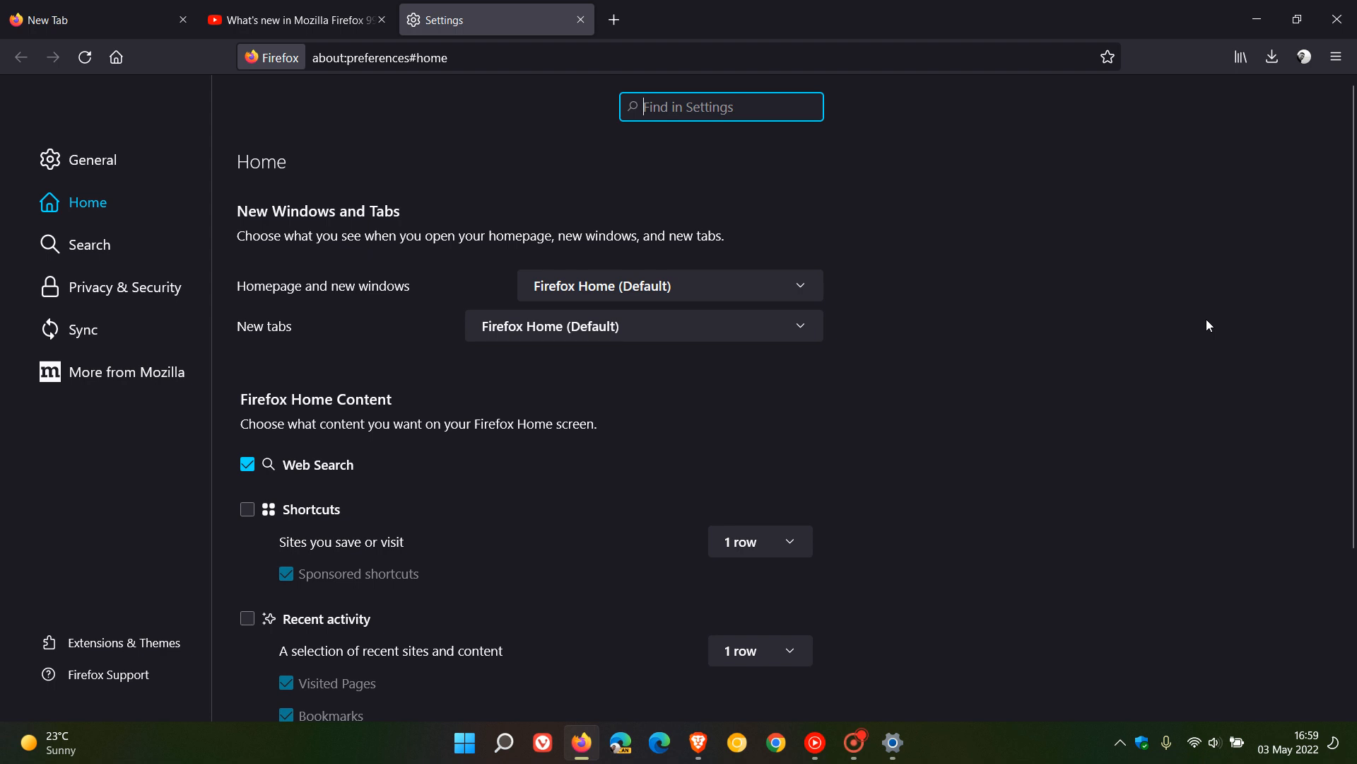
pyautogui.moveTo(1220, 291)
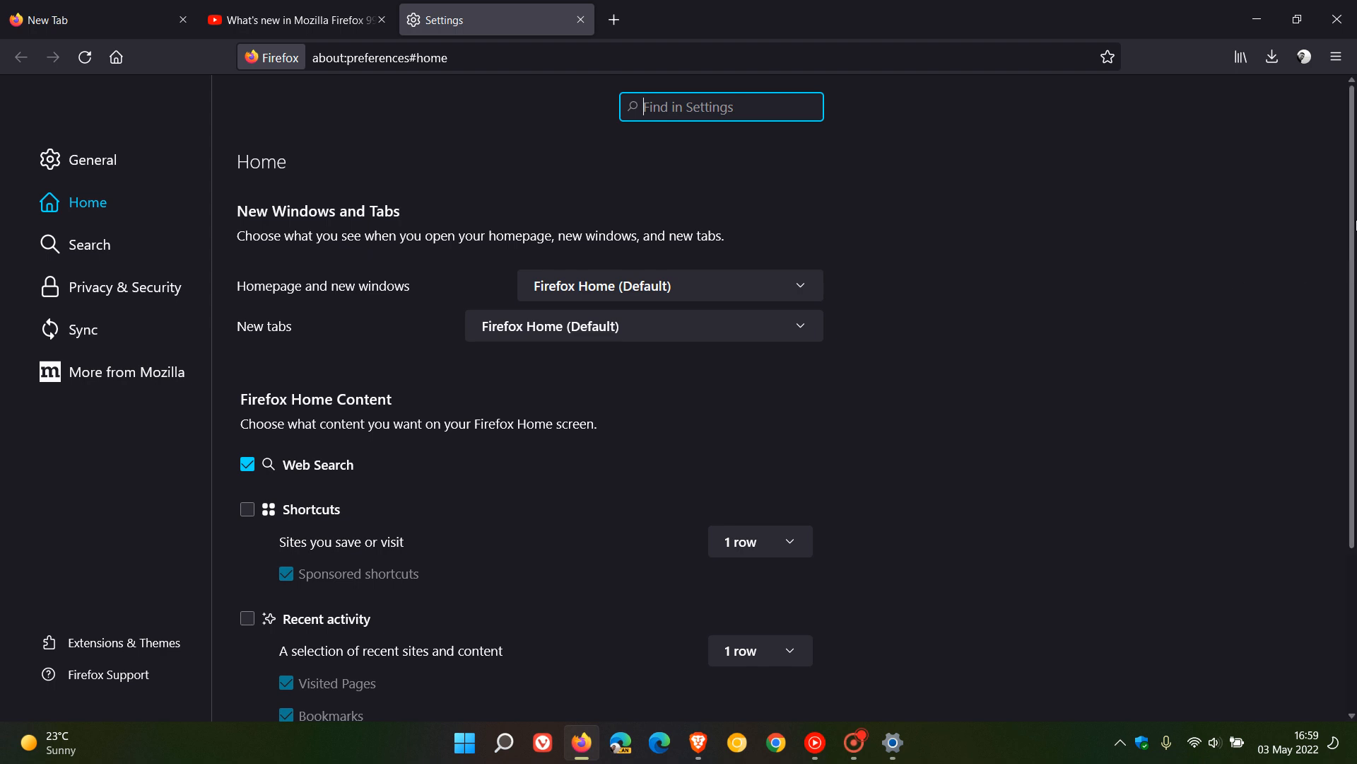
pyautogui.moveTo(1345, 130)
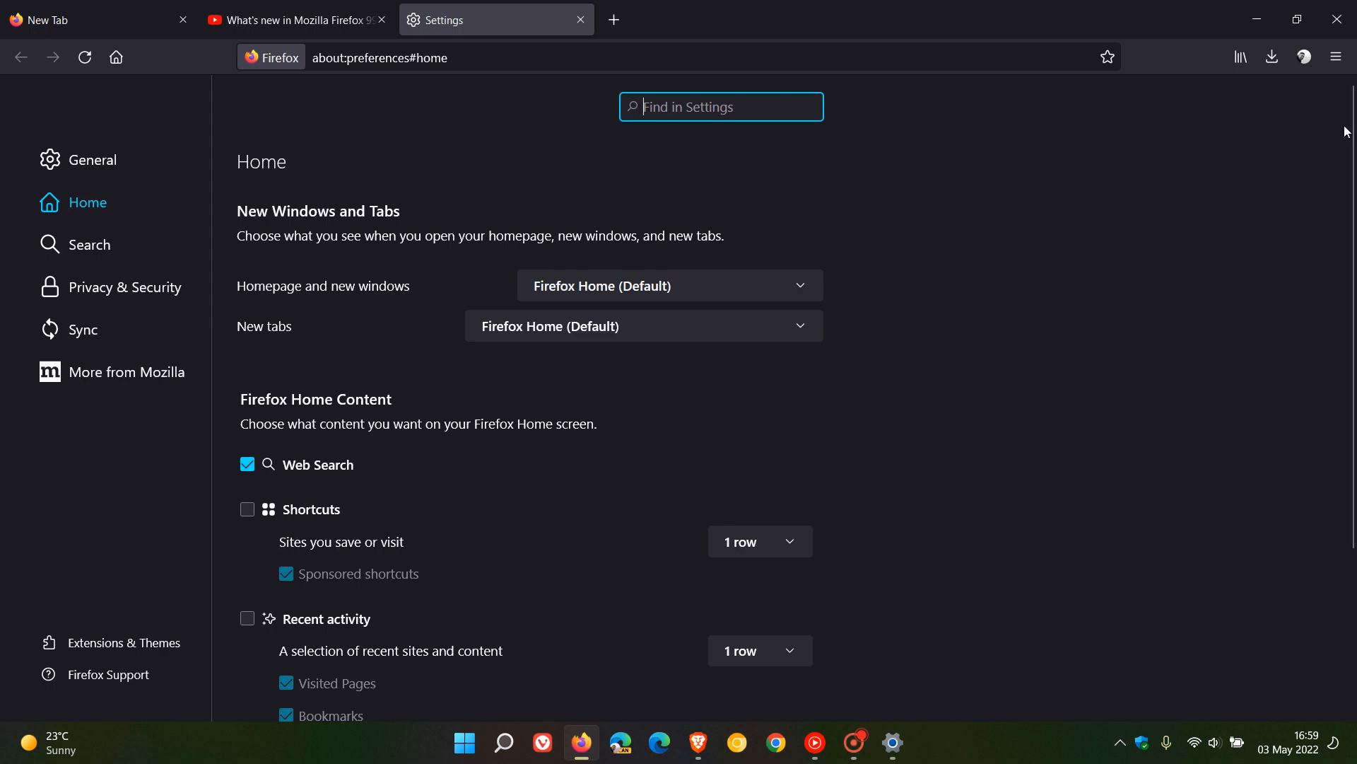
pyautogui.moveTo(1184, 408)
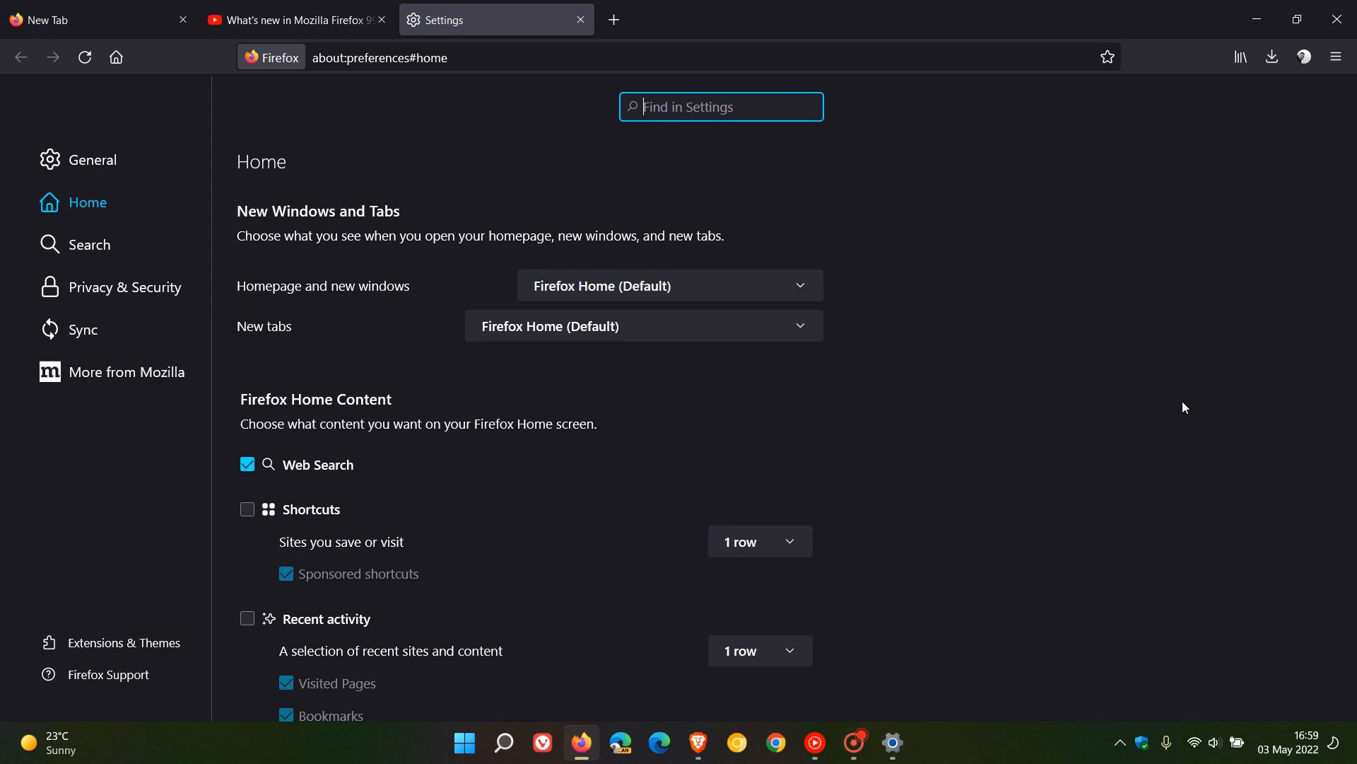
pyautogui.moveTo(892, 742)
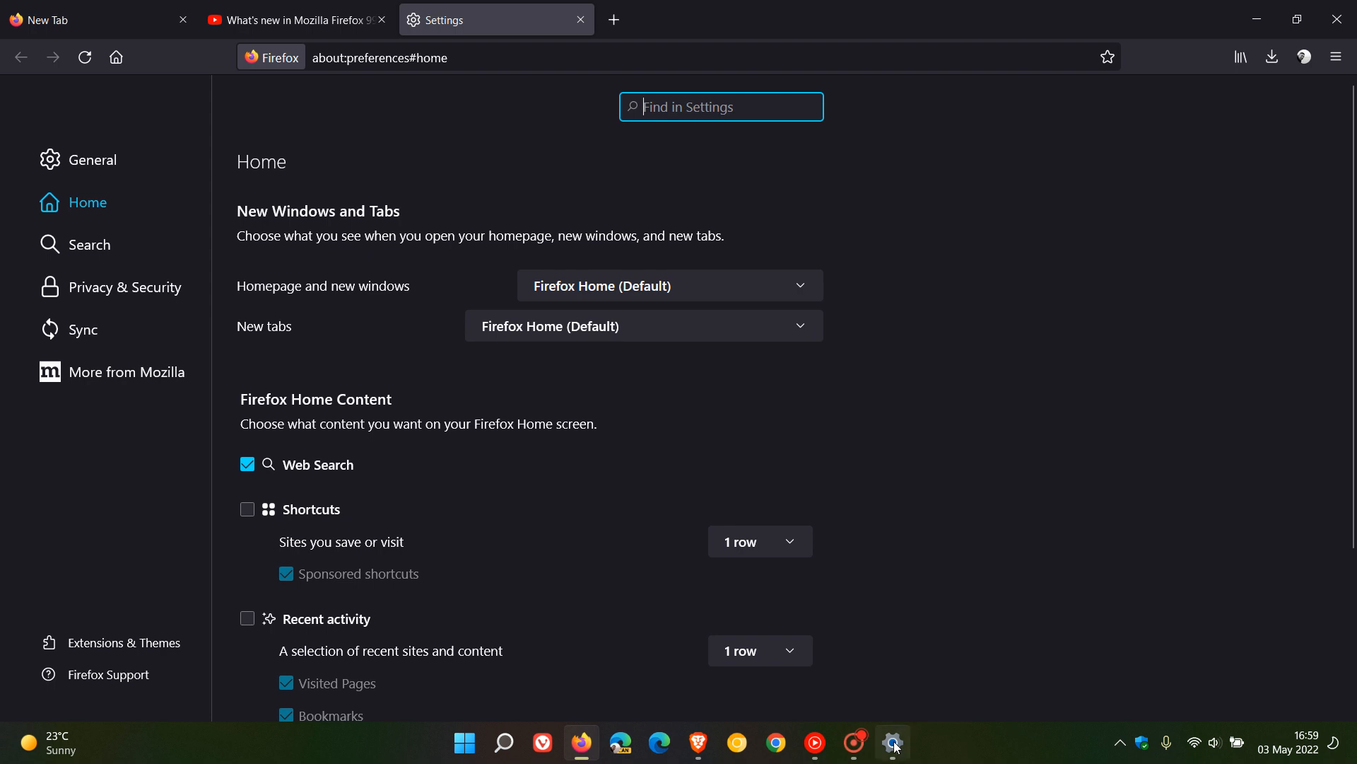
# Step: Turn on 'Always show scrollbars' under Windows Accessibility > Visual effects and check Firefox's settings page
pyautogui.click(892, 742)
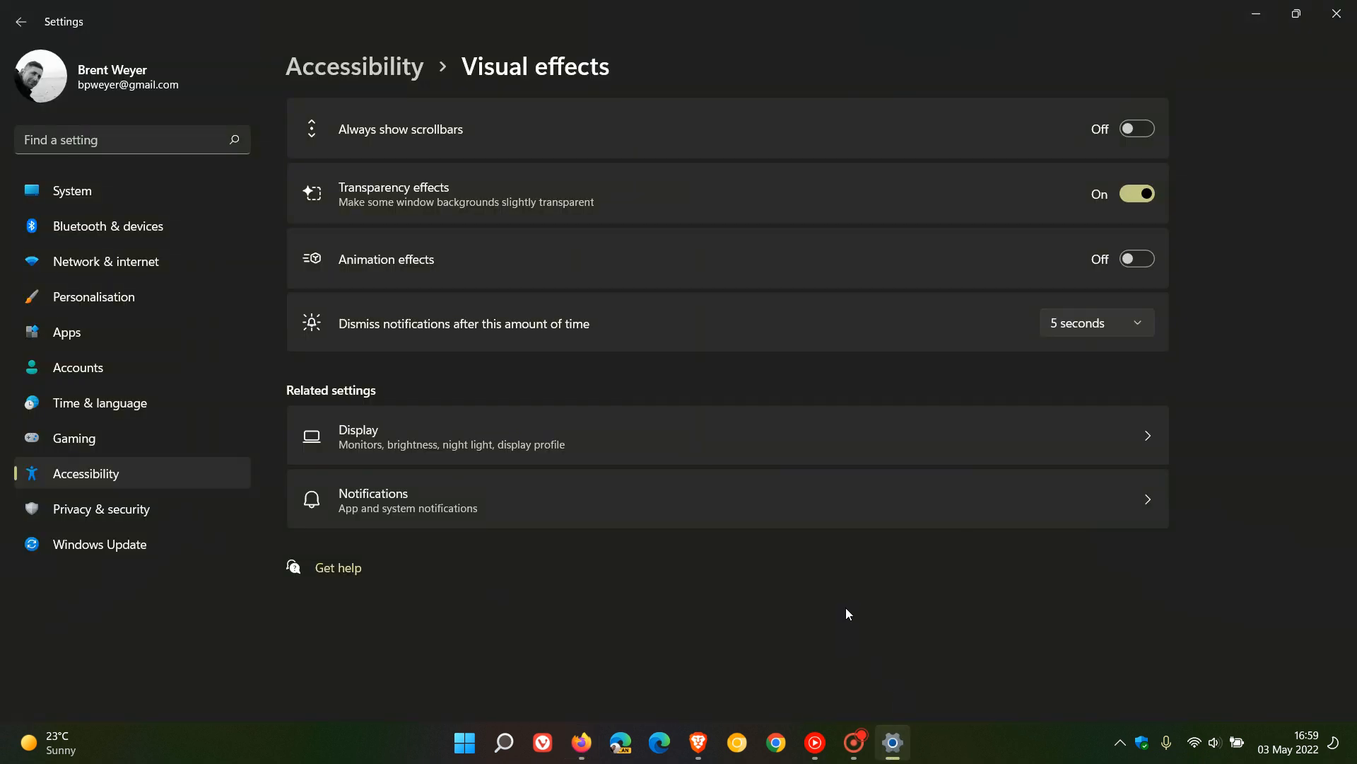
pyautogui.moveTo(645, 136)
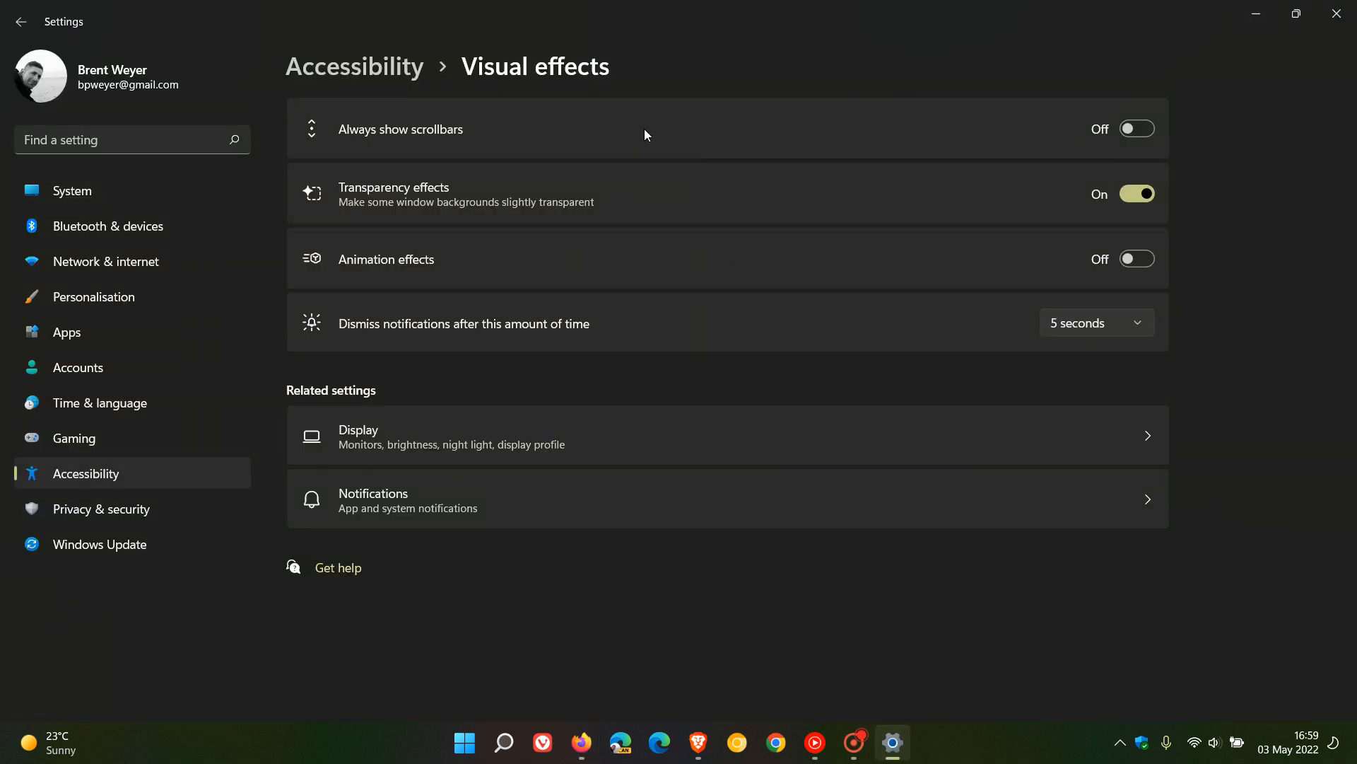
pyautogui.moveTo(920, 142)
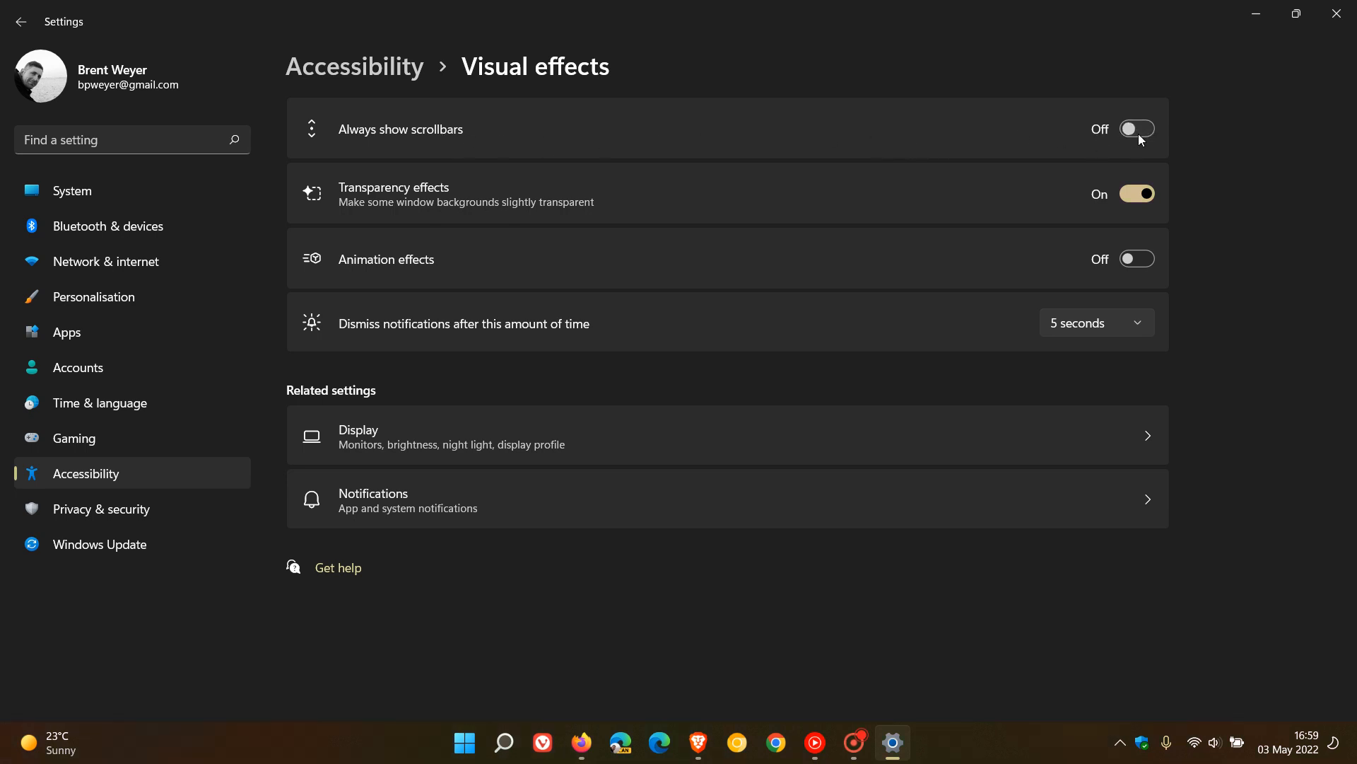
pyautogui.click(1135, 128)
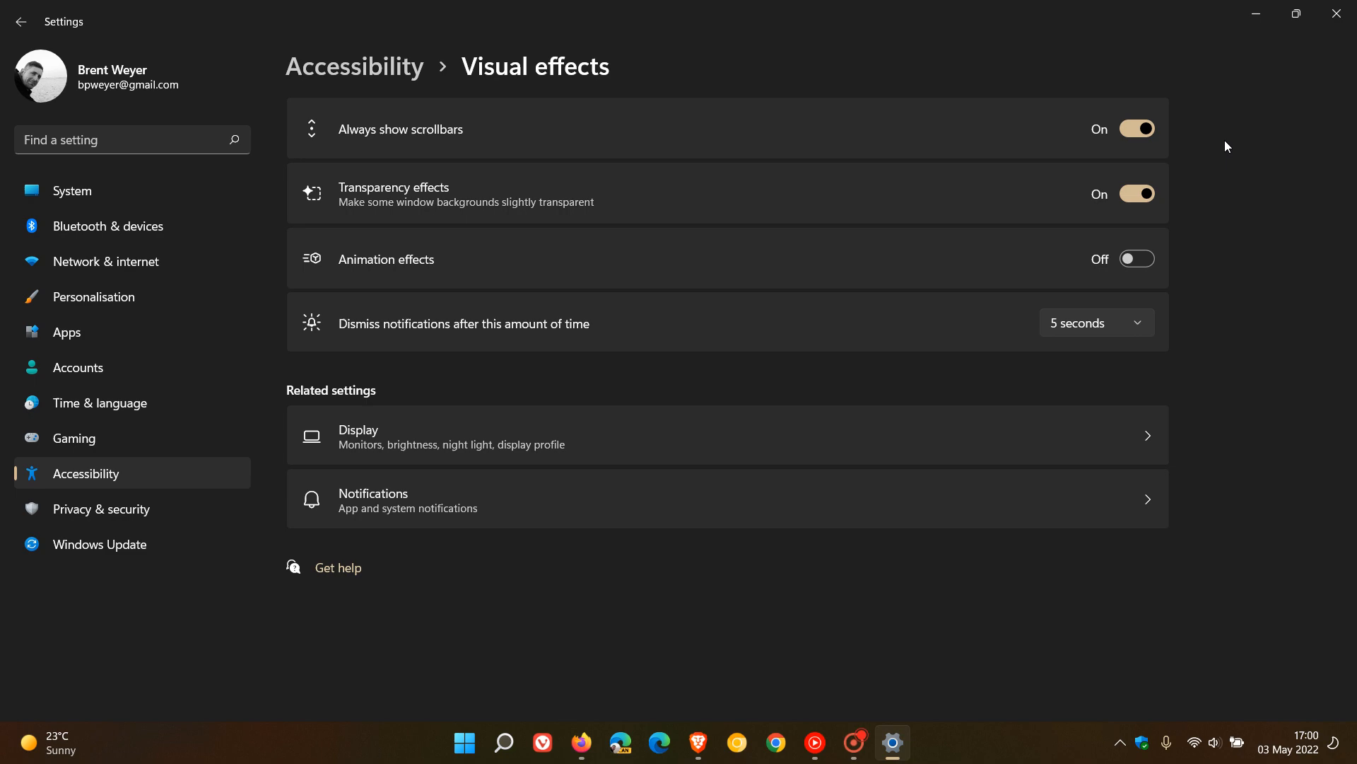
pyautogui.click(581, 742)
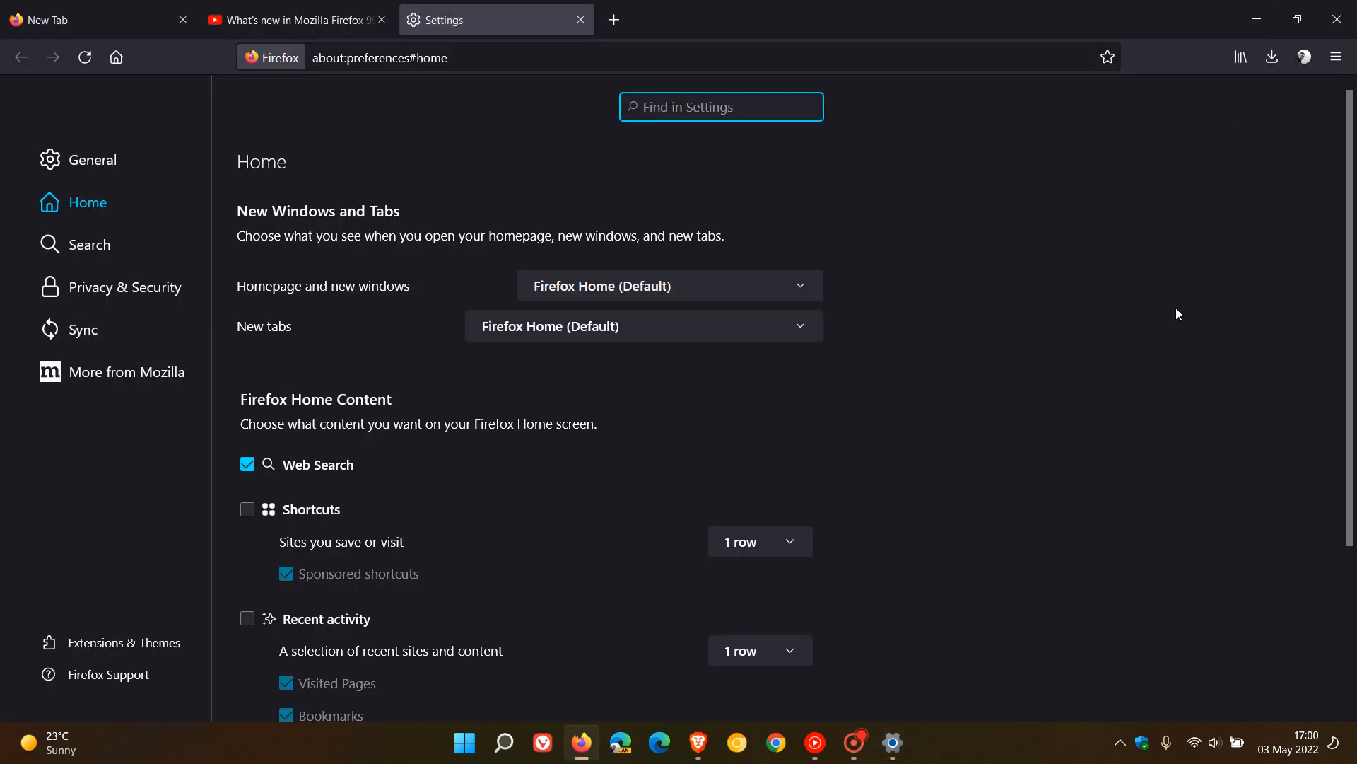
pyautogui.scroll(-3)
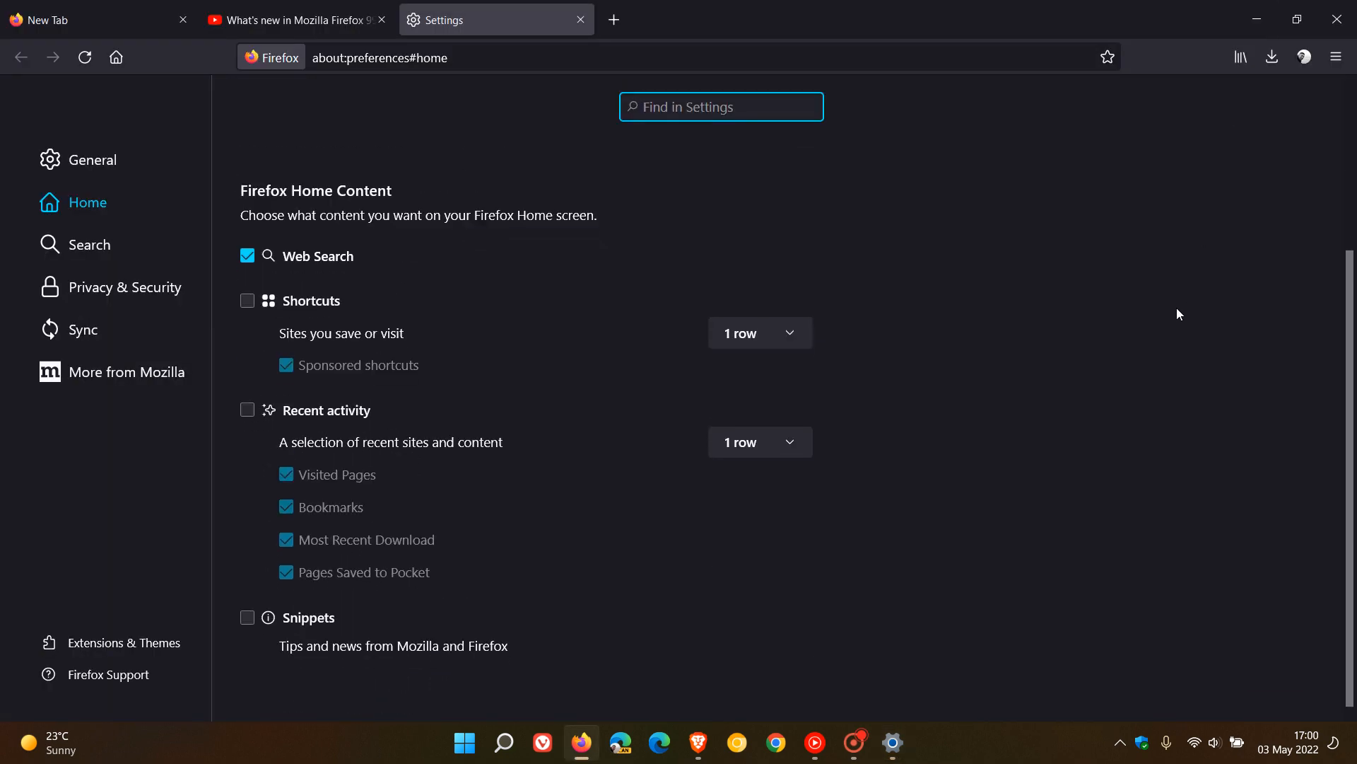
# Step: Compare with the Windows setting once more, then close the Firefox Settings tab
pyautogui.click(892, 743)
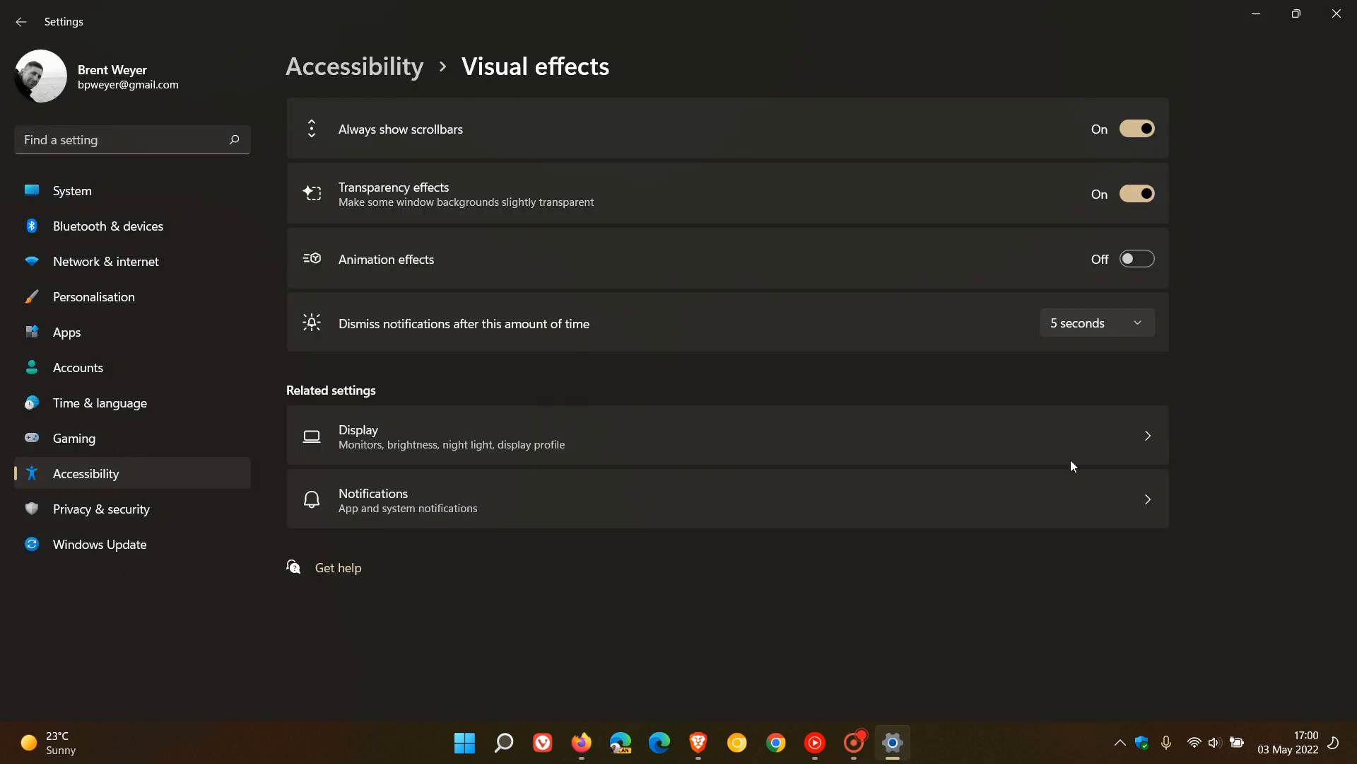
pyautogui.click(581, 743)
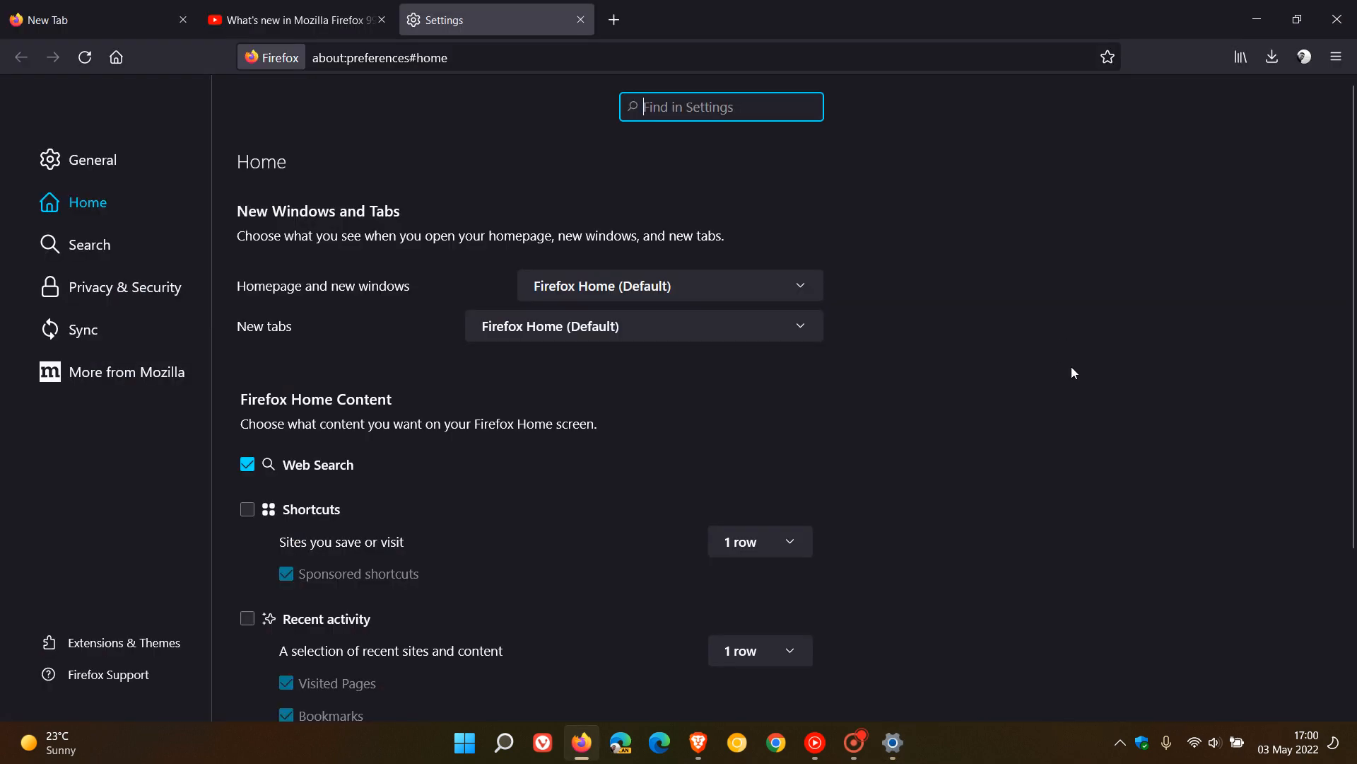
pyautogui.moveTo(1095, 355)
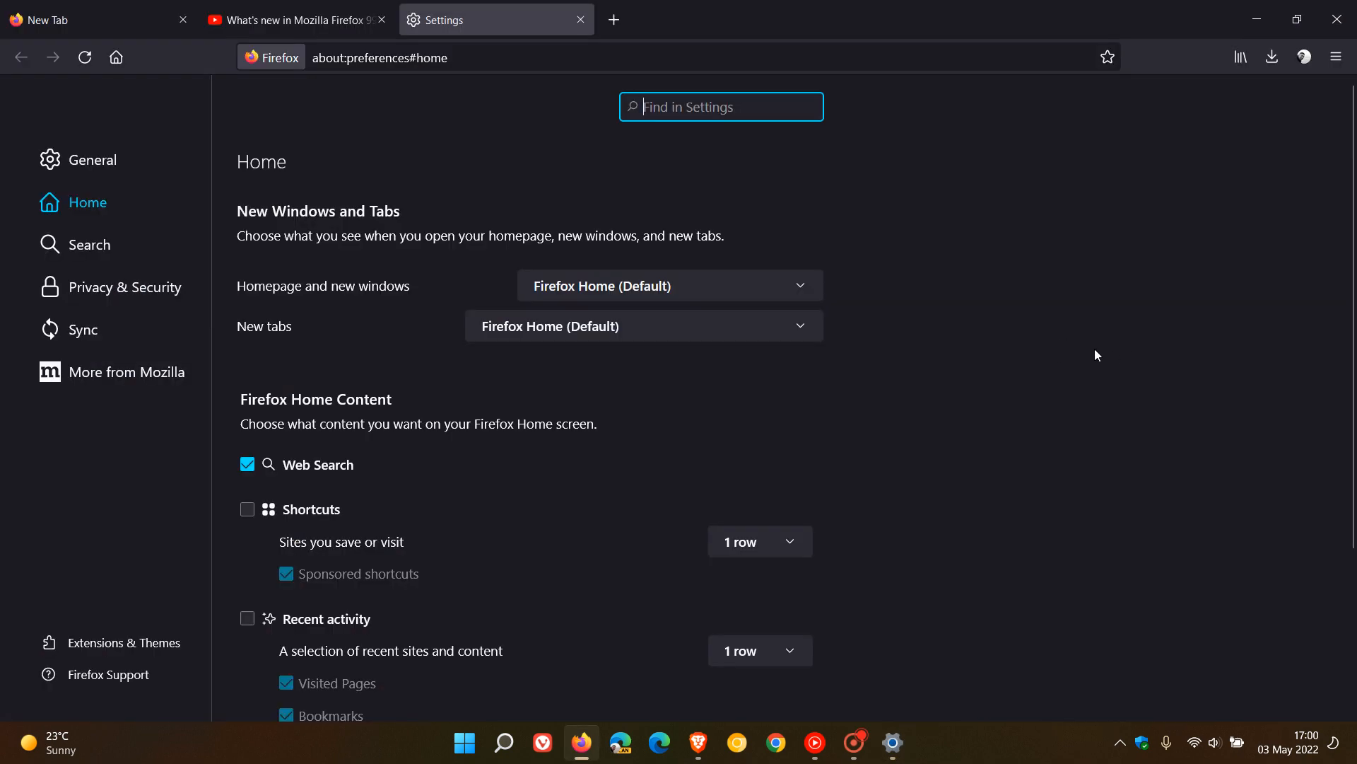
pyautogui.moveTo(1105, 355)
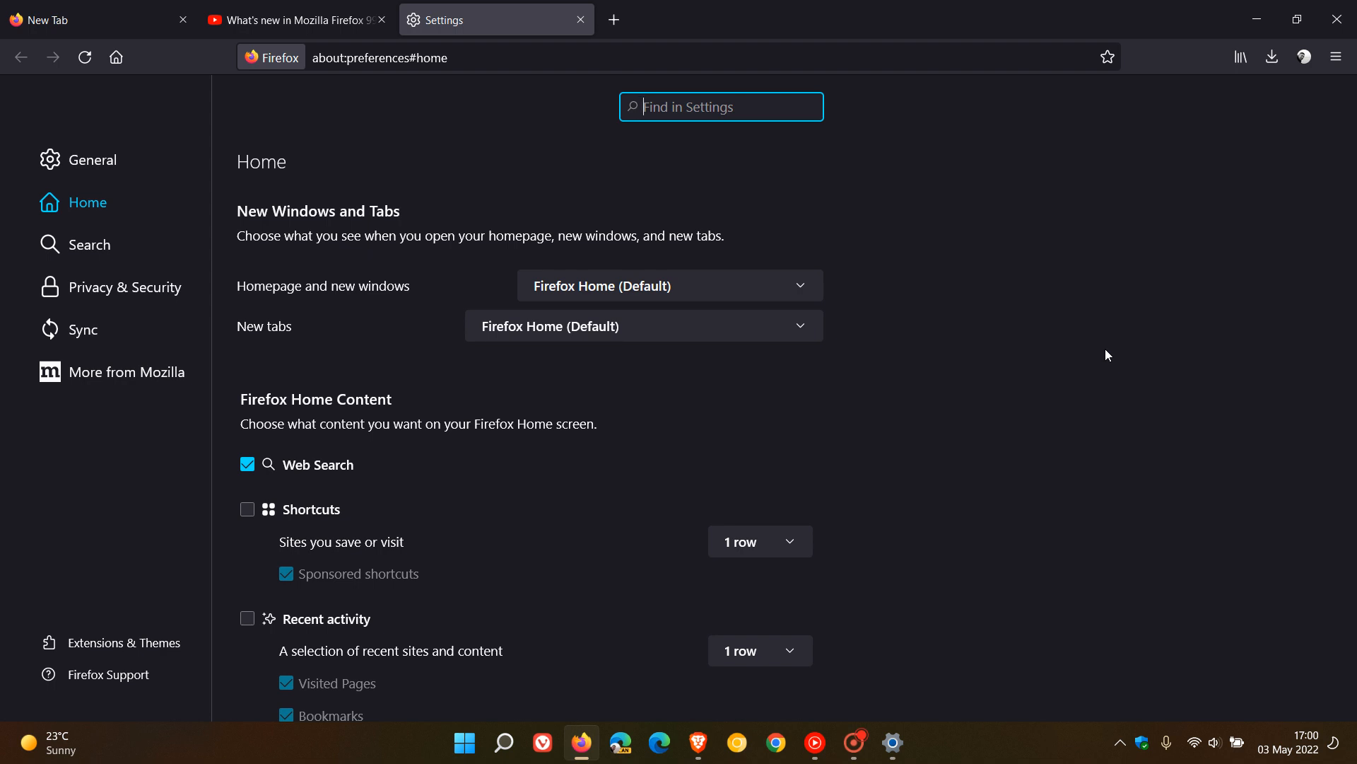
pyautogui.click(581, 19)
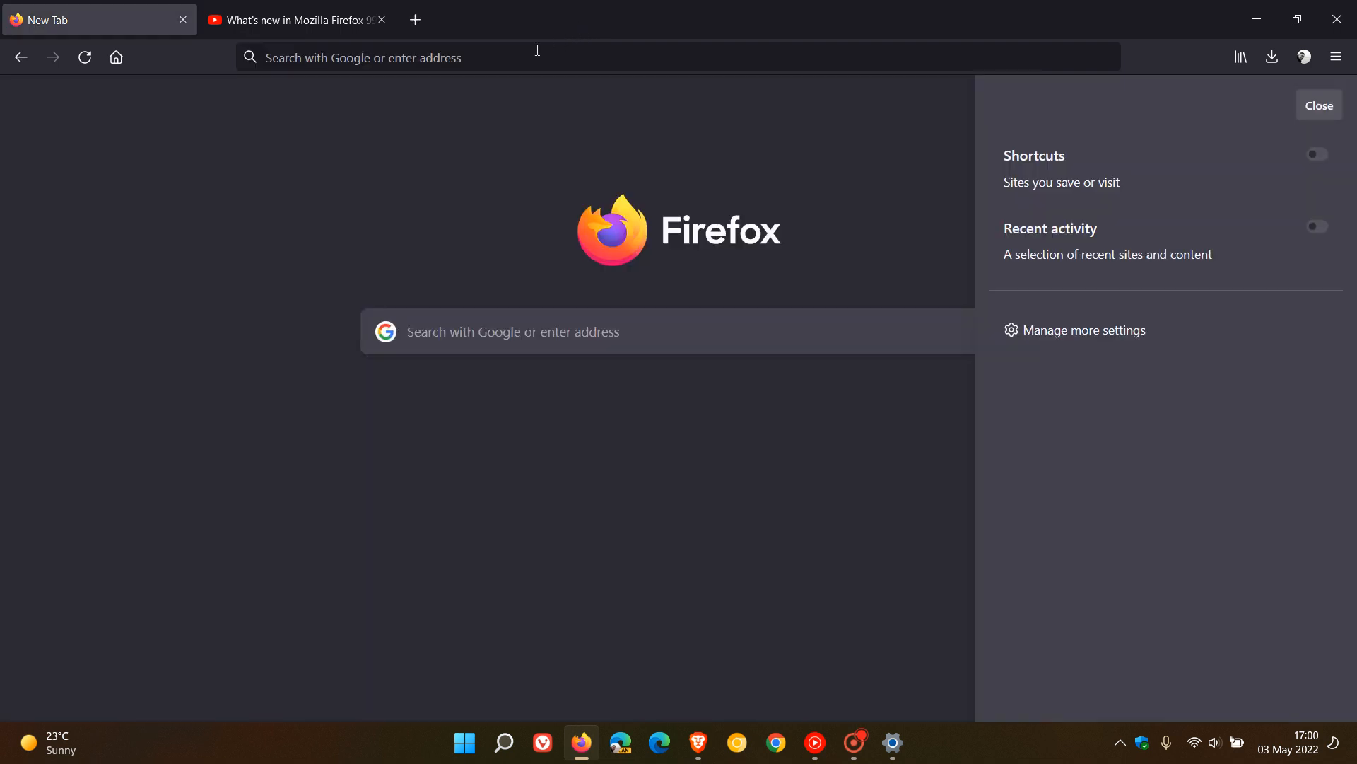
pyautogui.moveTo(849, 229)
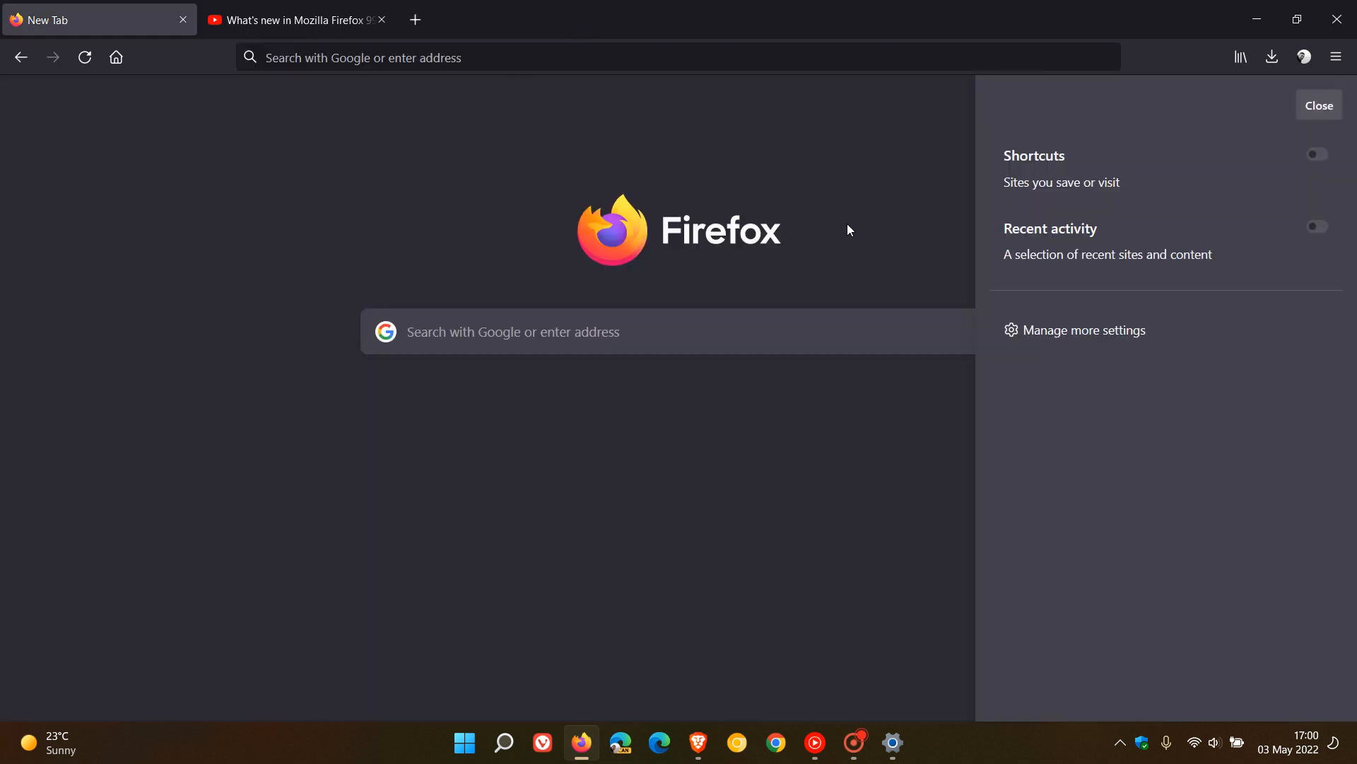
# Step: Close and reopen the new tab customization panel showing Shortcuts and Recent activity off
pyautogui.click(1318, 104)
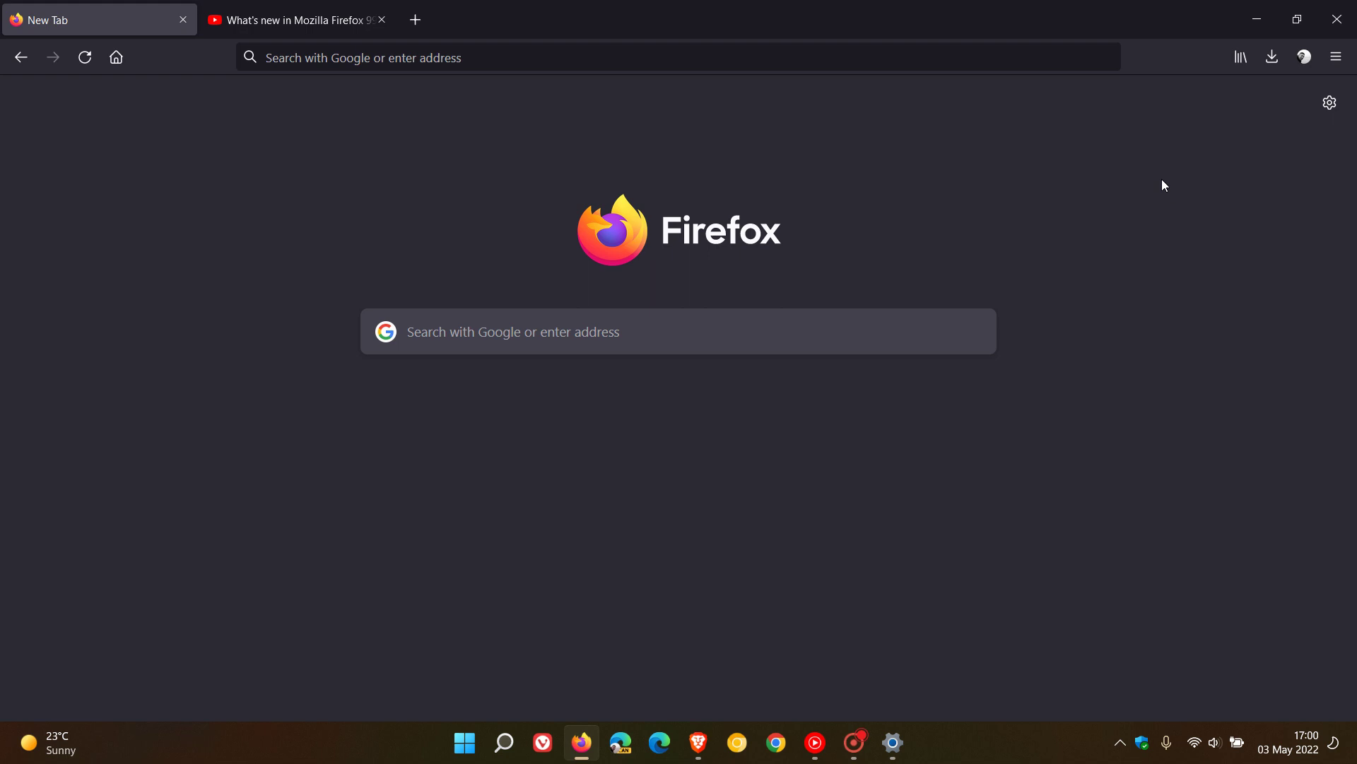
pyautogui.click(1330, 102)
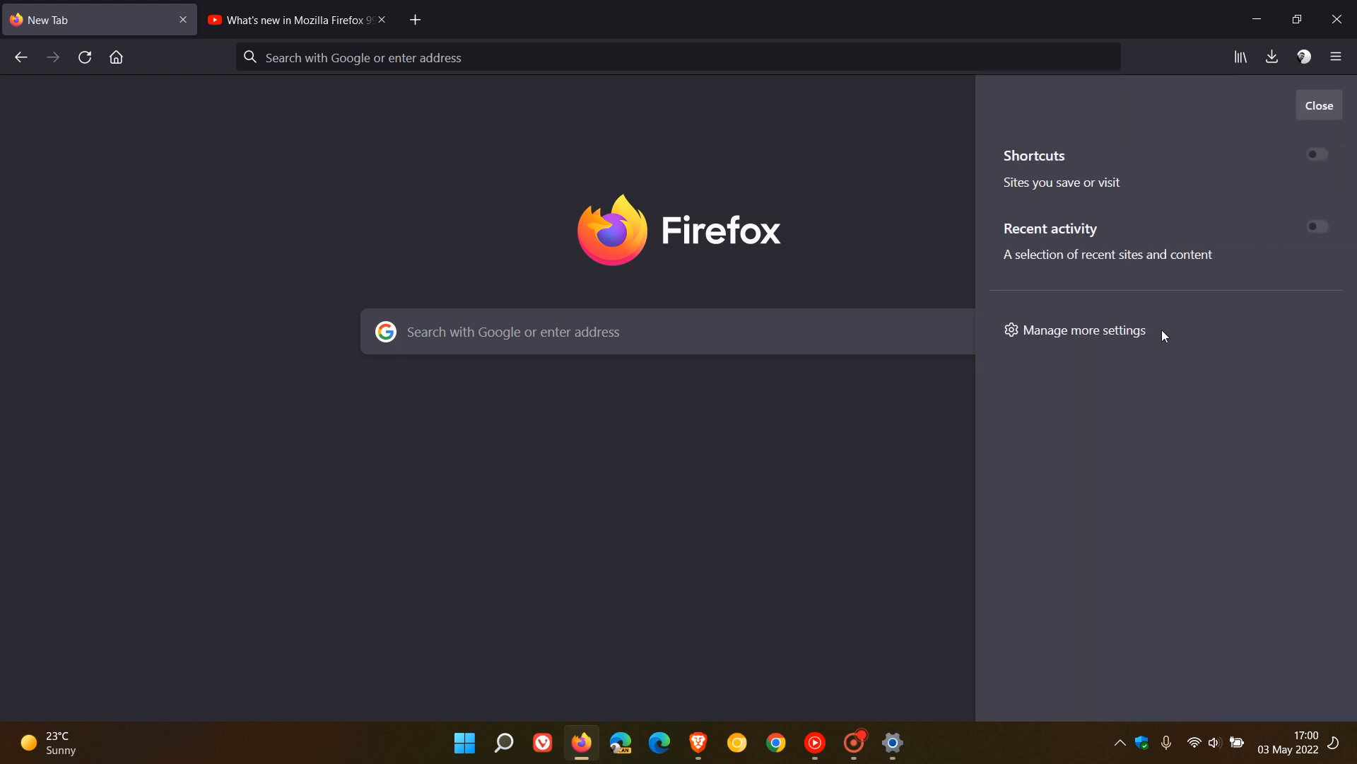
pyautogui.click(1084, 329)
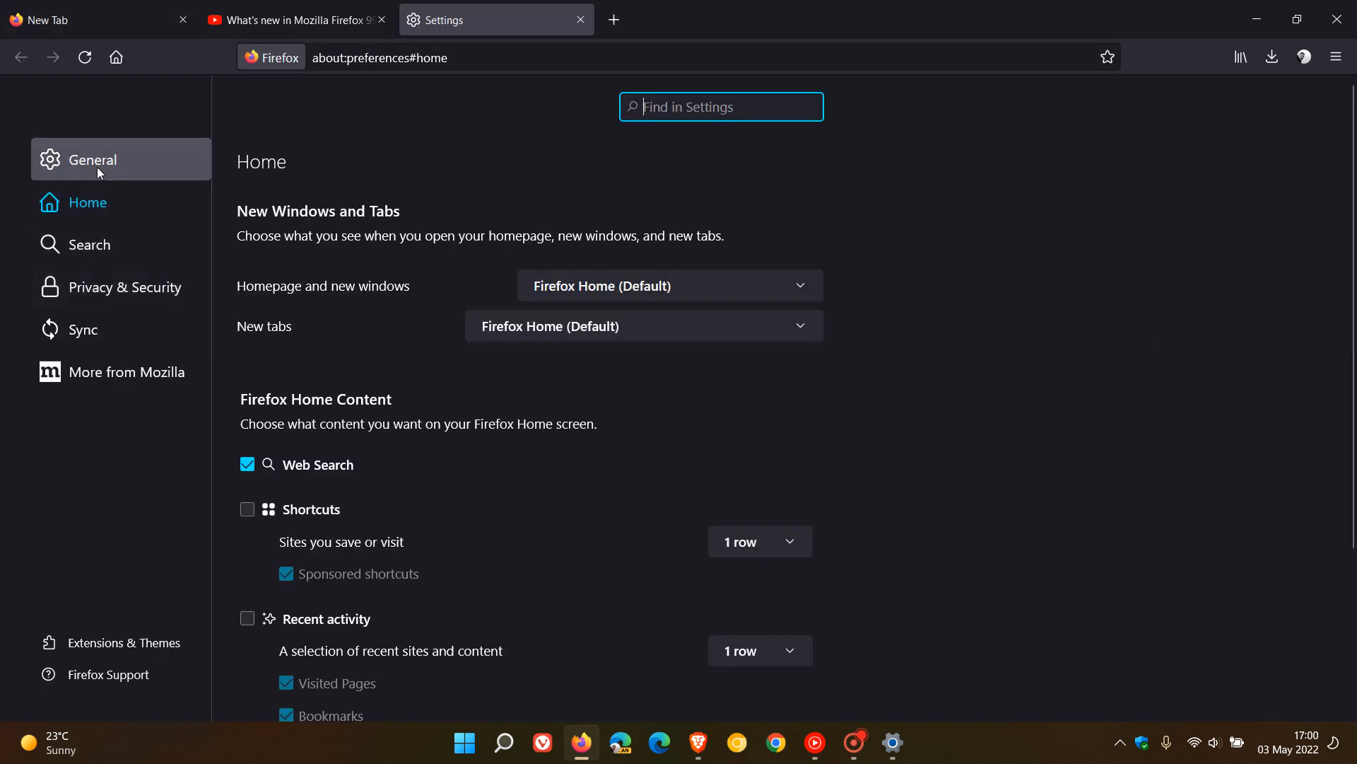
pyautogui.click(91, 159)
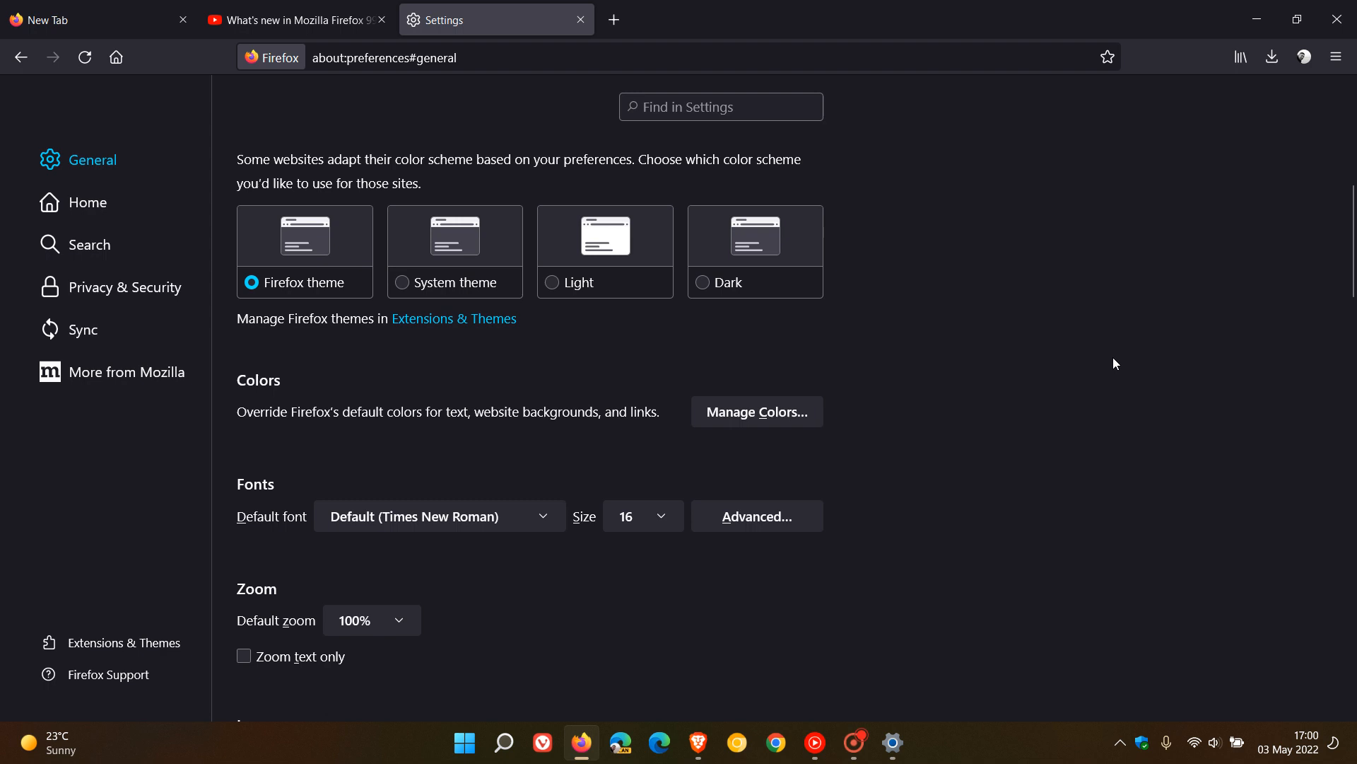
pyautogui.scroll(3)
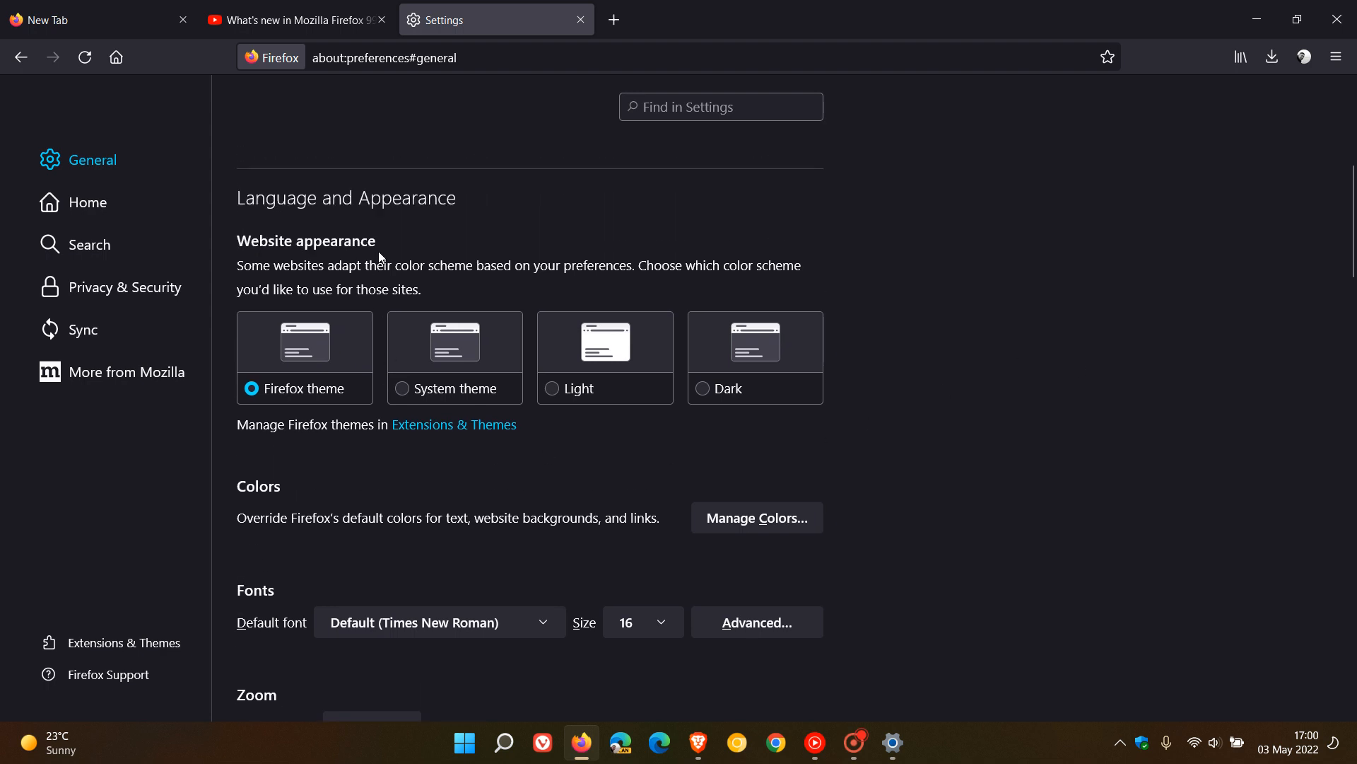
pyautogui.moveTo(372, 236)
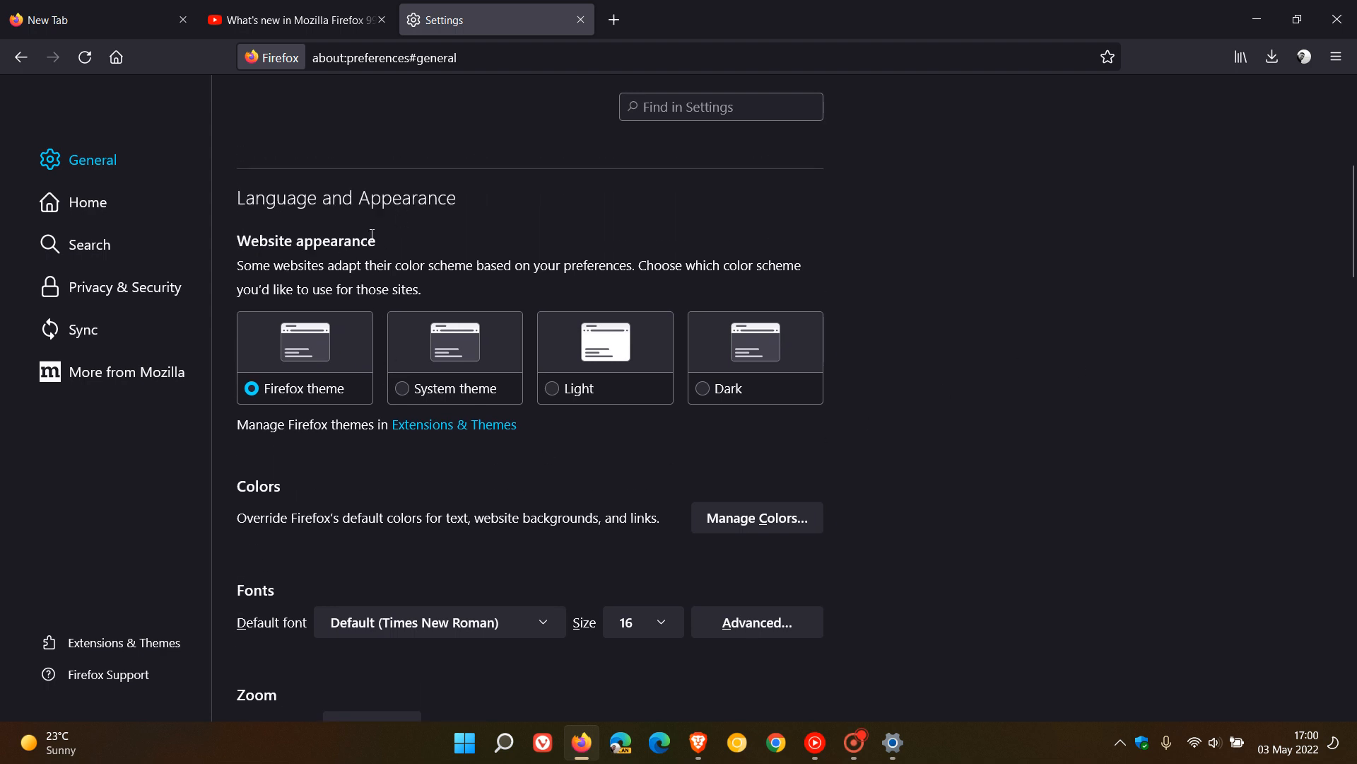
pyautogui.moveTo(262, 396)
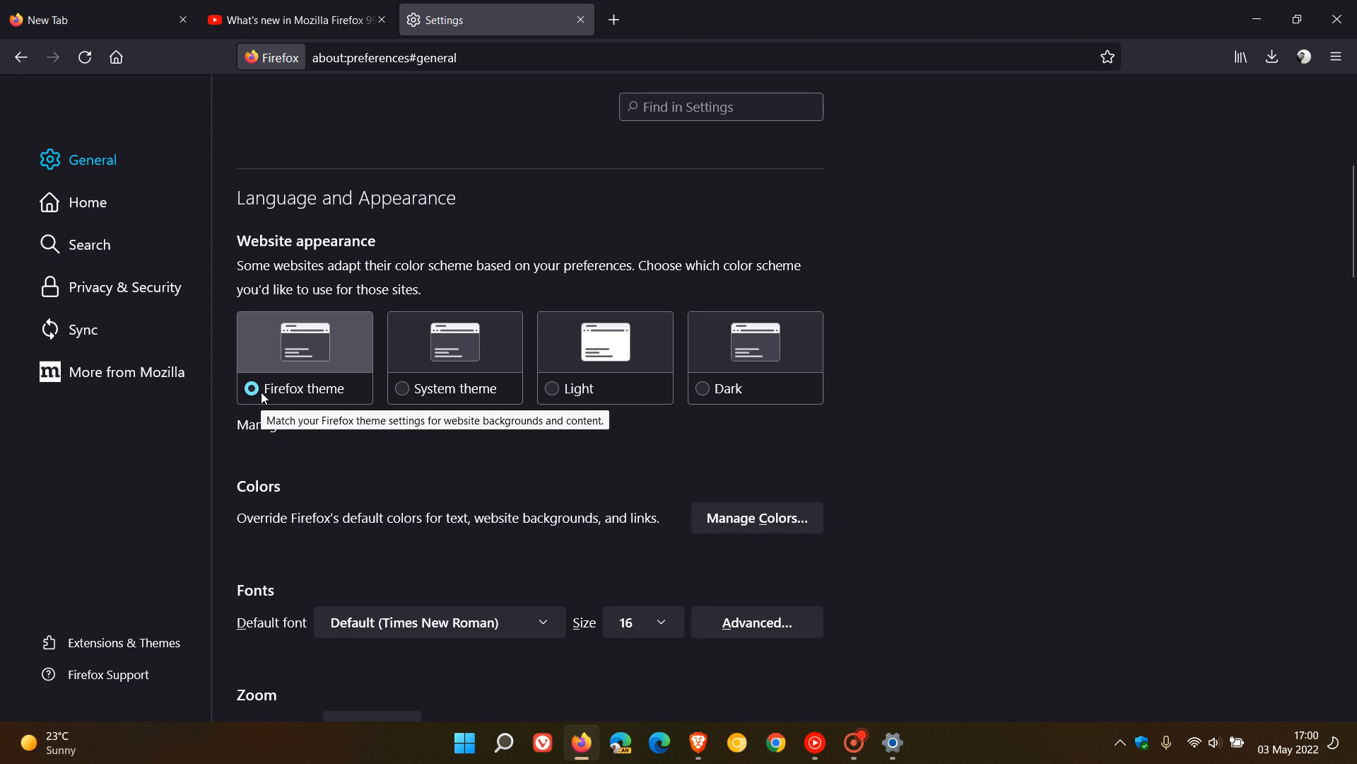
pyautogui.click(401, 387)
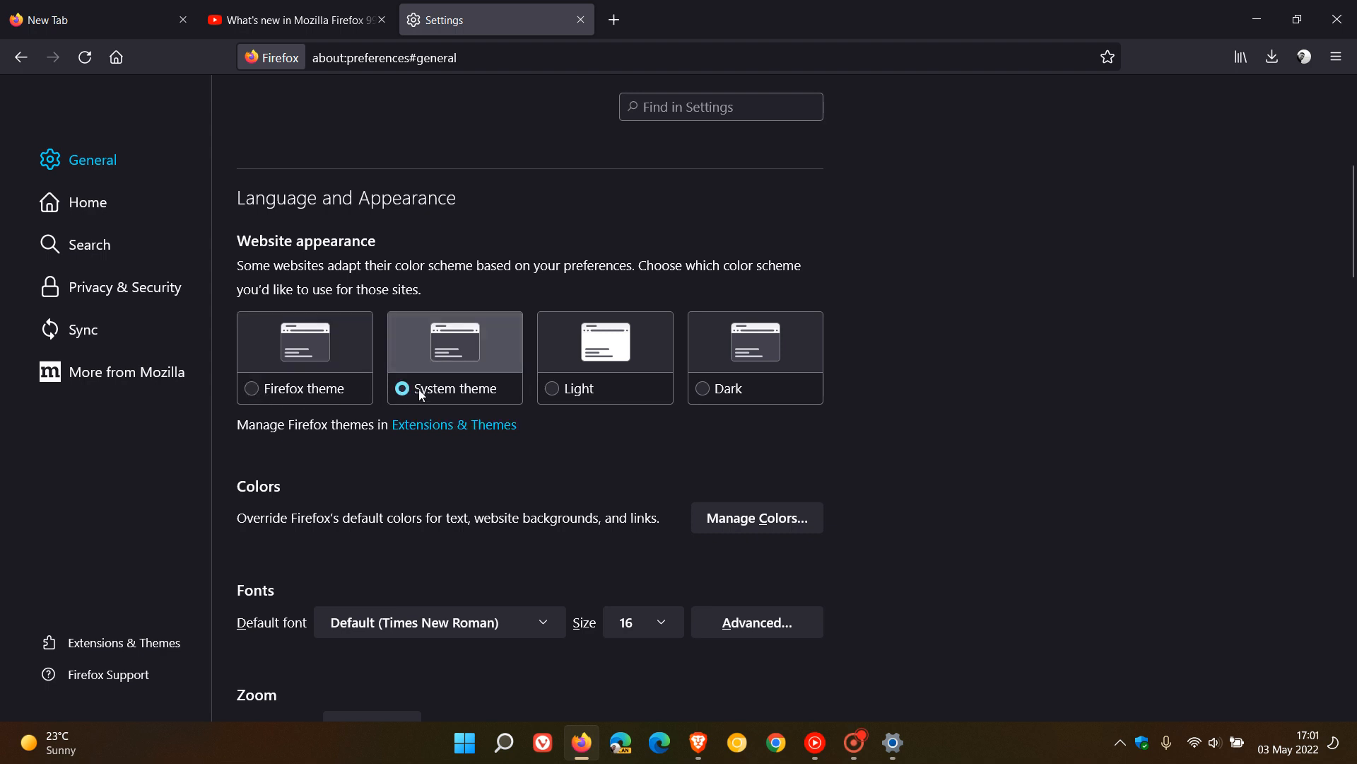
pyautogui.click(703, 387)
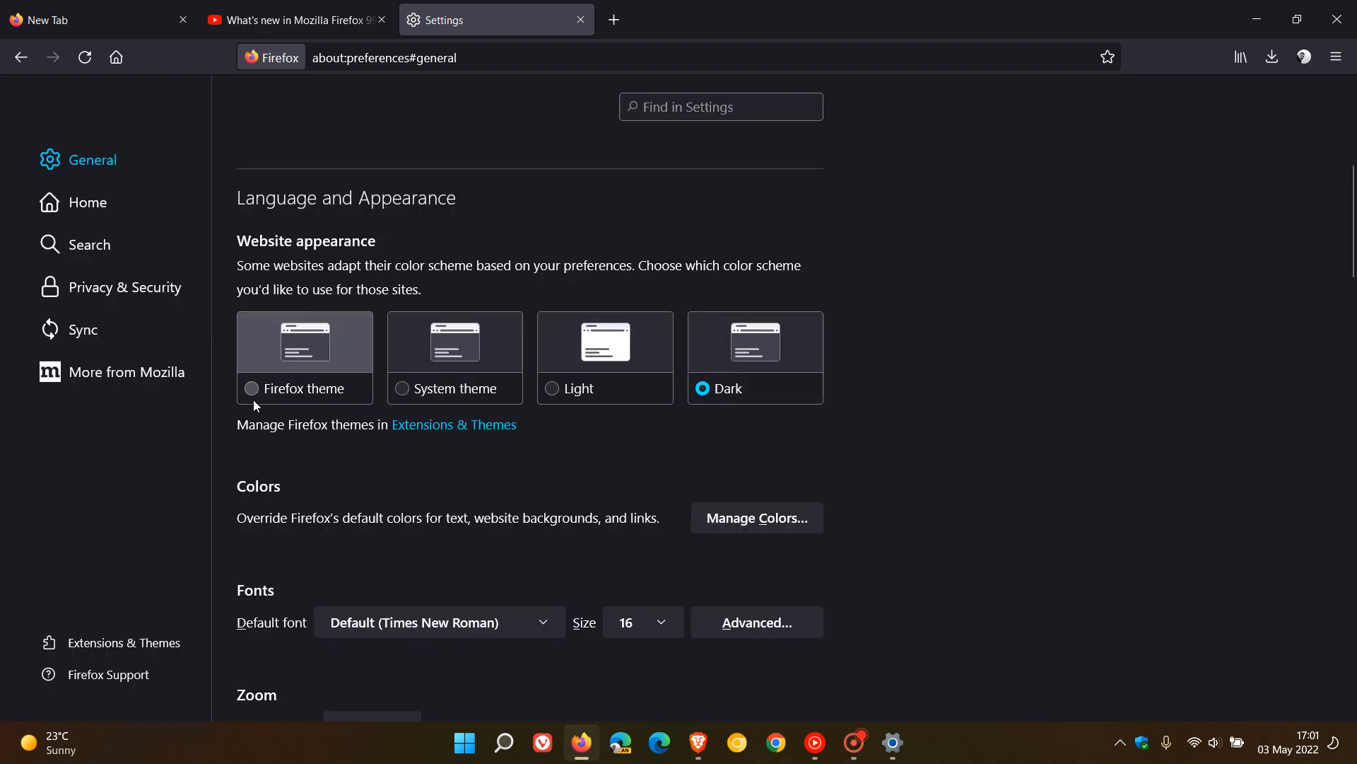
pyautogui.click(252, 387)
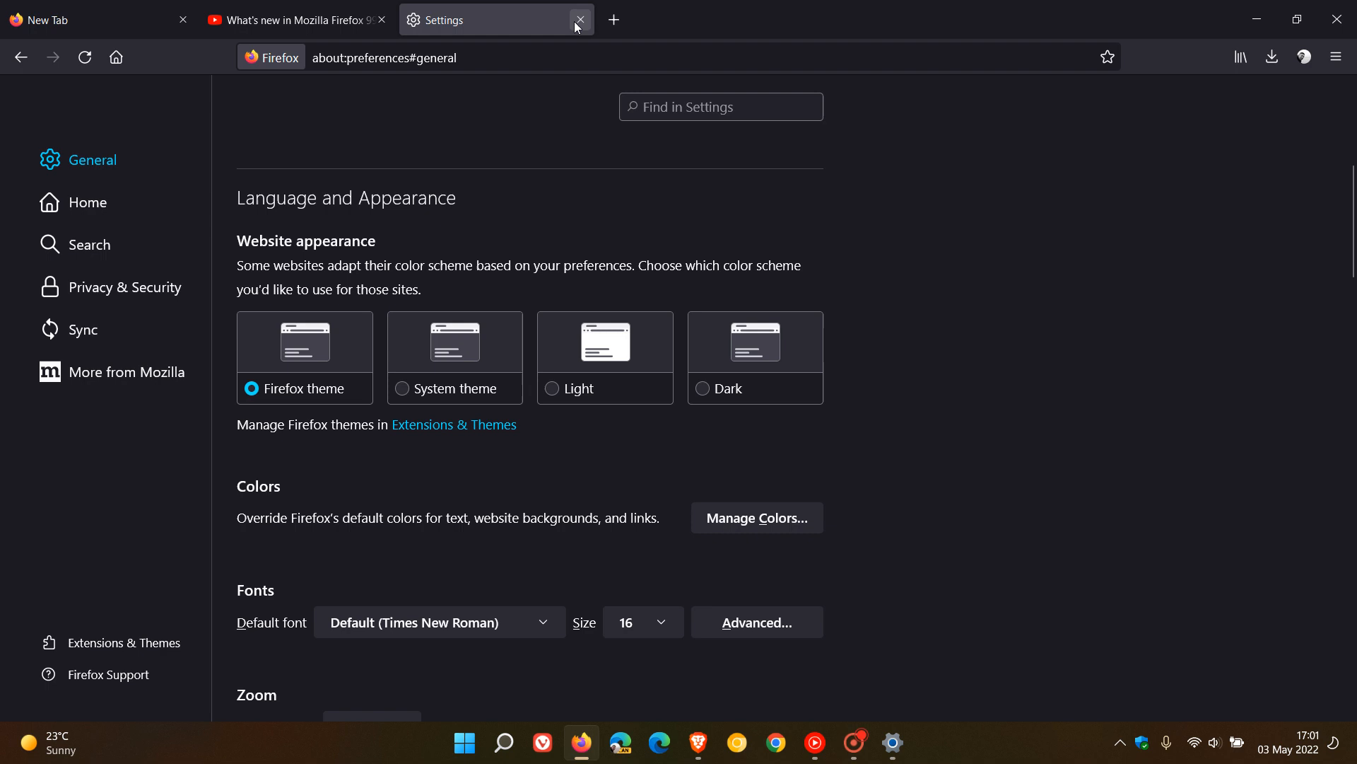
pyautogui.click(578, 19)
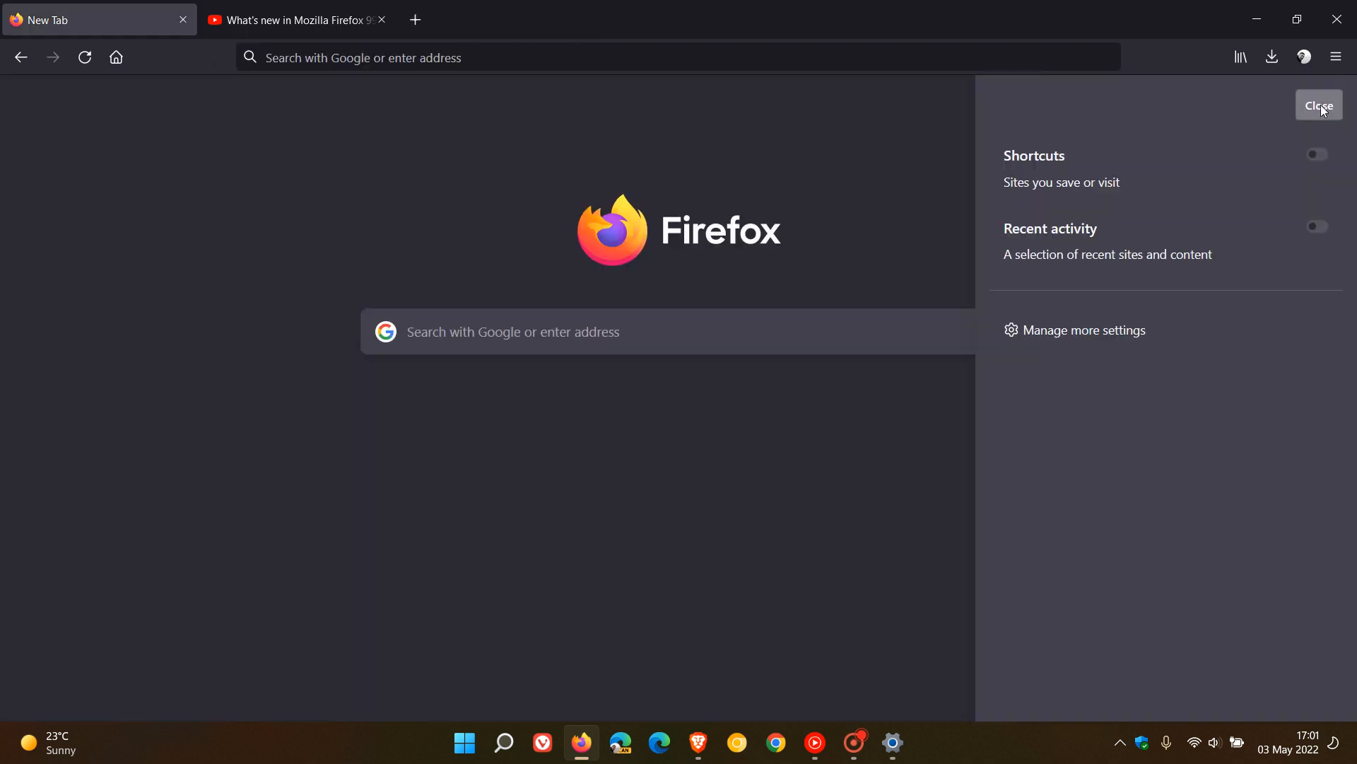
# Step: Close the new tab customization panel and bring up Firefox's hamburger menu
pyautogui.click(1317, 105)
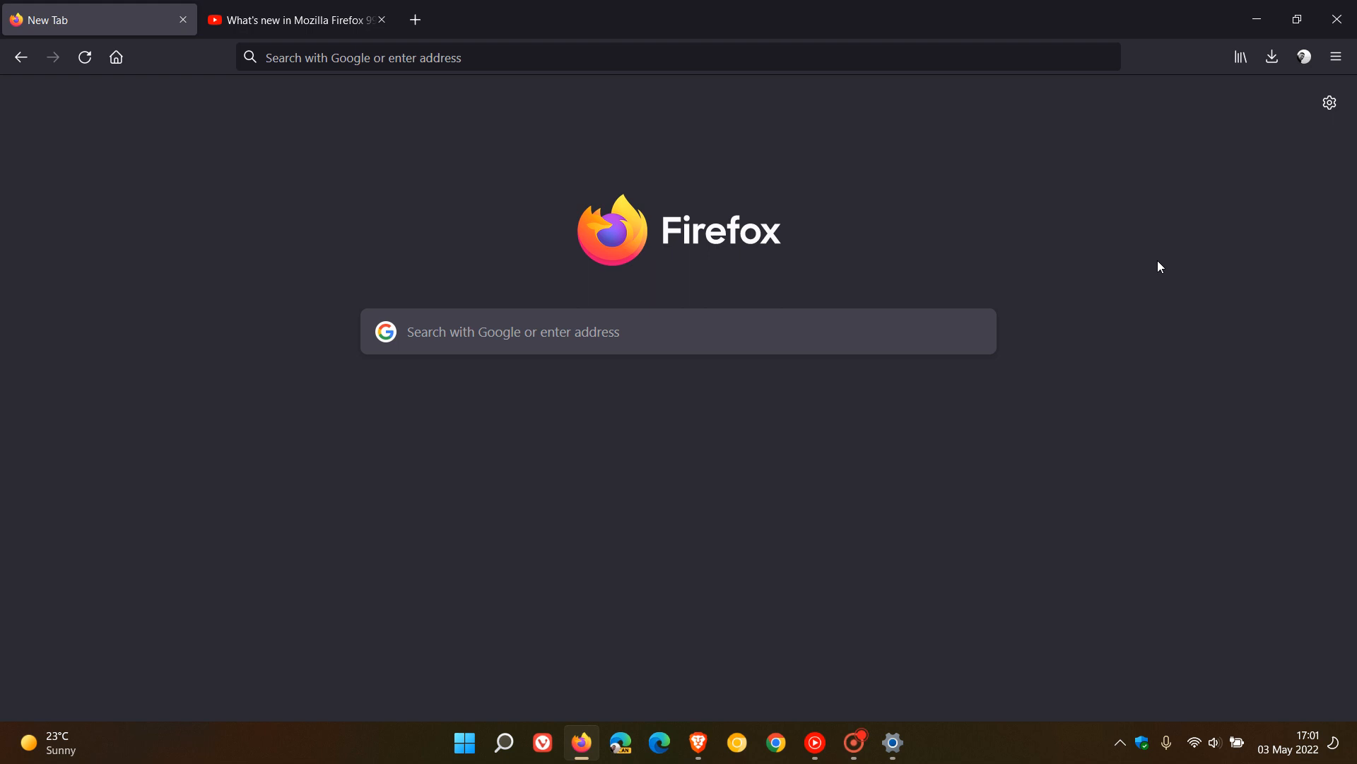
pyautogui.moveTo(1113, 232)
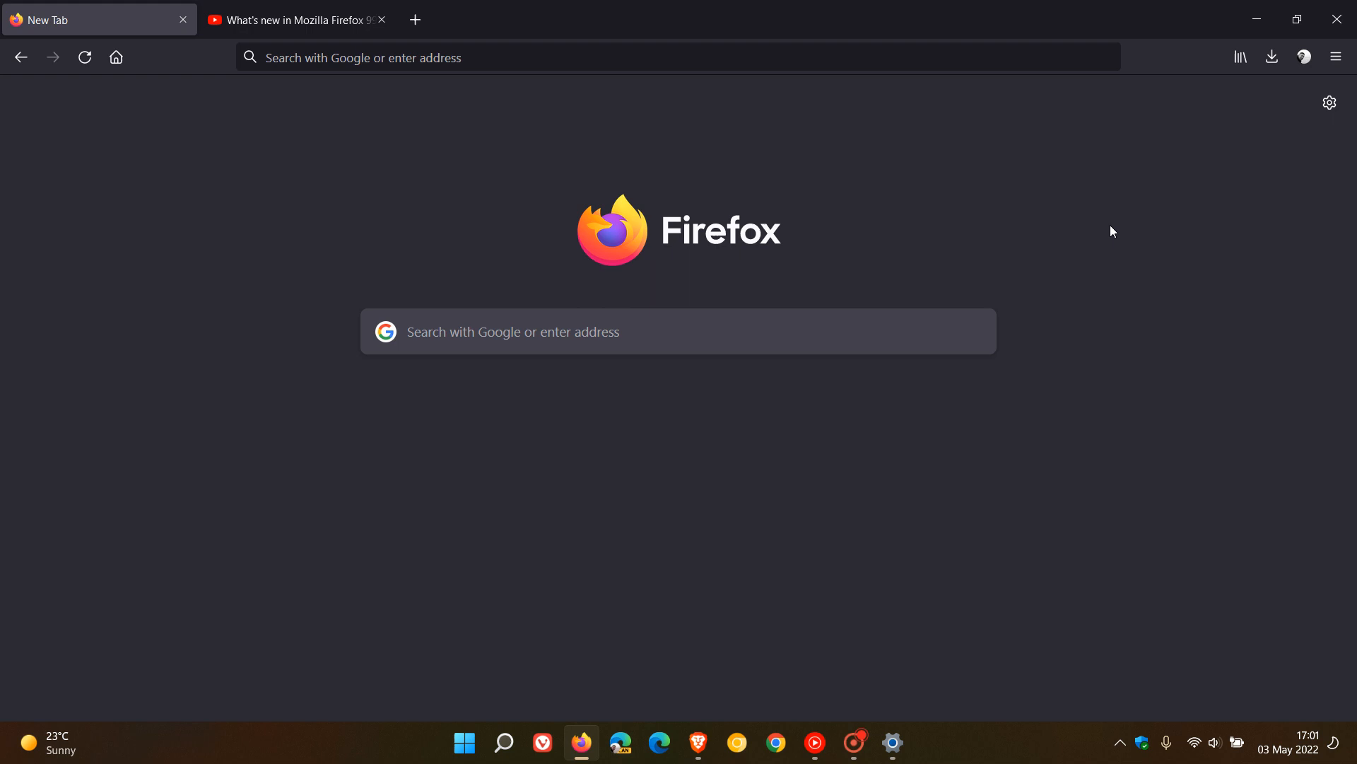
pyautogui.moveTo(1102, 225)
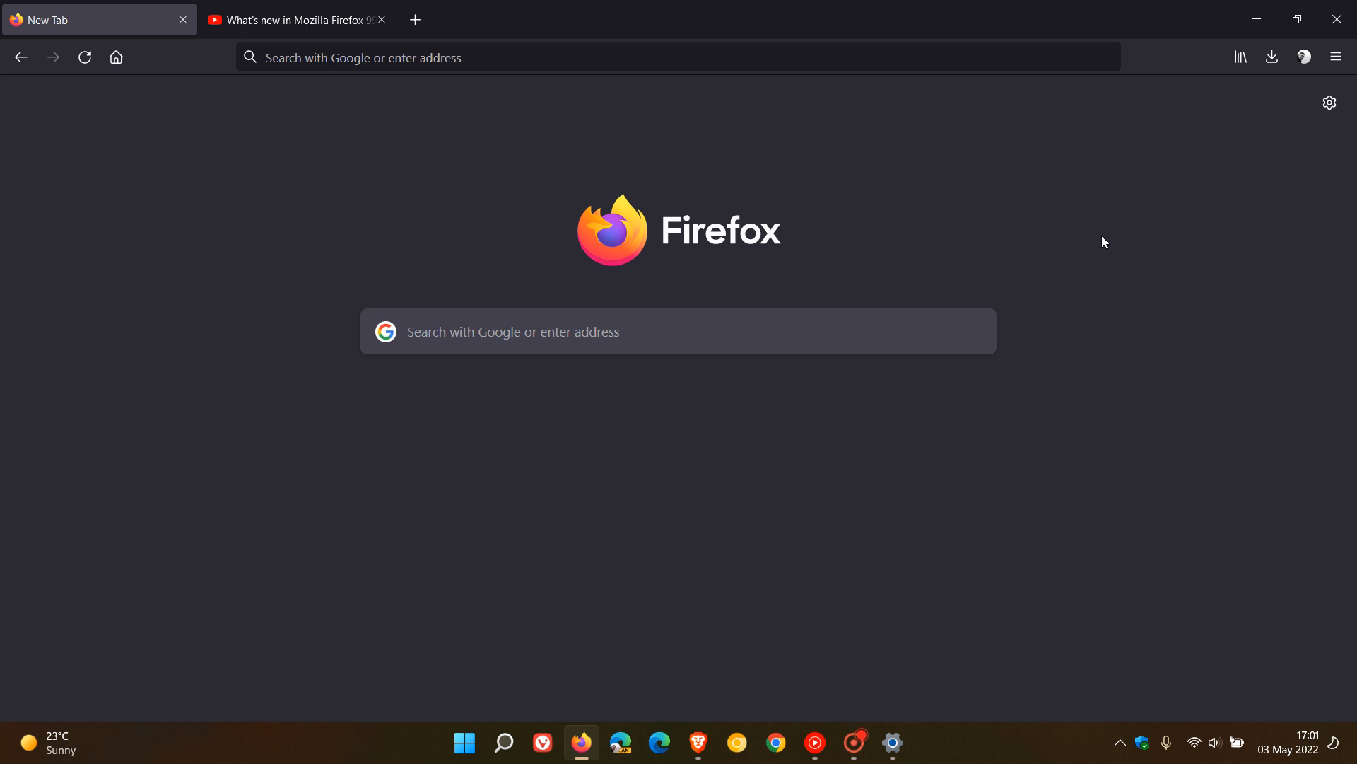
pyautogui.moveTo(1125, 250)
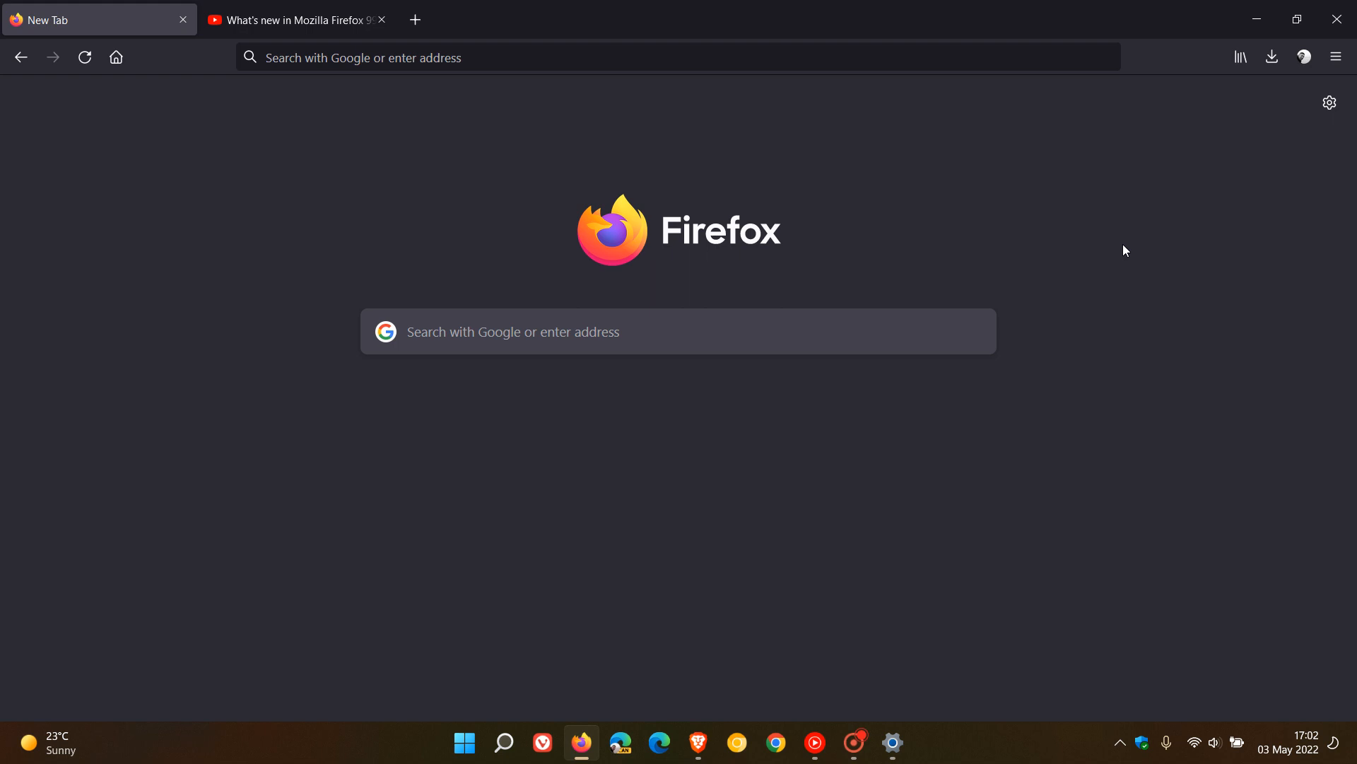
pyautogui.click(1336, 57)
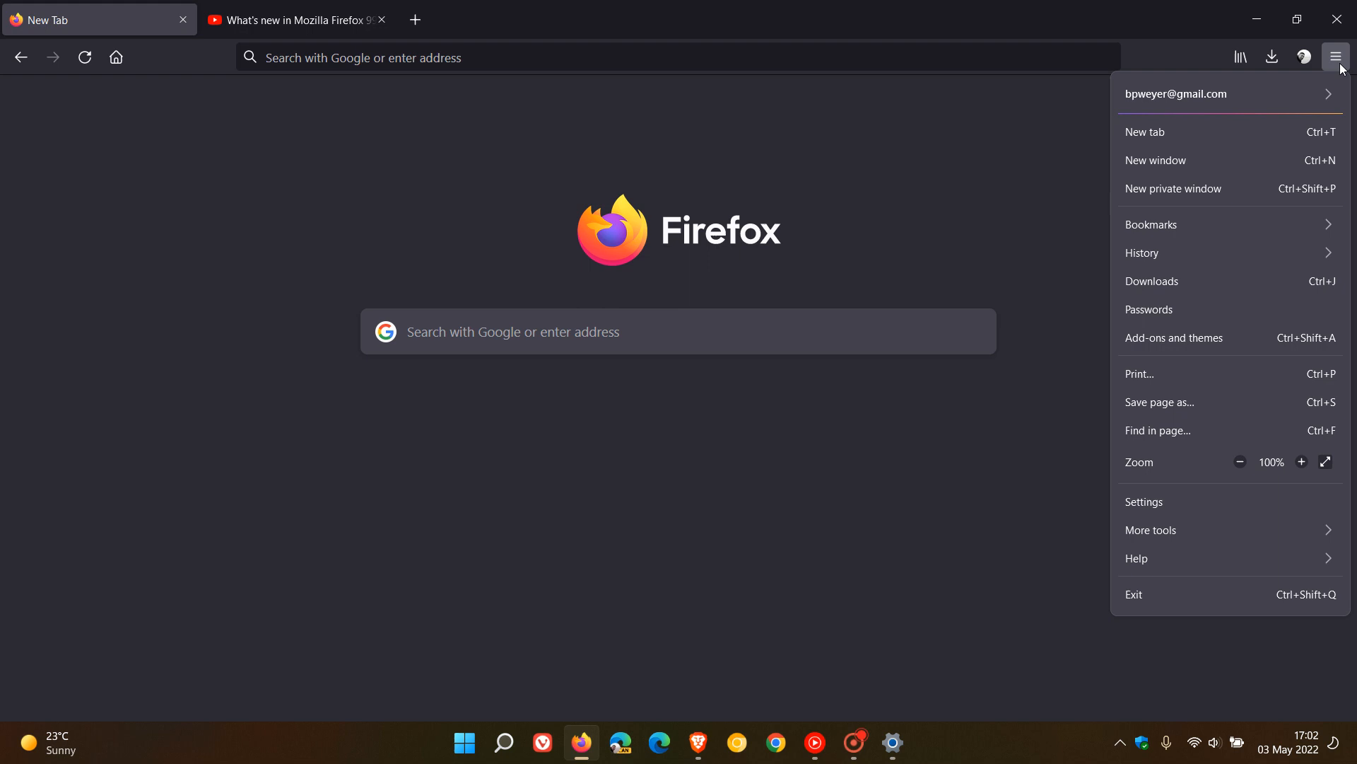
# Step: Via Help > About Firefox, confirm version 100.0 and open its release notes from What's new
pyautogui.click(1137, 557)
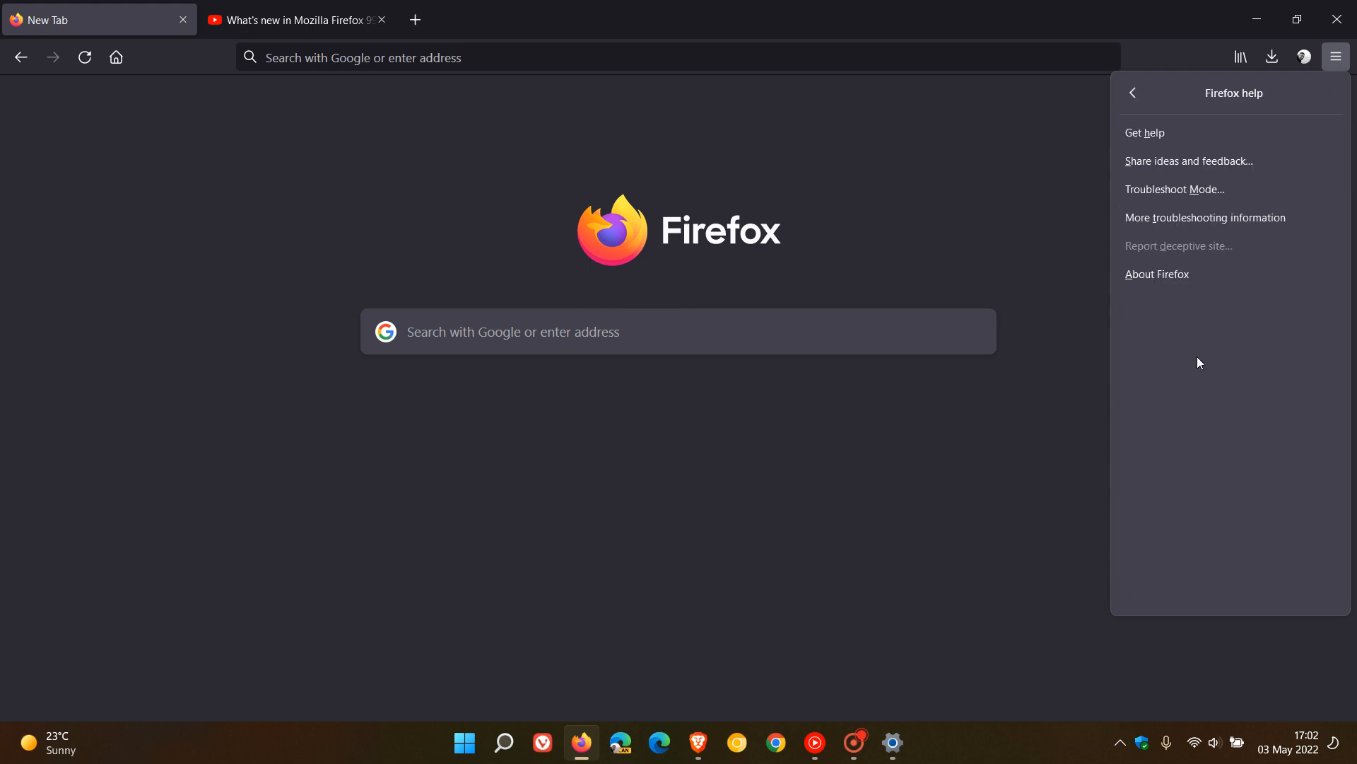
pyautogui.click(1156, 273)
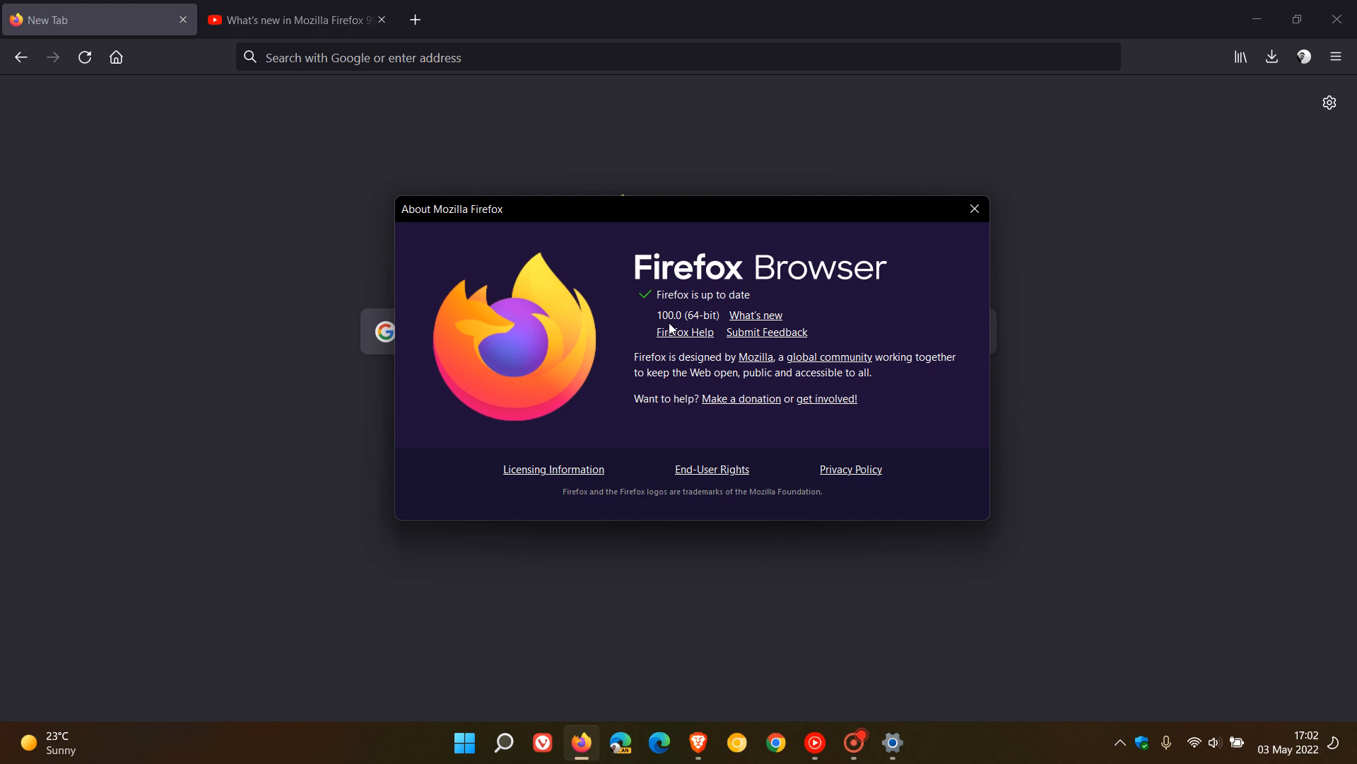
pyautogui.click(754, 315)
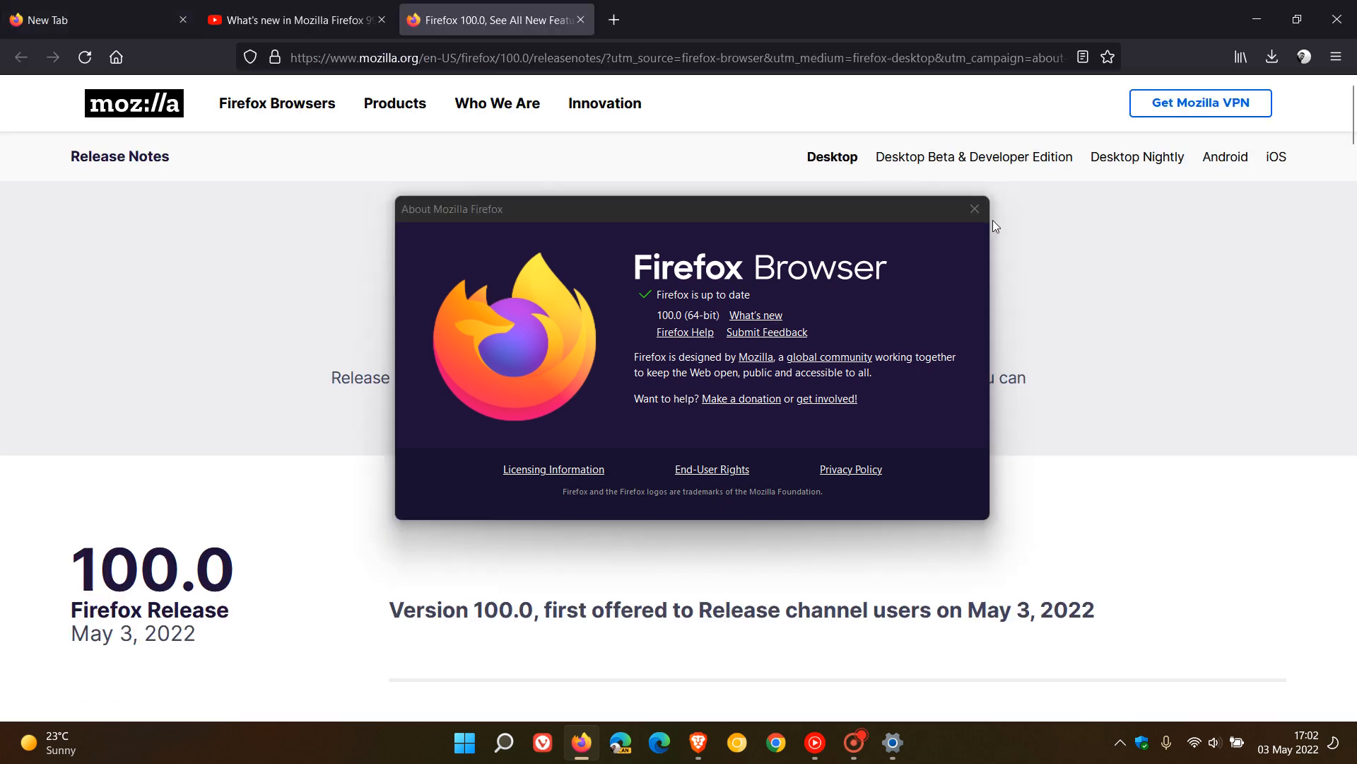
pyautogui.click(974, 209)
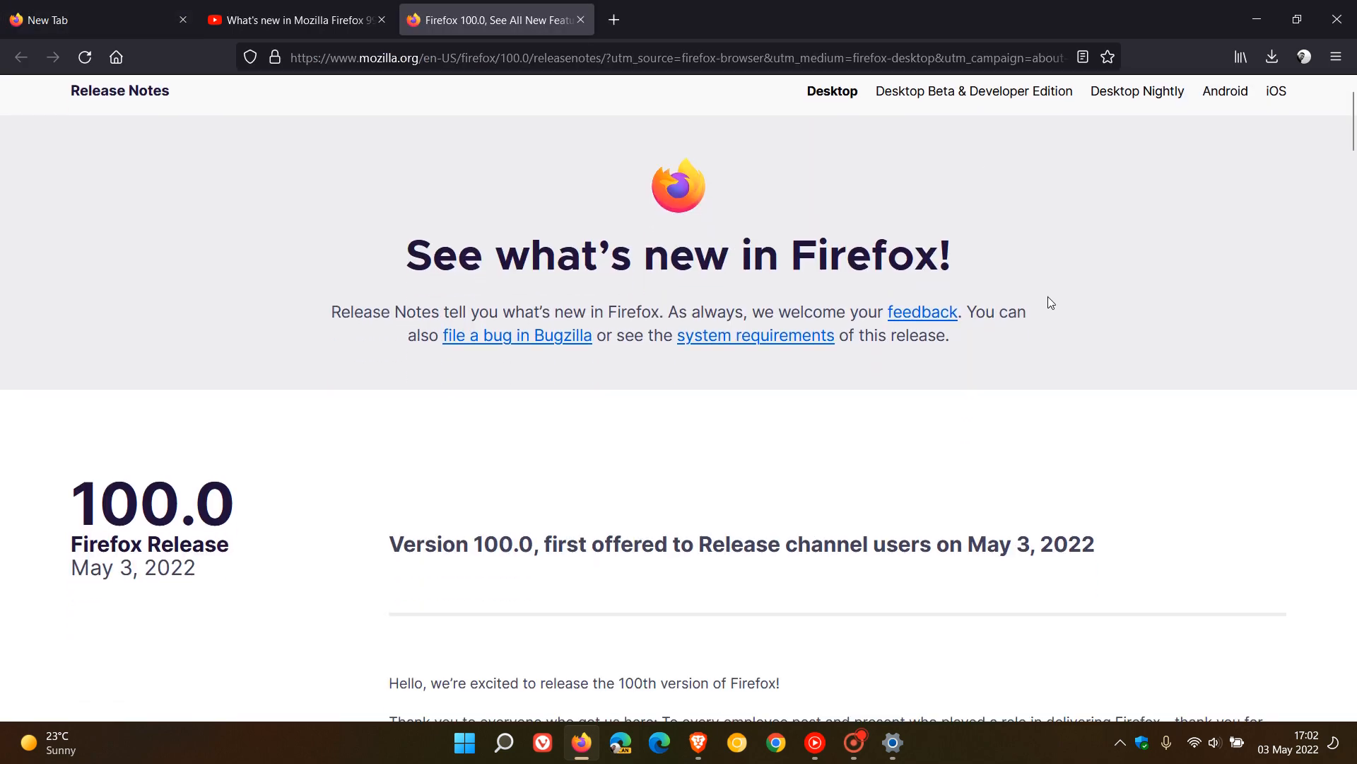
pyautogui.scroll(-3)
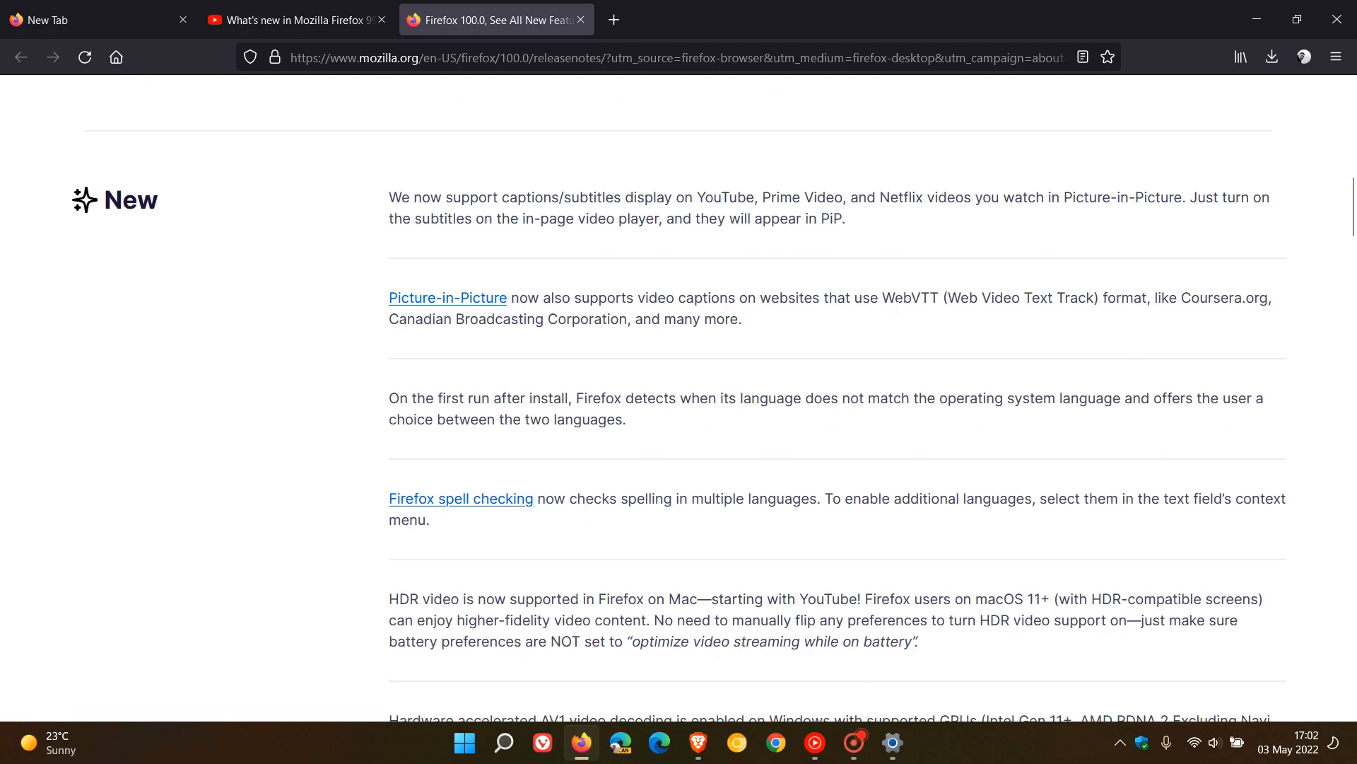
pyautogui.scroll(-3)
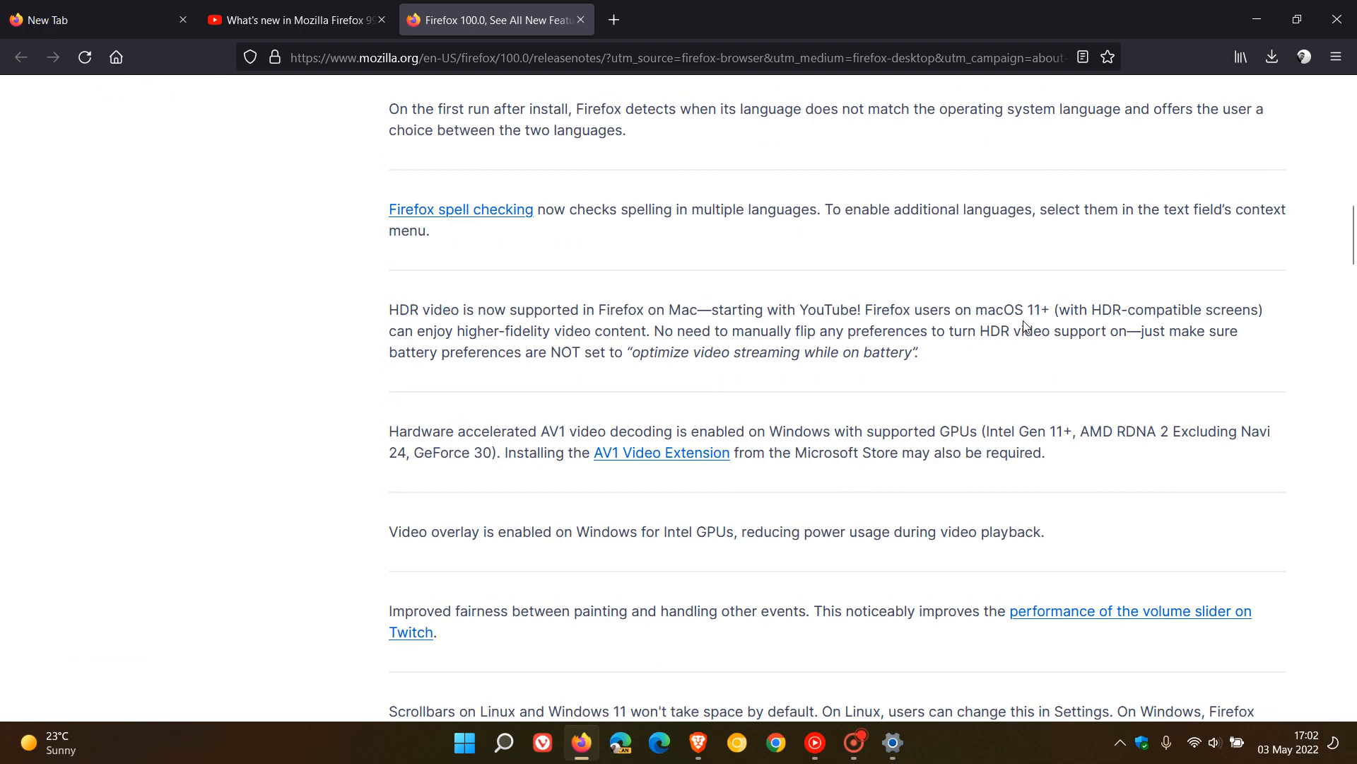
pyautogui.scroll(-3)
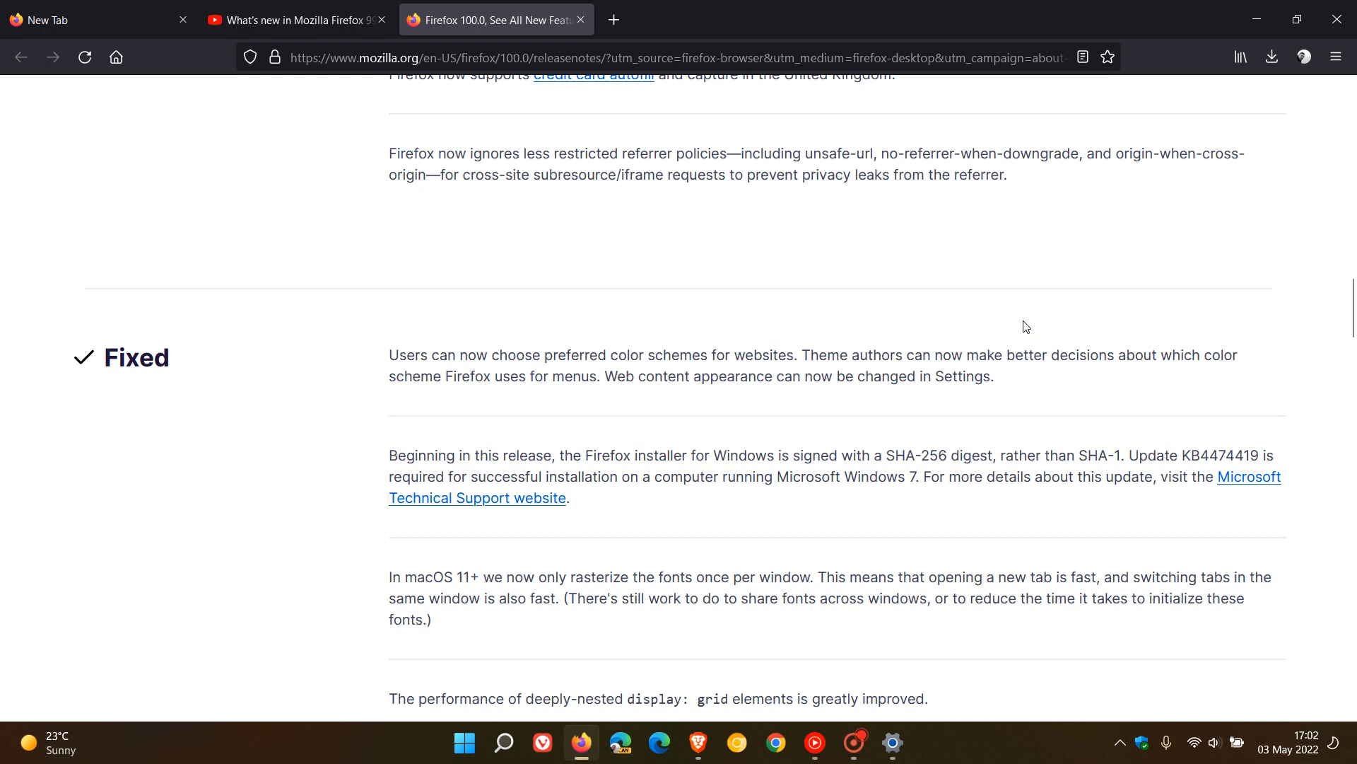
pyautogui.scroll(-3)
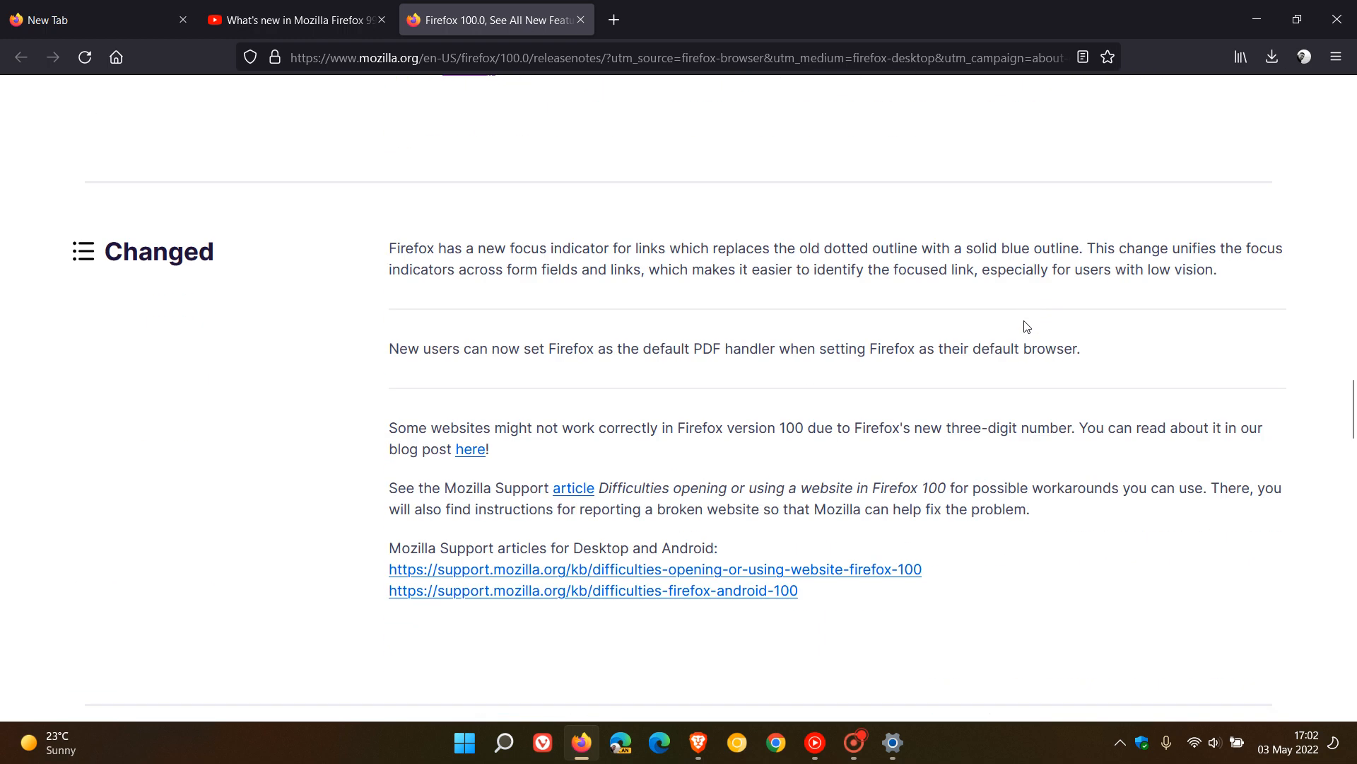
pyautogui.moveTo(827, 326)
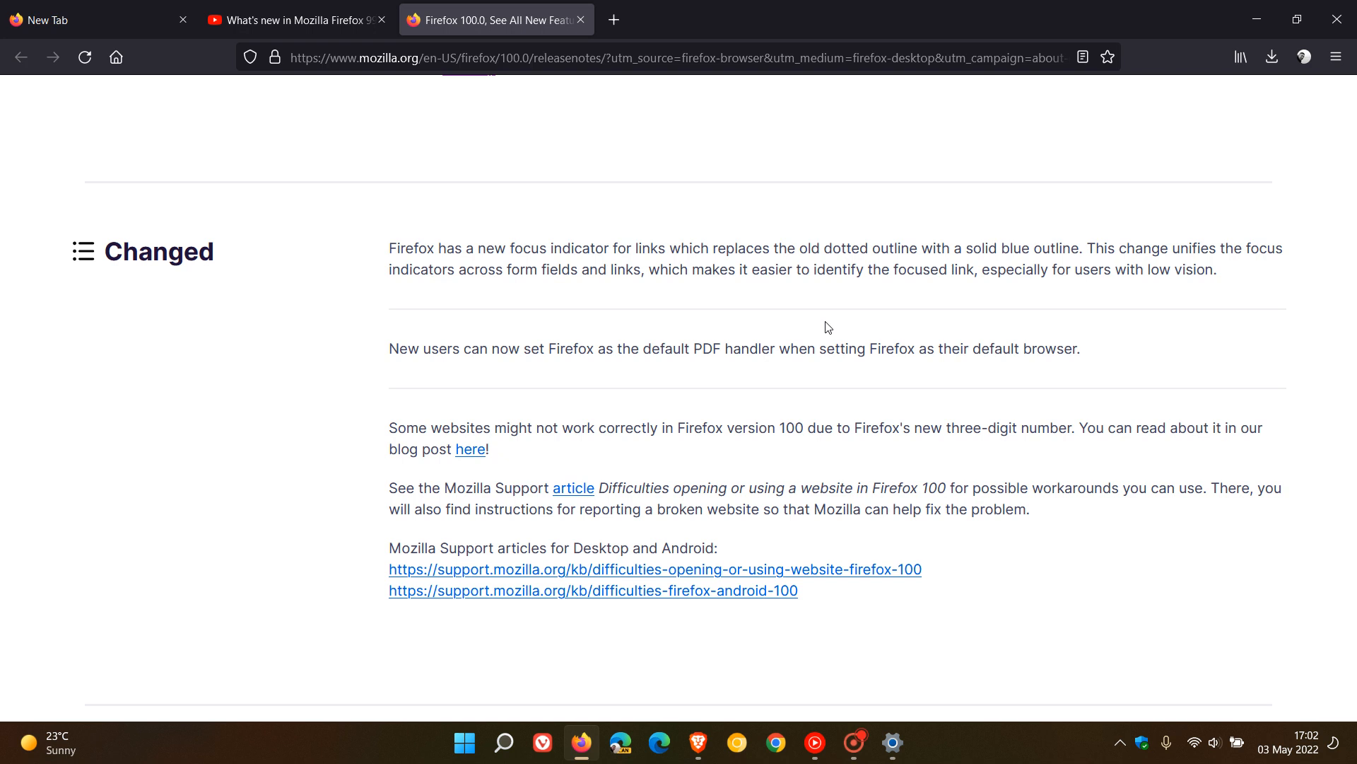
pyautogui.moveTo(719, 284)
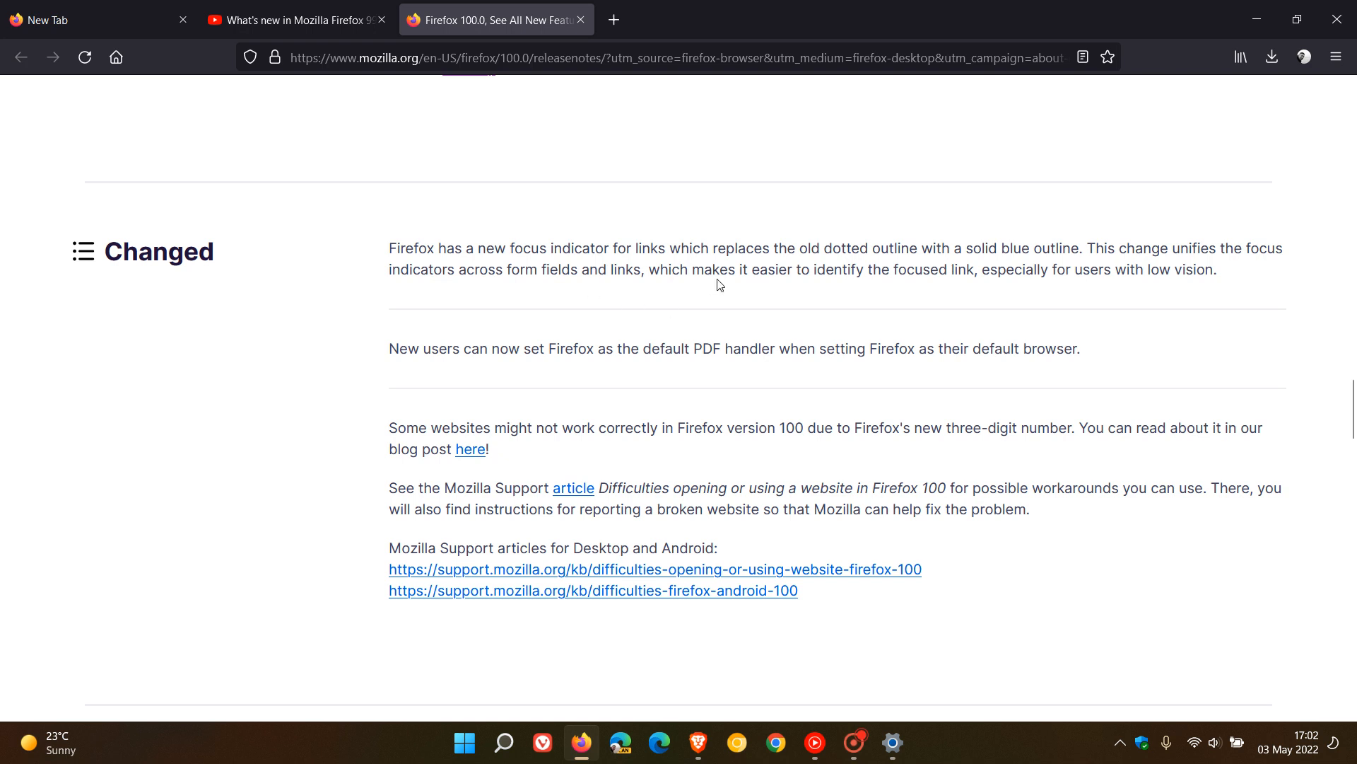
pyautogui.moveTo(719, 284)
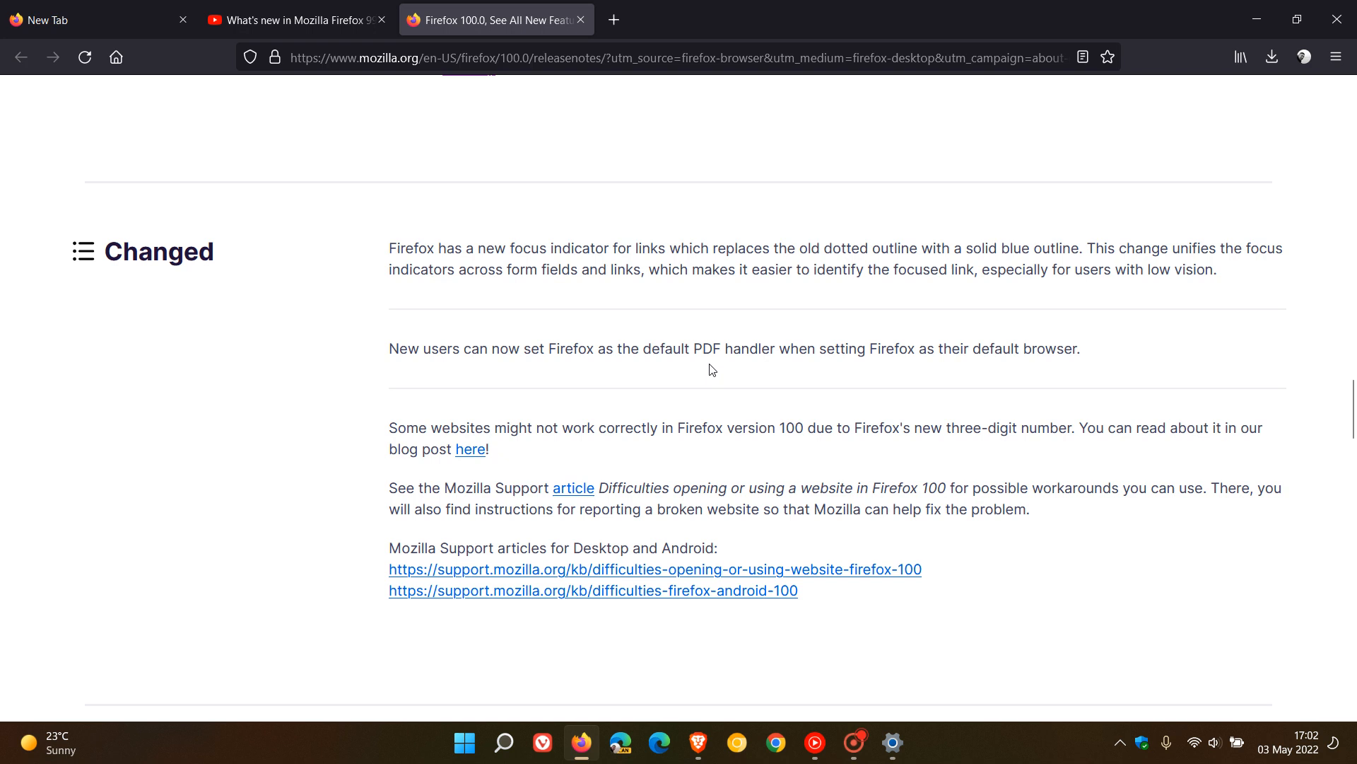
pyautogui.moveTo(631, 376)
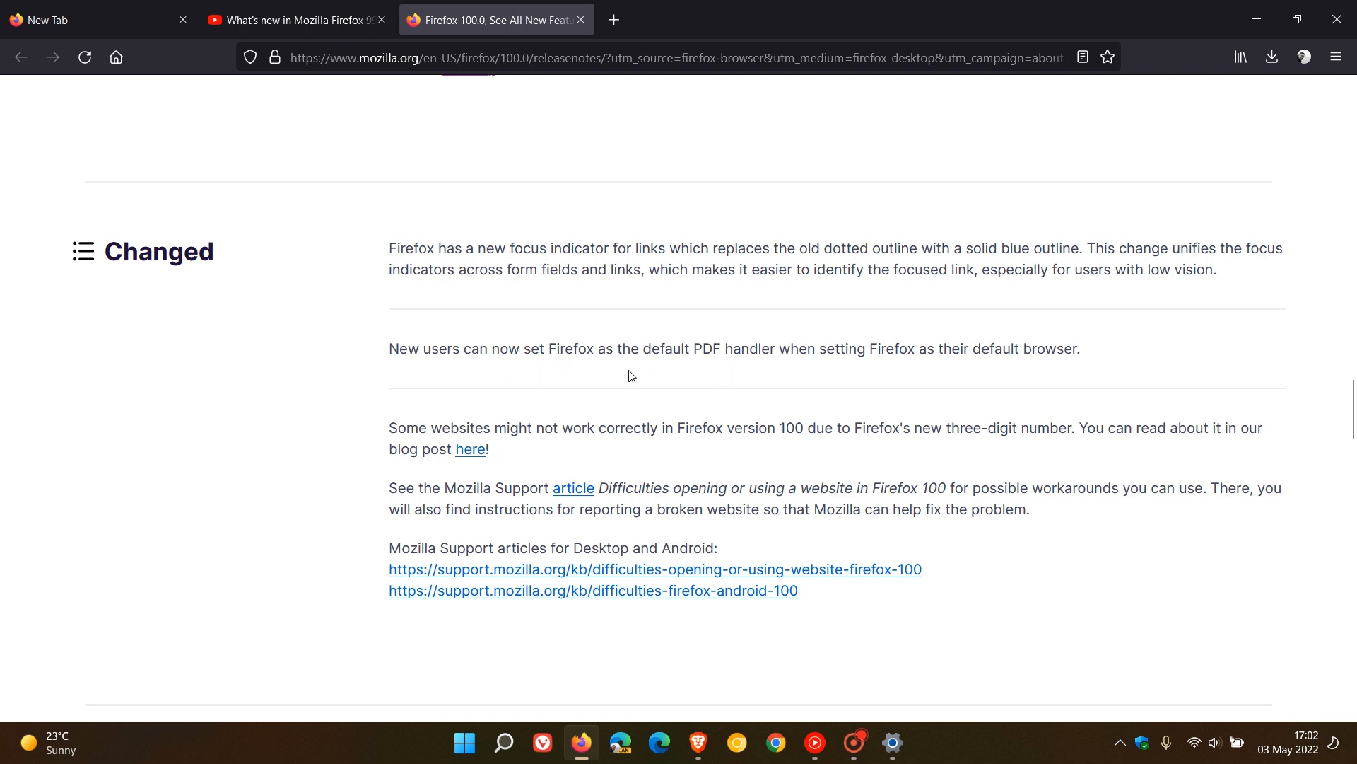
pyautogui.moveTo(813, 370)
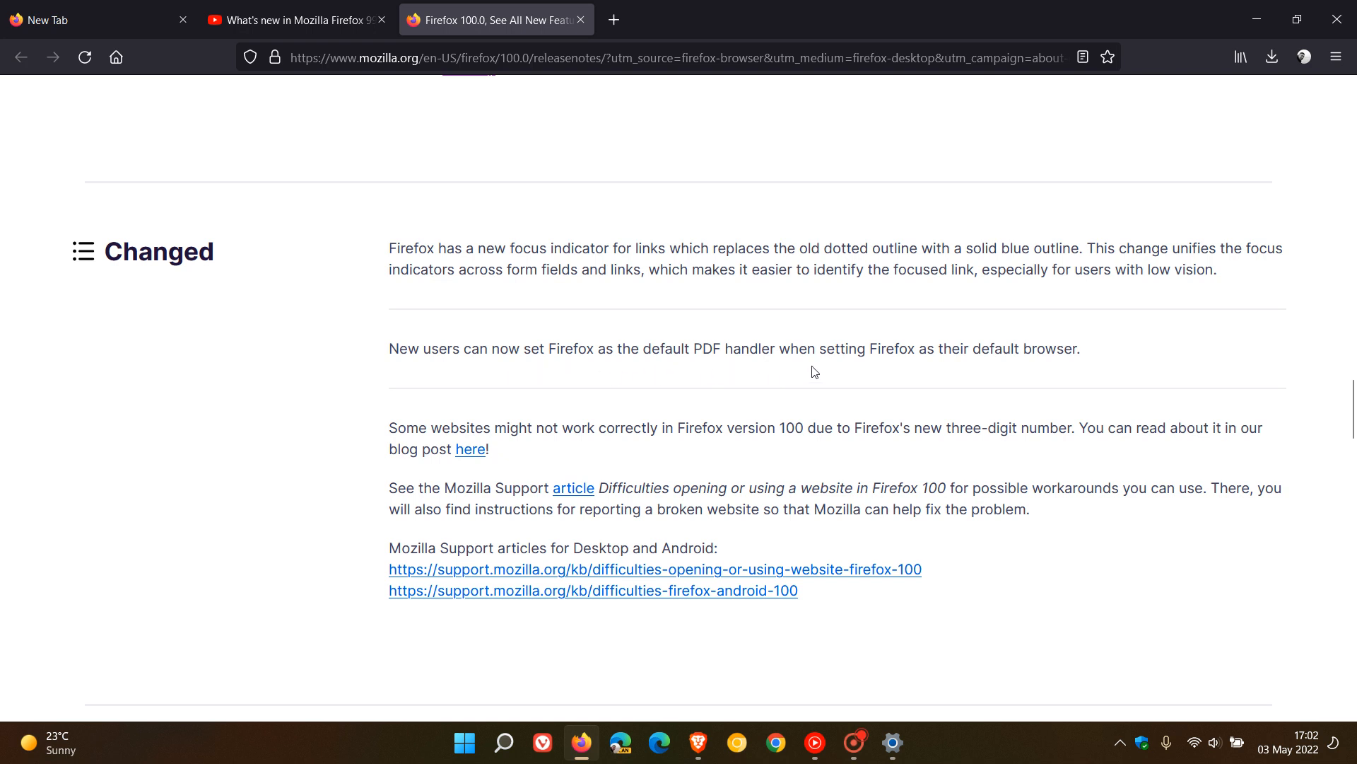
pyautogui.moveTo(1027, 373)
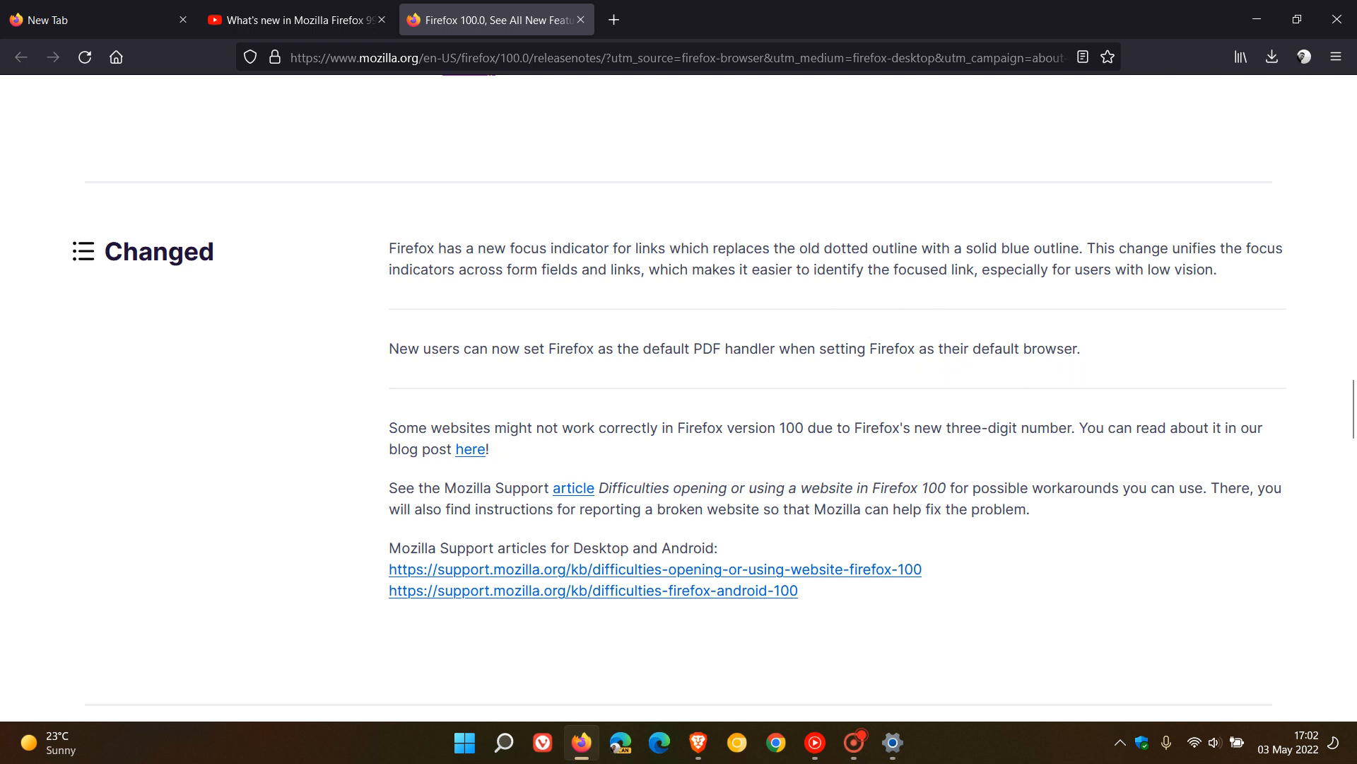
pyautogui.moveTo(506, 445)
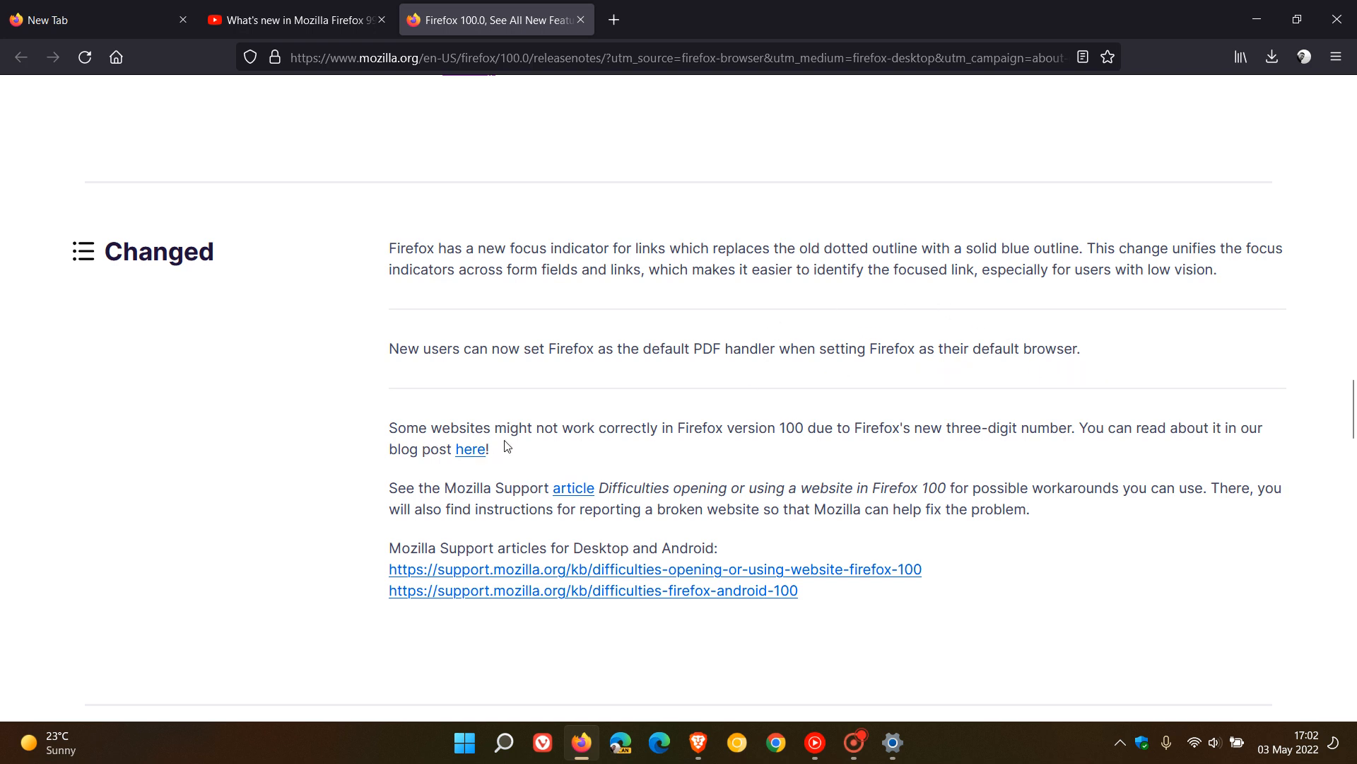
pyautogui.moveTo(704, 448)
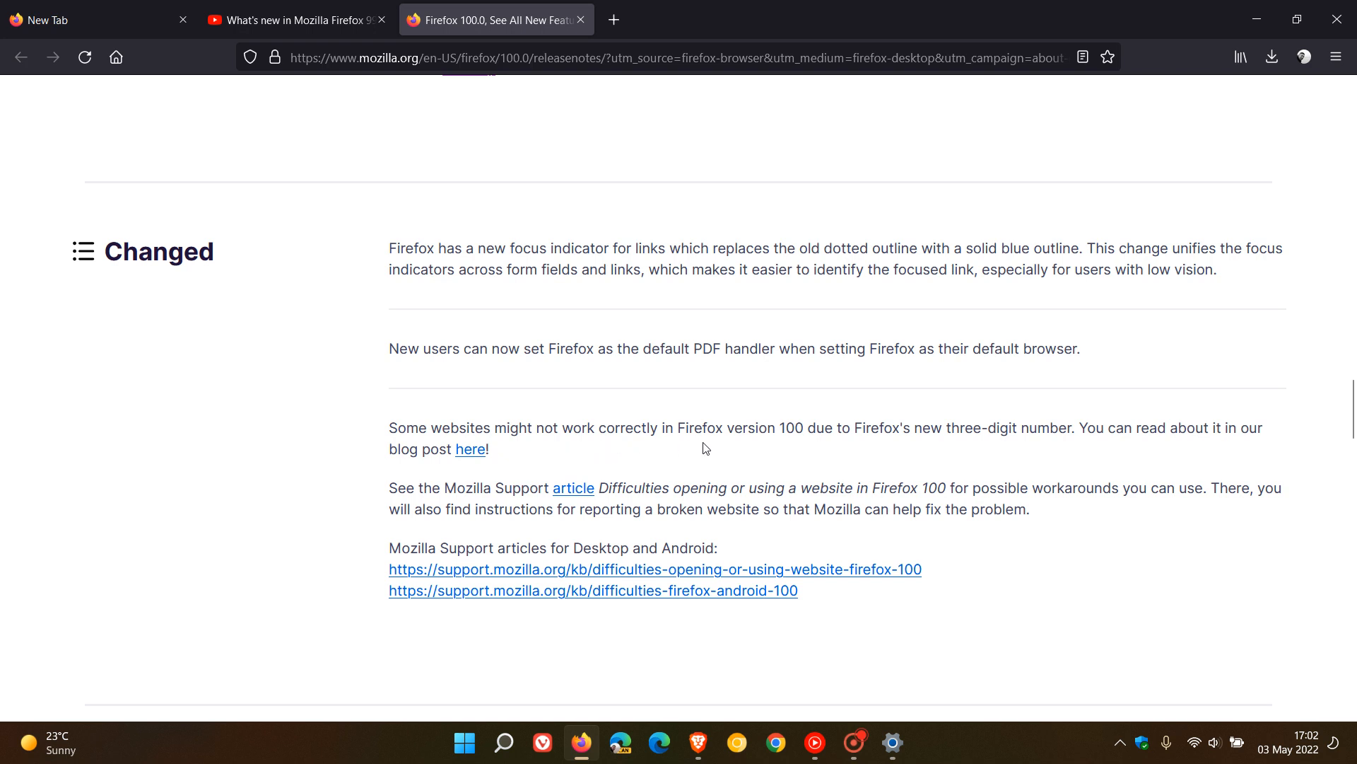
pyautogui.moveTo(867, 448)
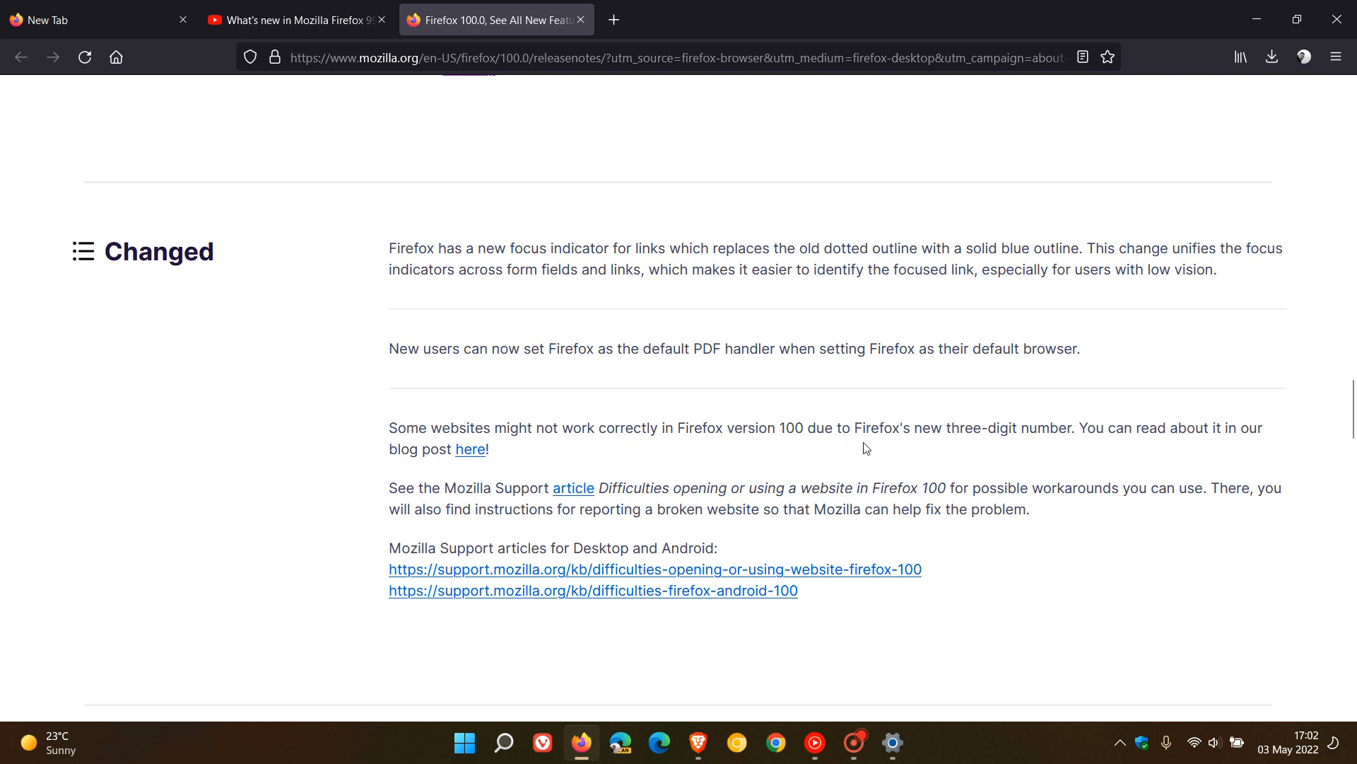
pyautogui.moveTo(1063, 454)
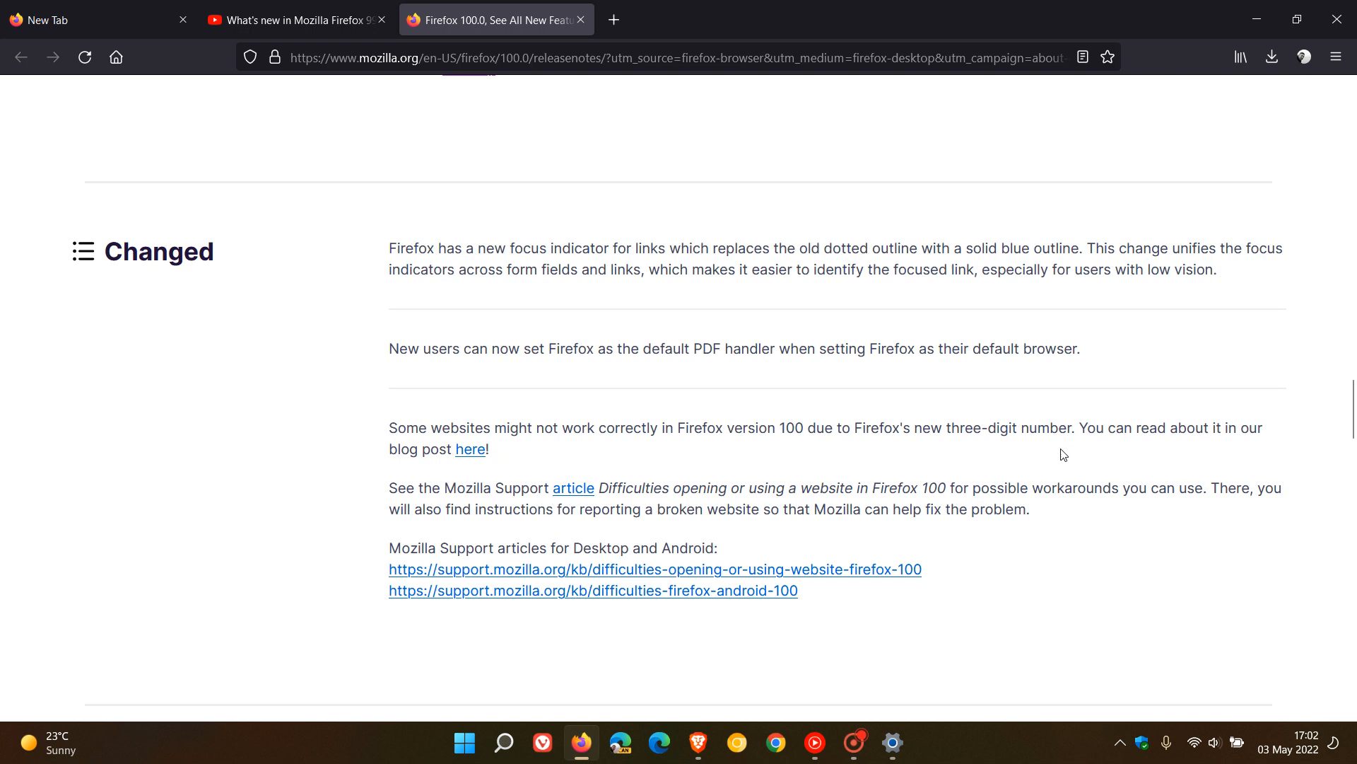
pyautogui.moveTo(631, 532)
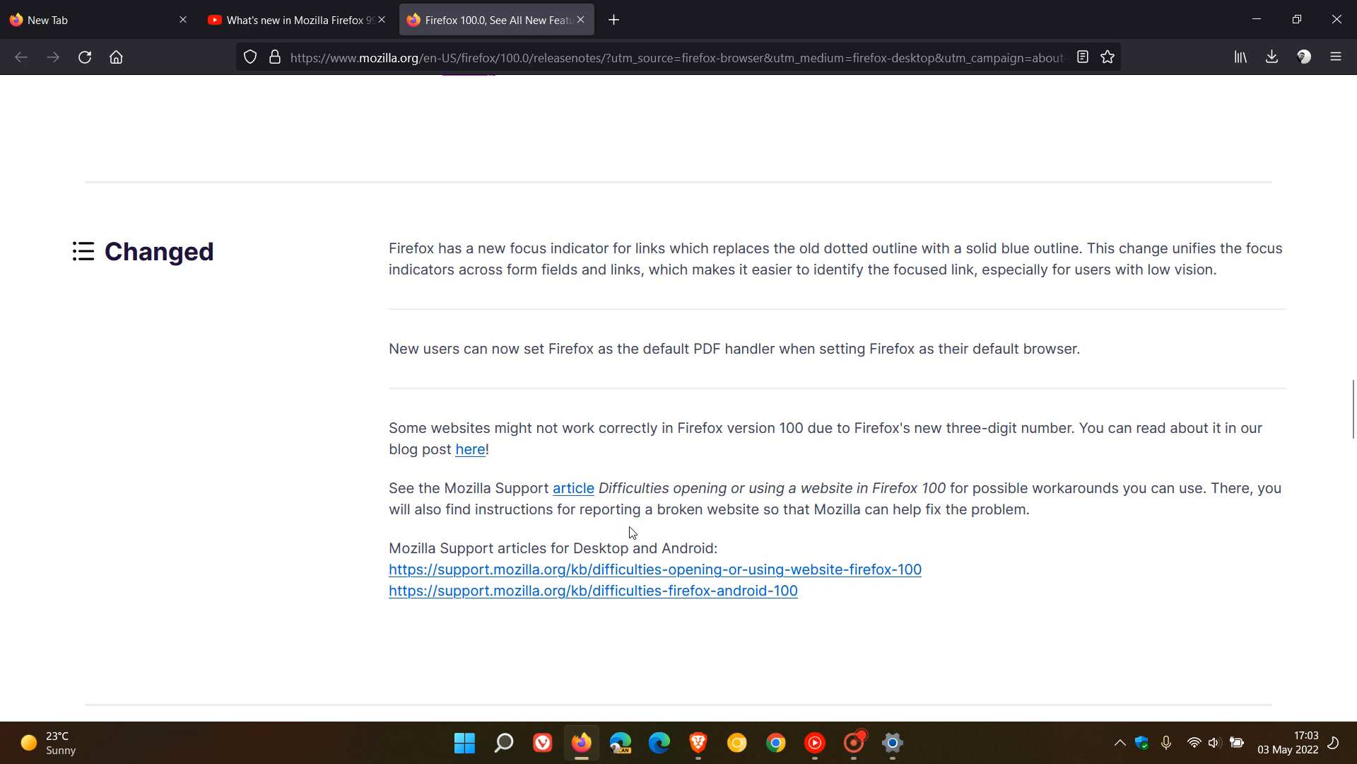
pyautogui.moveTo(683, 595)
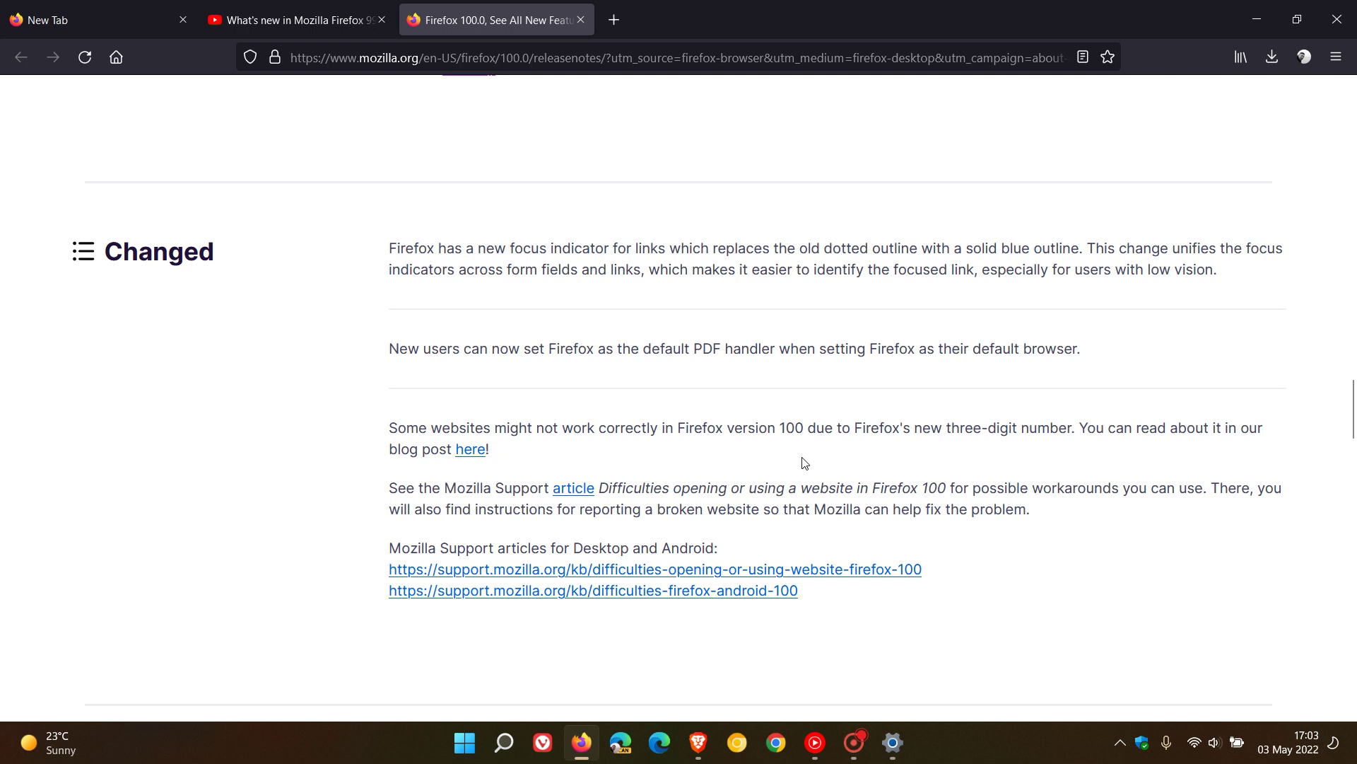
pyautogui.moveTo(787, 460)
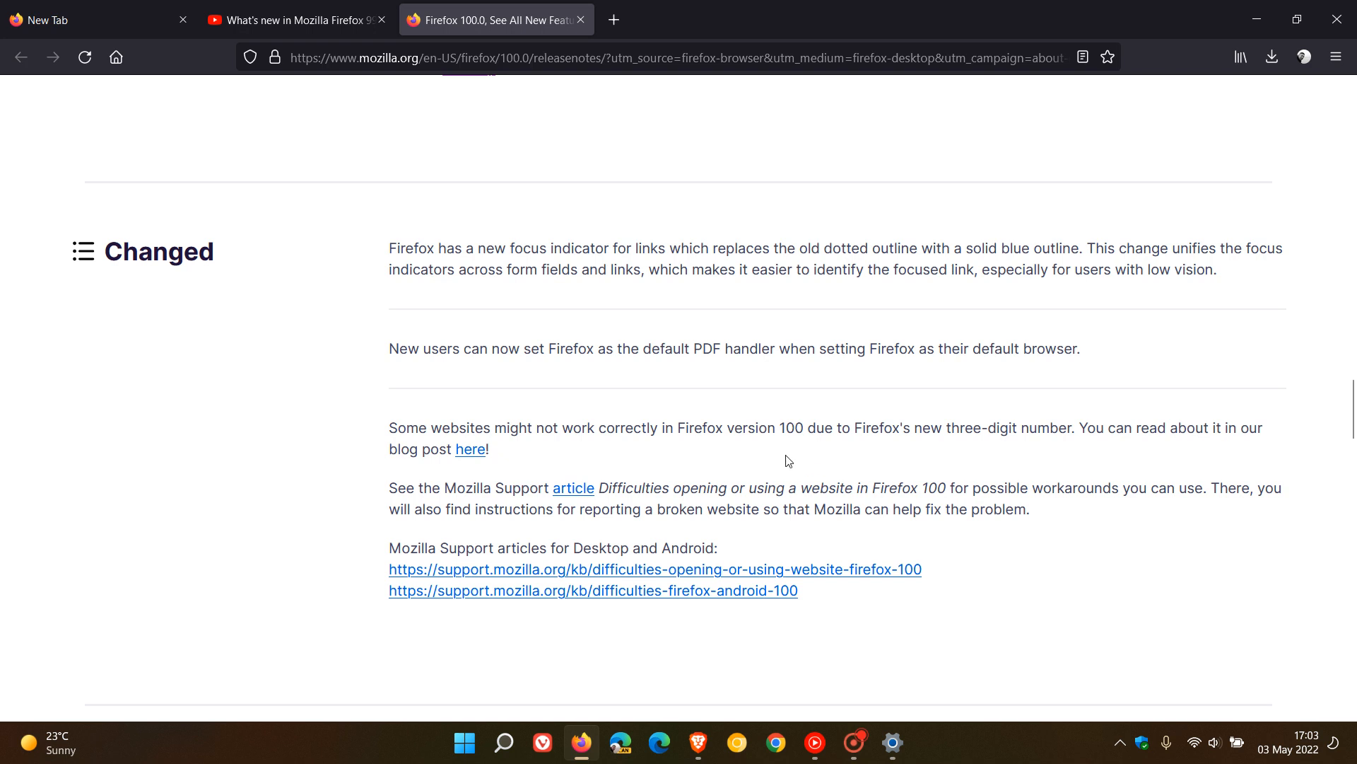
pyautogui.moveTo(512, 450)
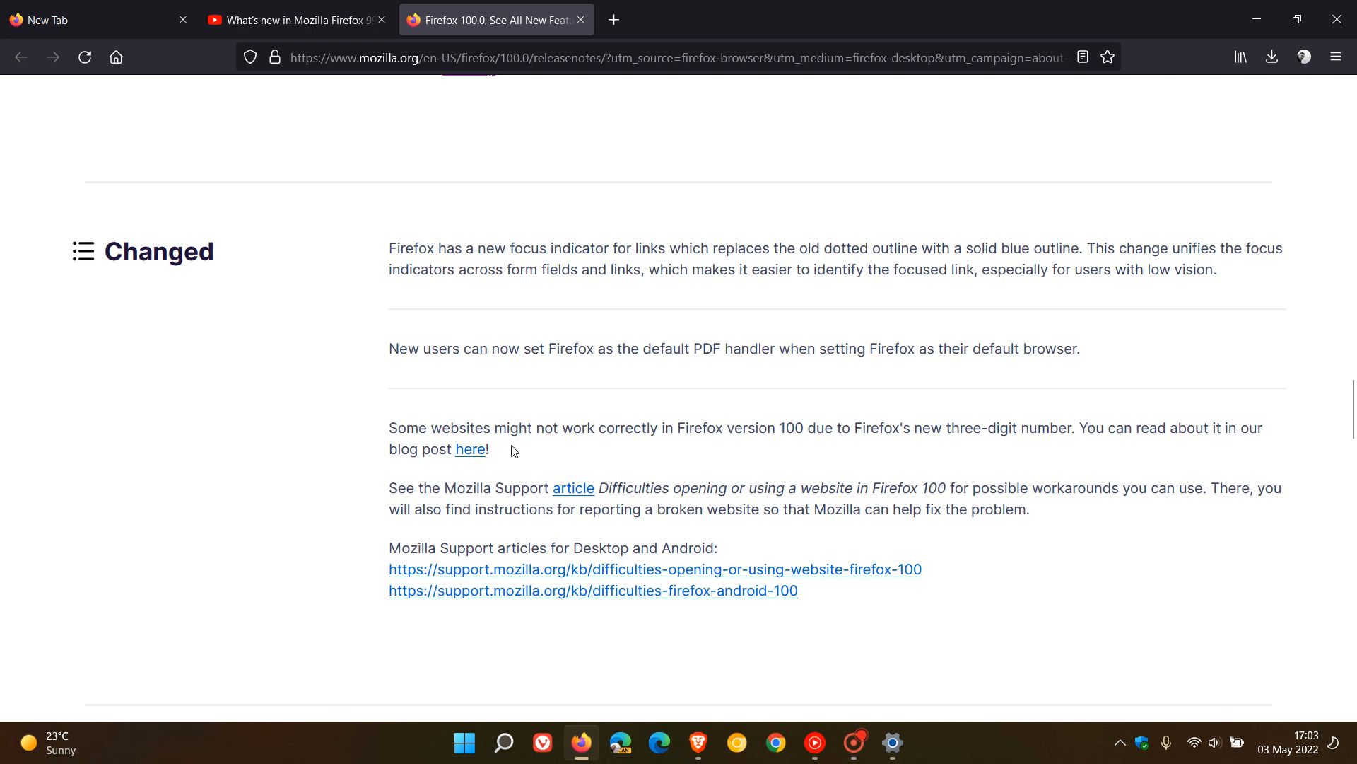
pyautogui.moveTo(514, 450)
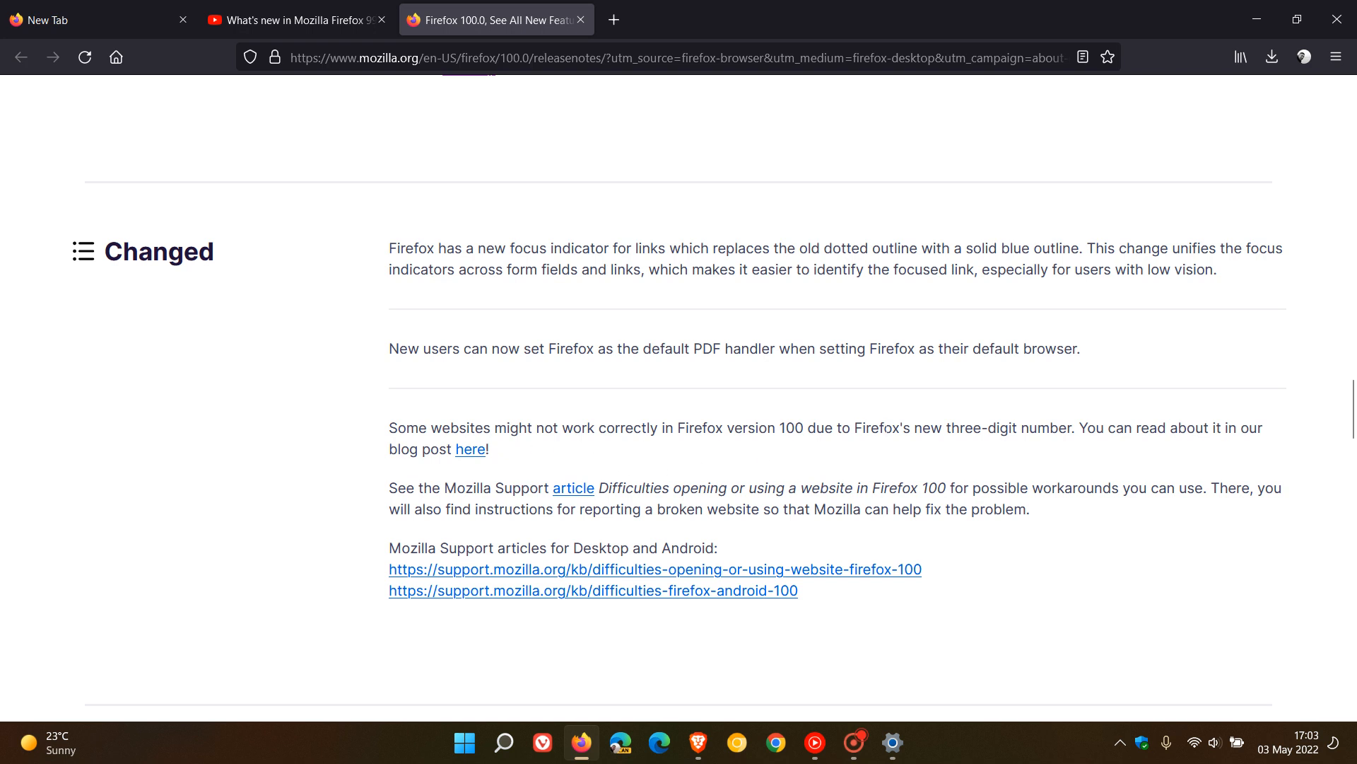
pyautogui.scroll(3)
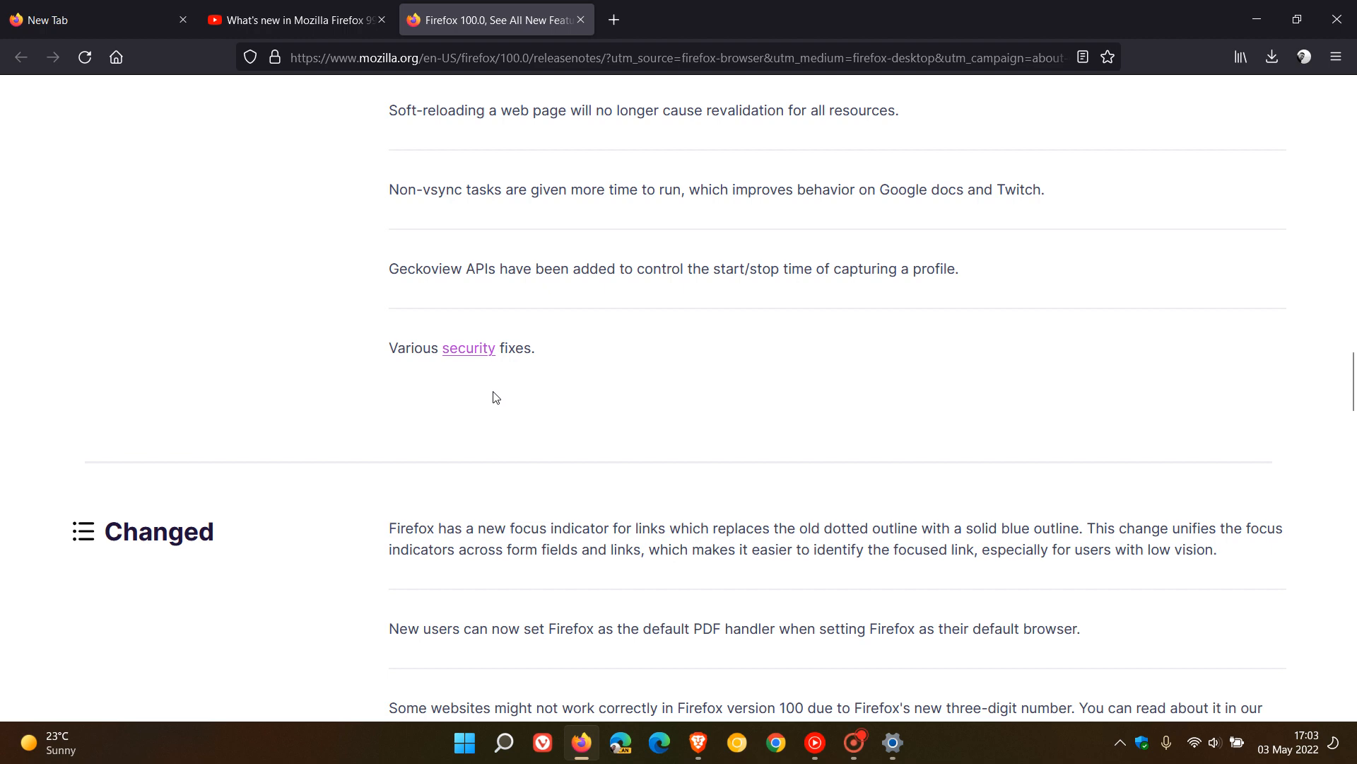
# Step: Open the 'security' link to Mozilla Security Advisory 2022-16 and scroll through its vulnerability entries
pyautogui.click(468, 347)
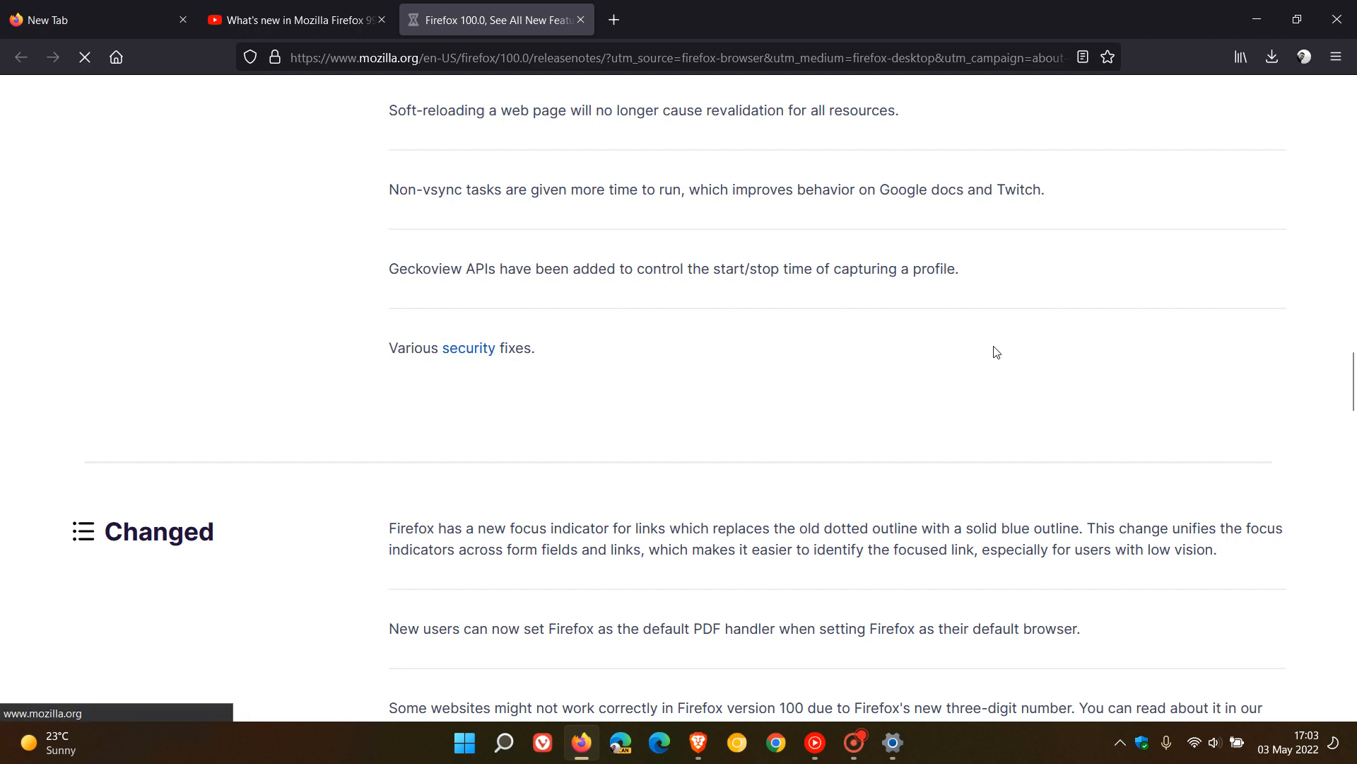
pyautogui.click(468, 347)
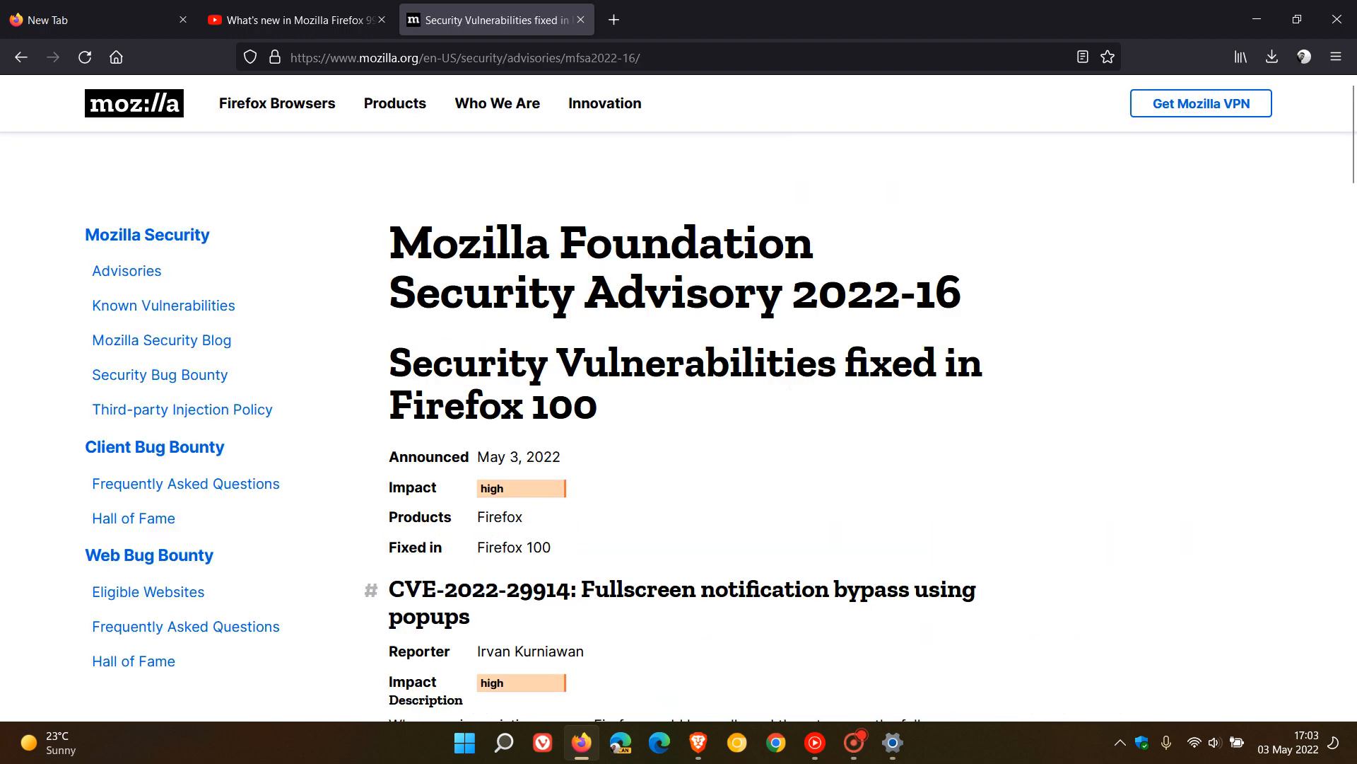
pyautogui.moveTo(1071, 374)
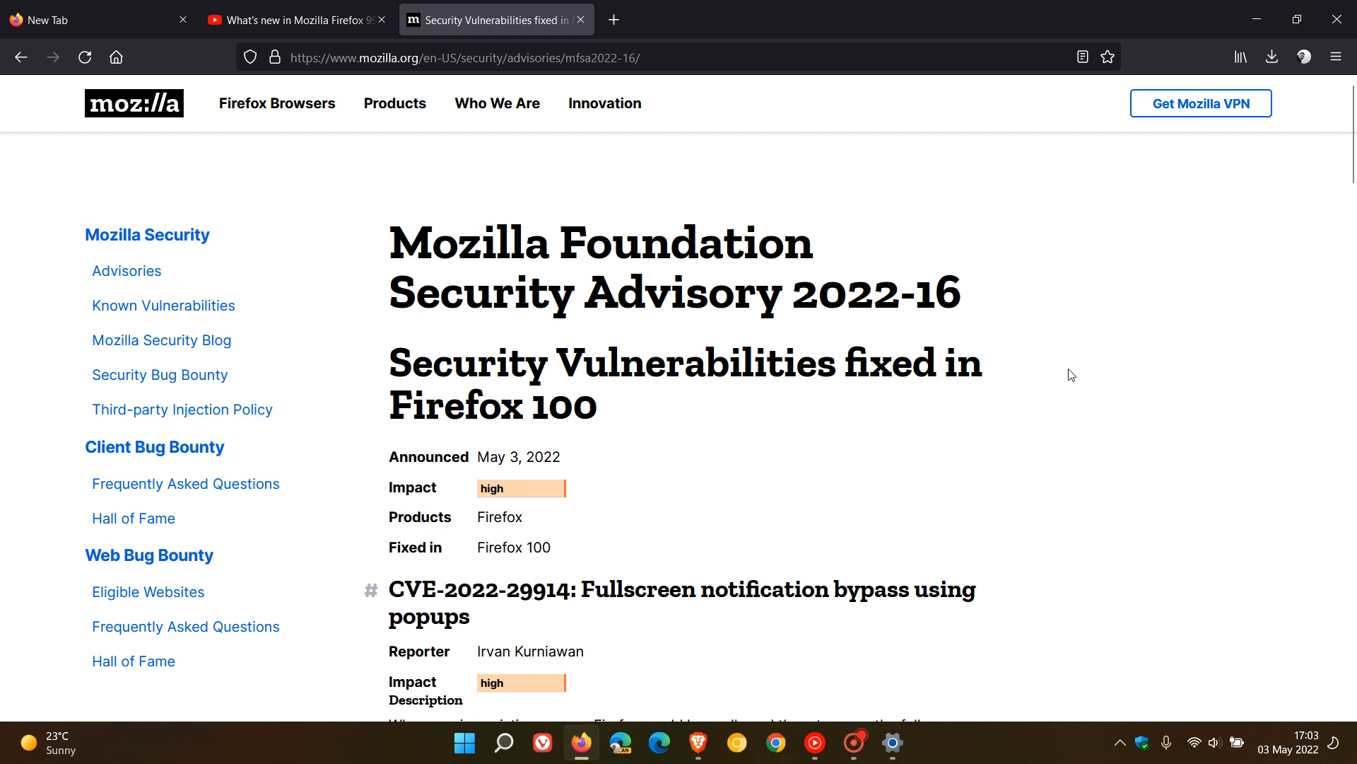
pyautogui.scroll(-3)
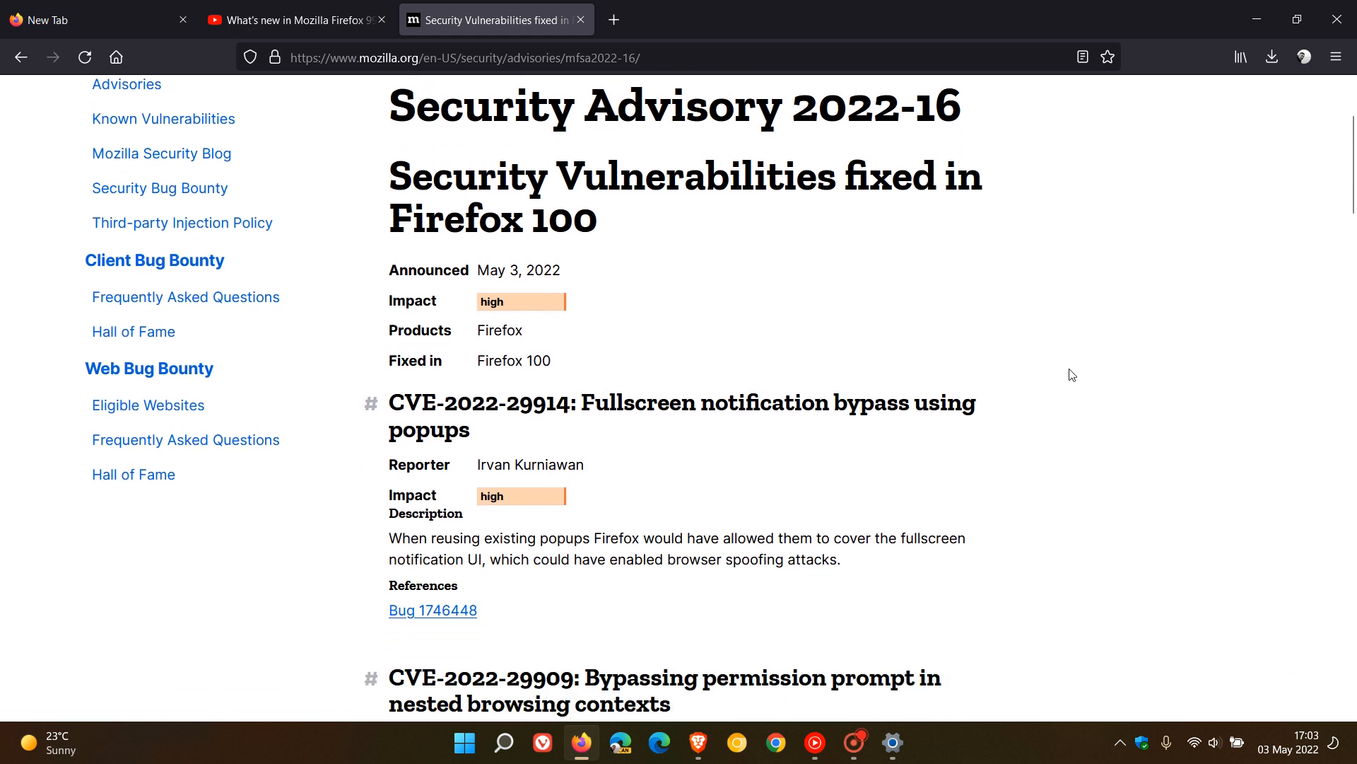
pyautogui.scroll(-3)
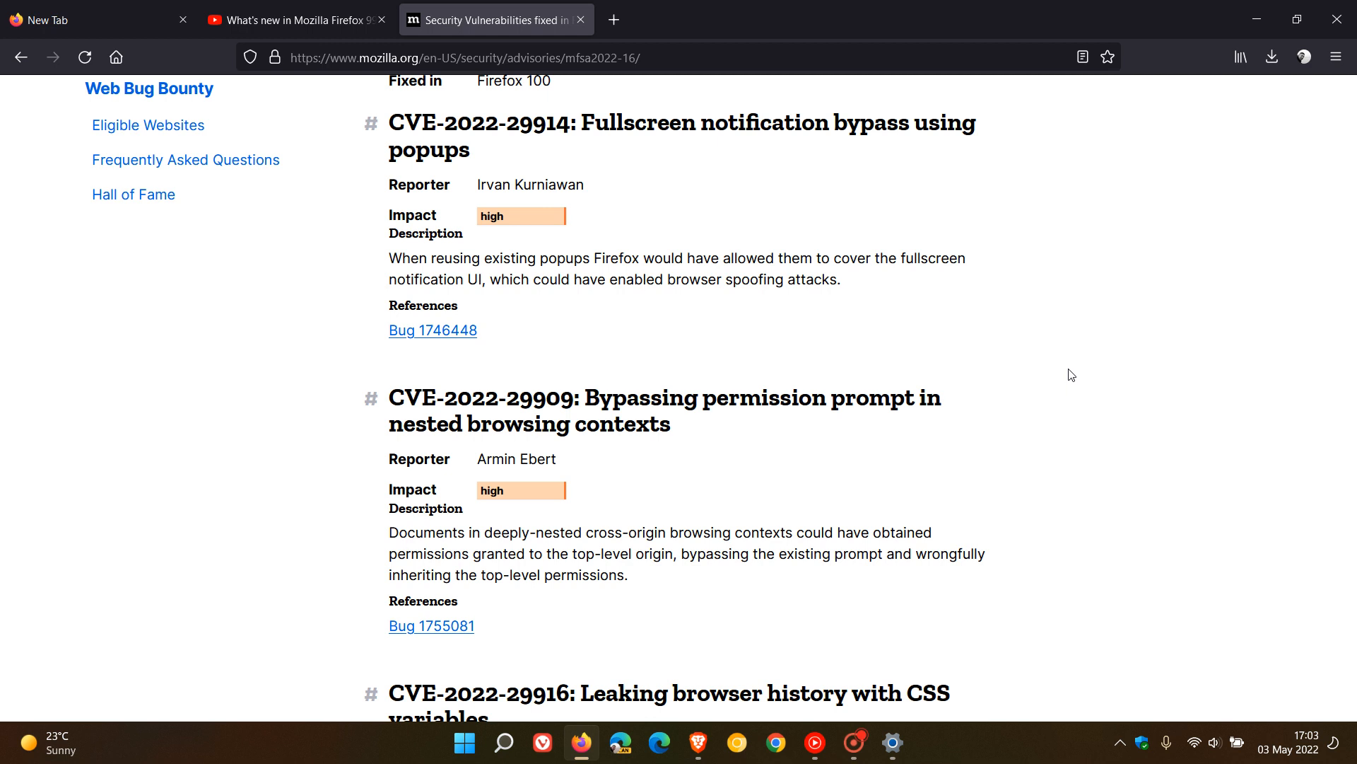
pyautogui.scroll(-3)
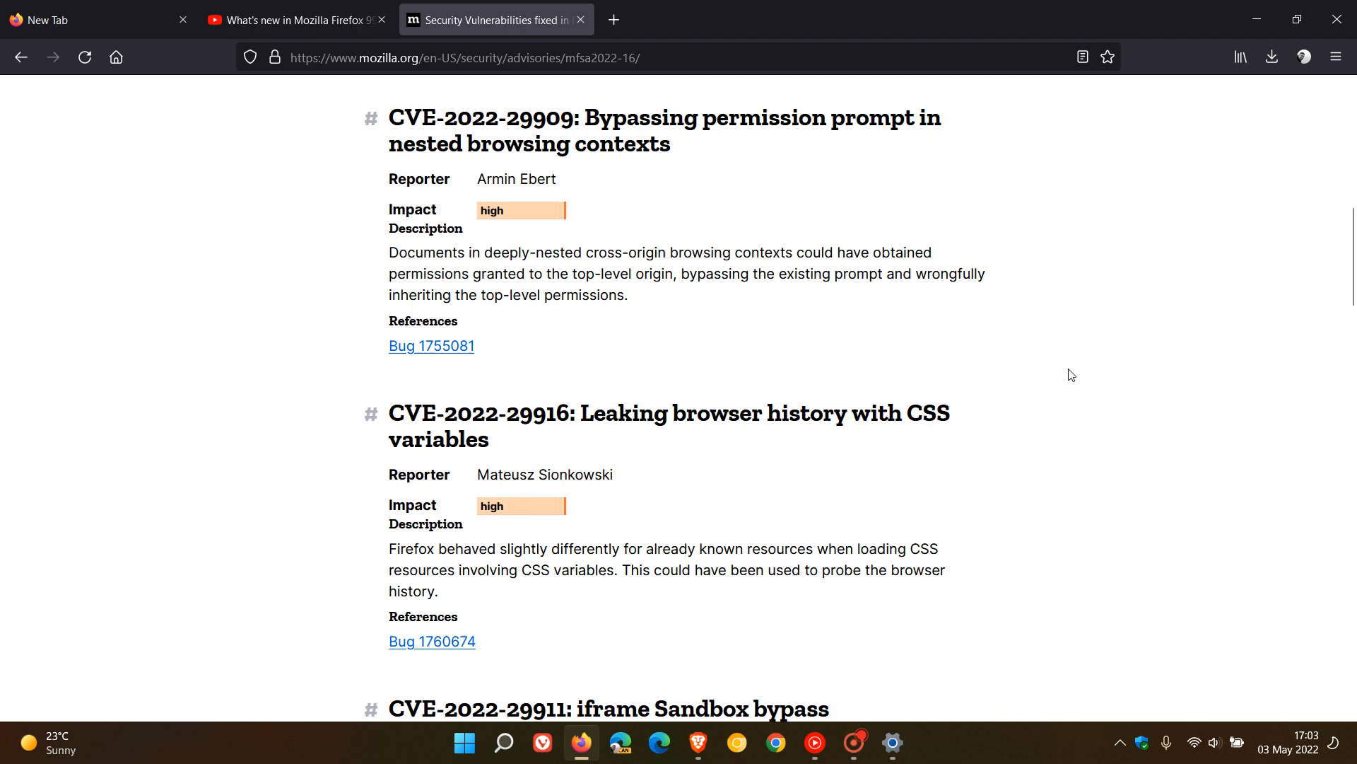
pyautogui.scroll(-3)
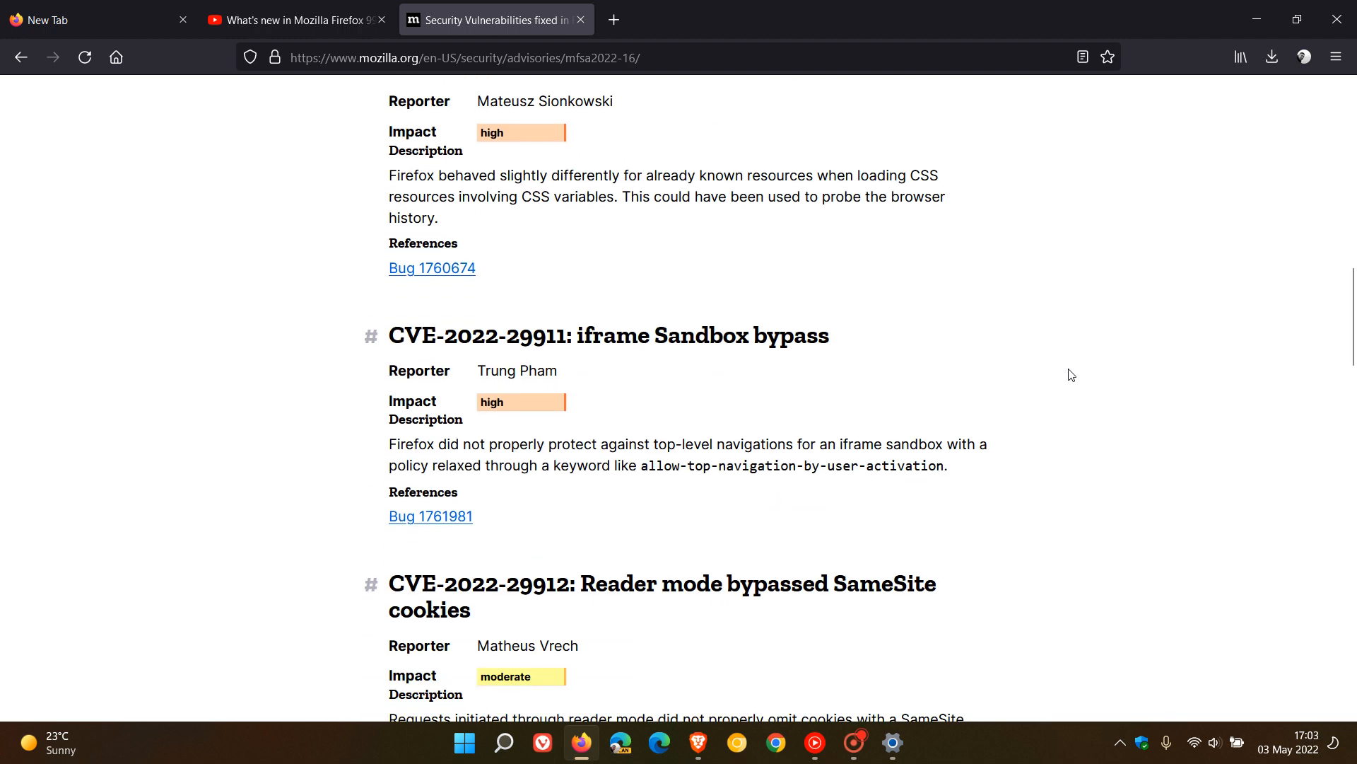
pyautogui.scroll(-3)
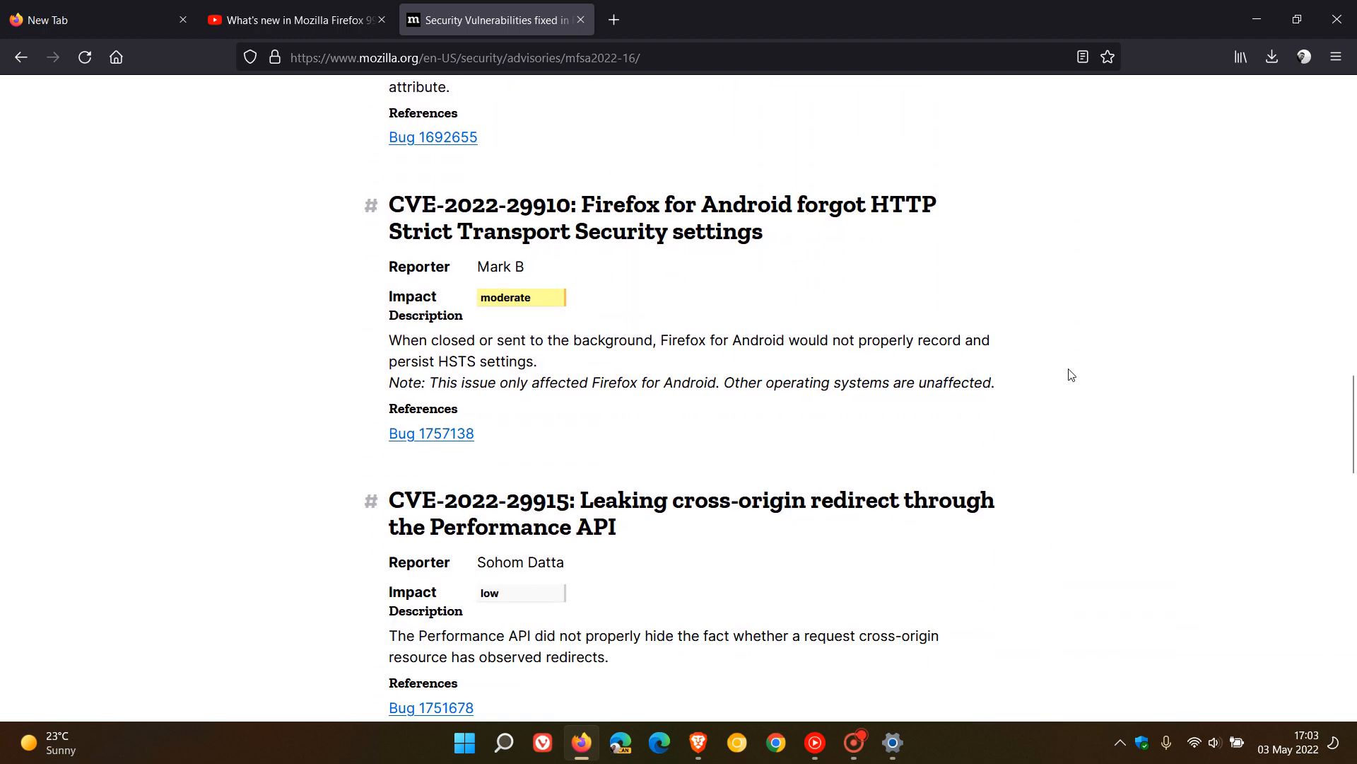
pyautogui.scroll(-3)
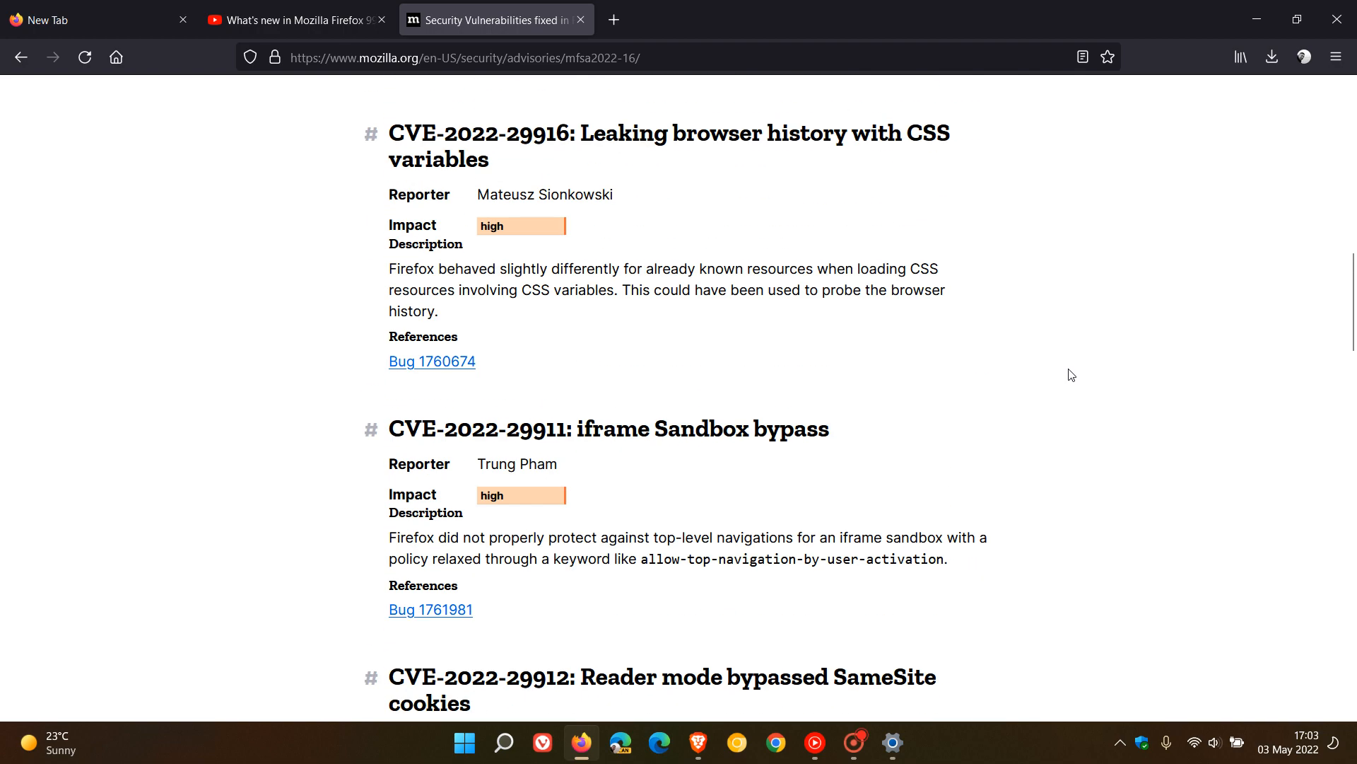
pyautogui.scroll(3)
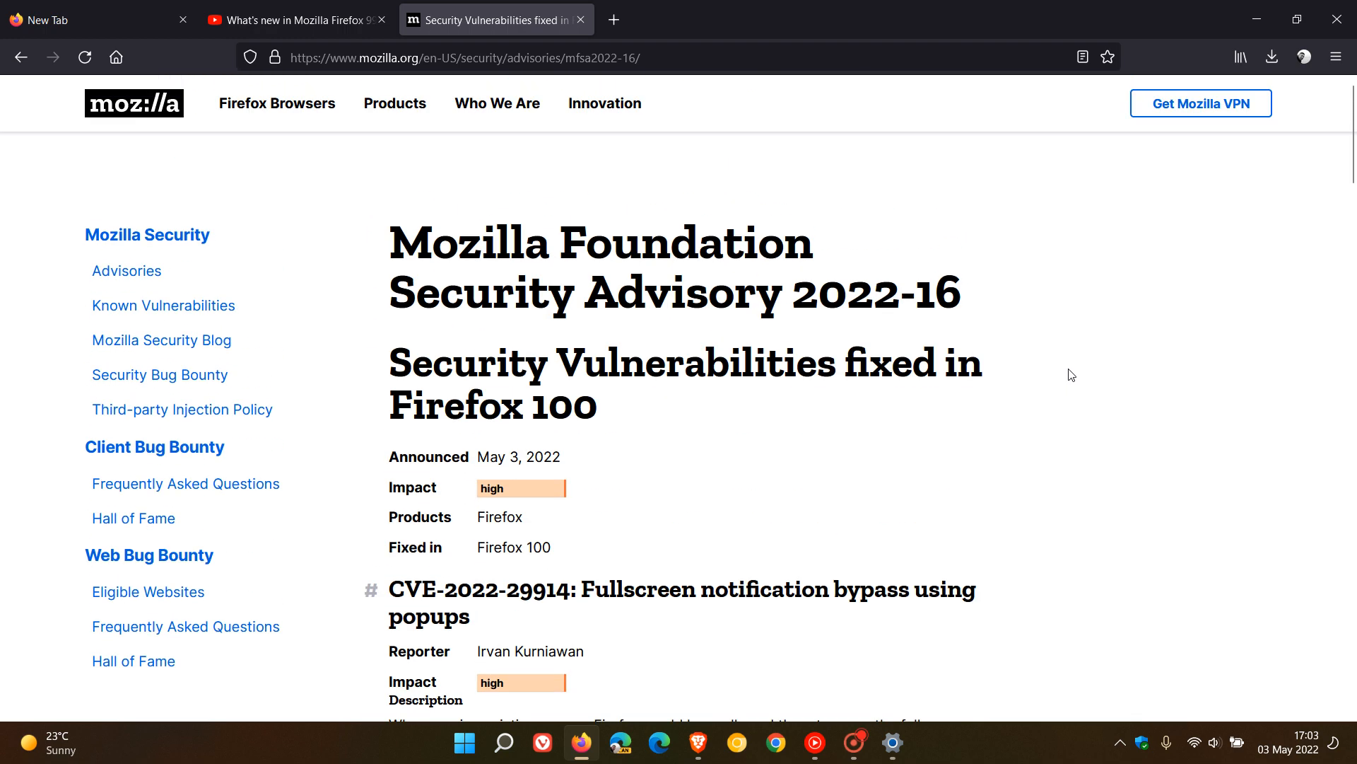
pyautogui.moveTo(1079, 395)
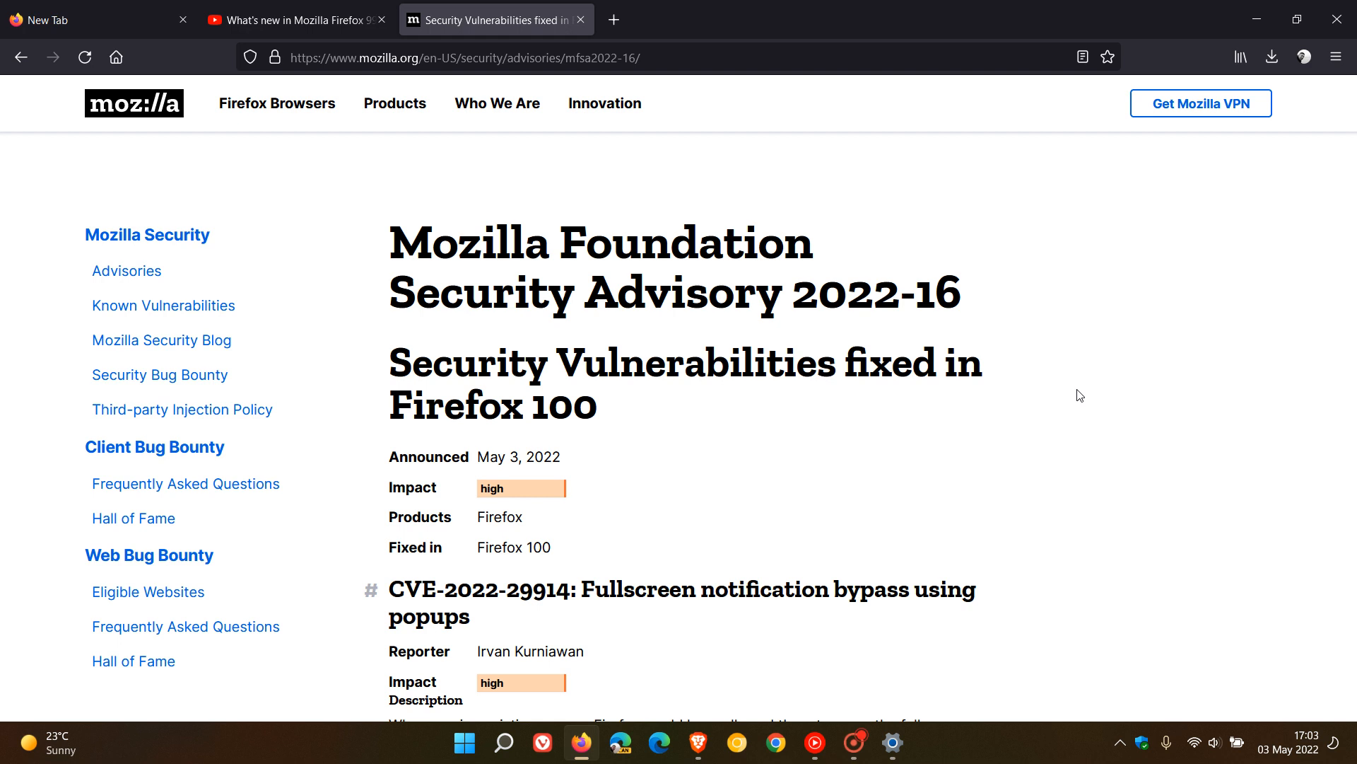
pyautogui.moveTo(581, 20)
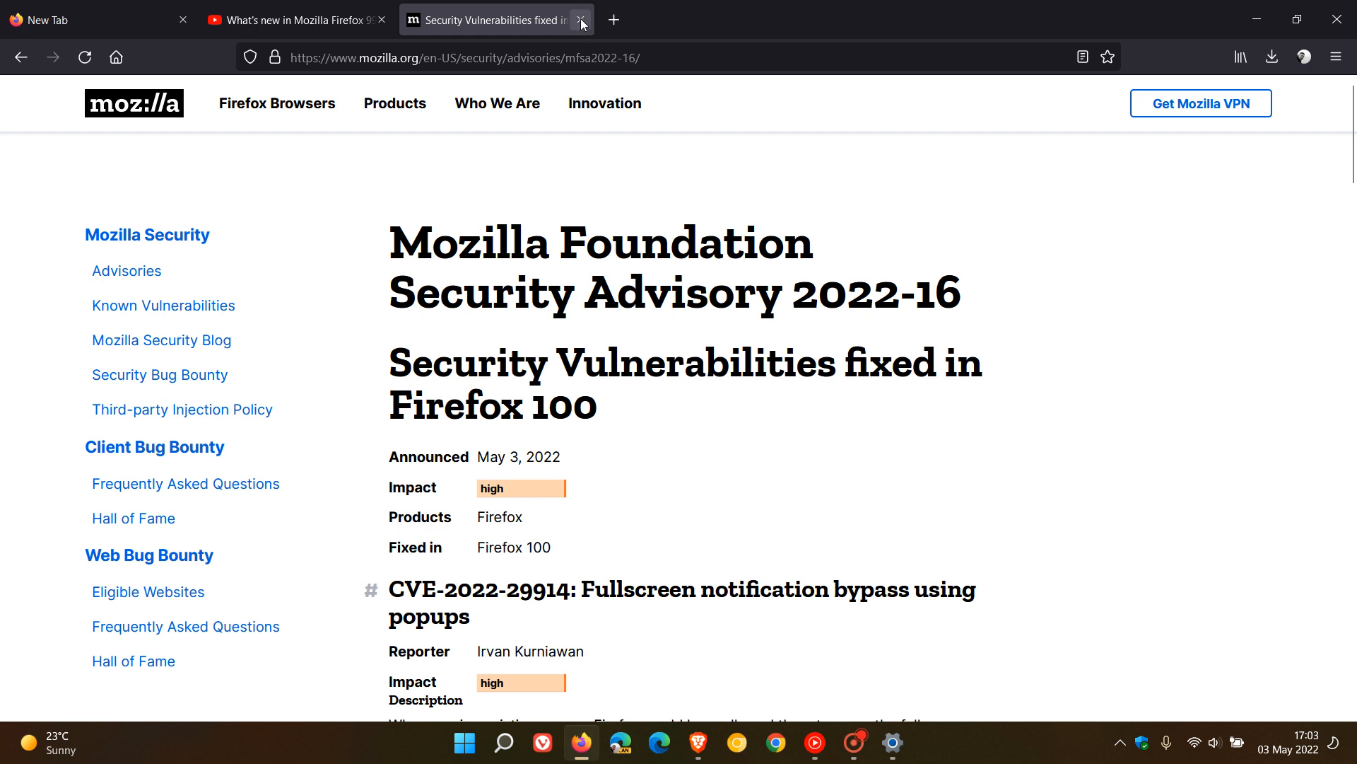
# Step: Close the Security Vulnerabilities tab, leaving the blank new tab page
pyautogui.click(582, 18)
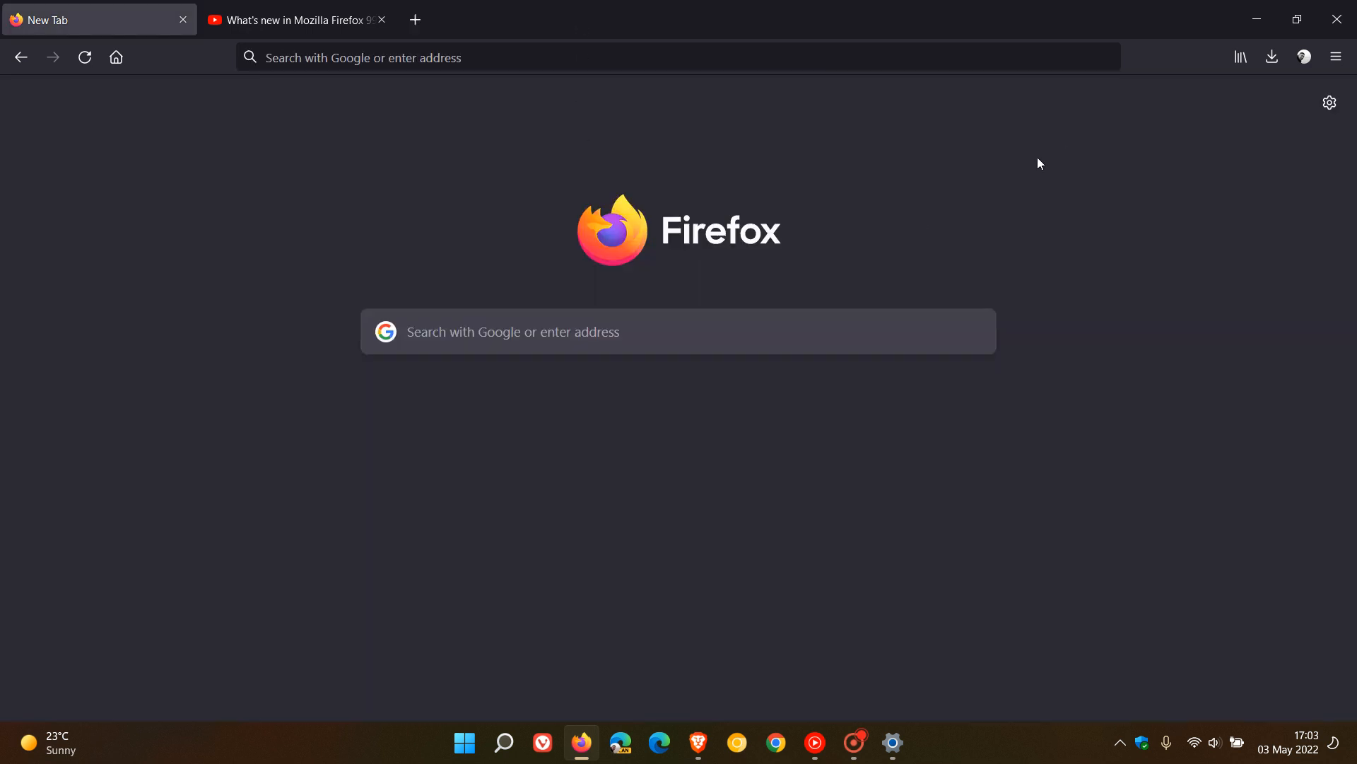
pyautogui.moveTo(534, 171)
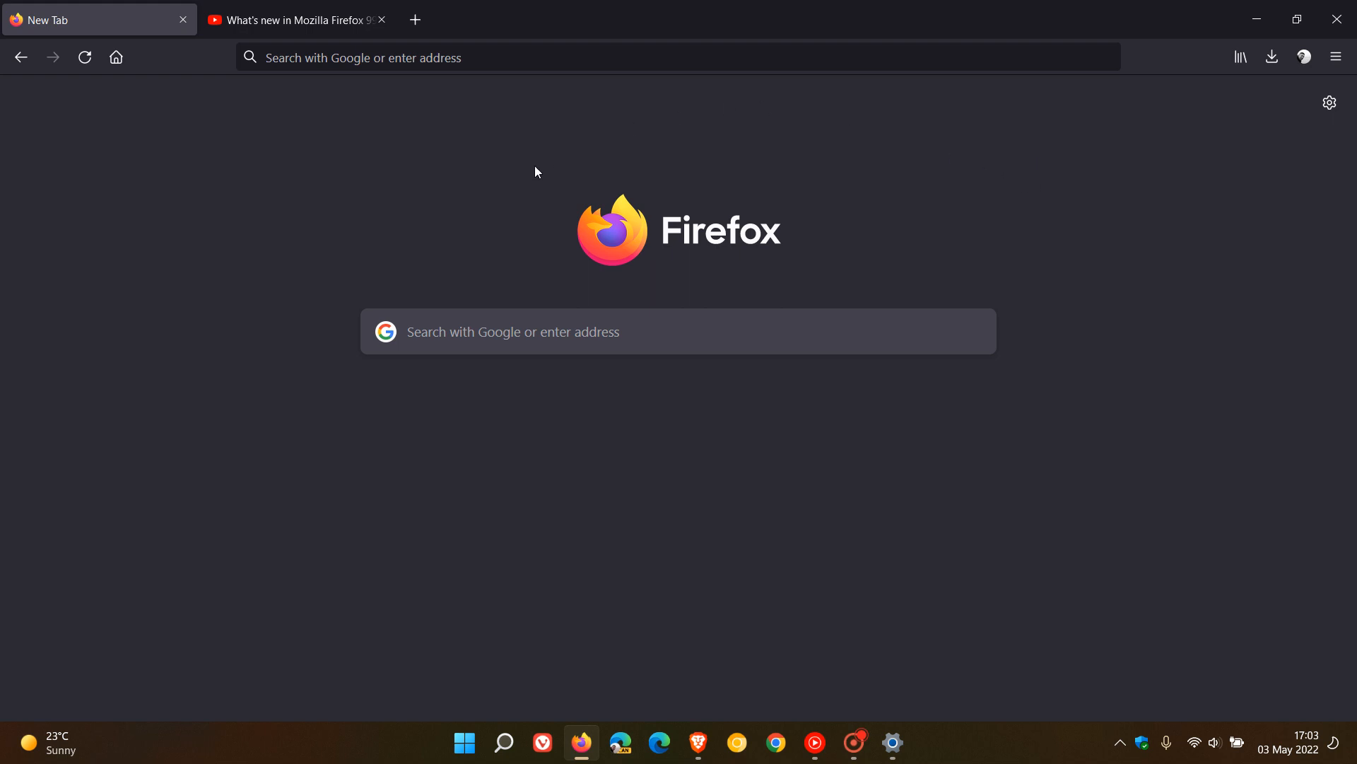
pyautogui.moveTo(997, 227)
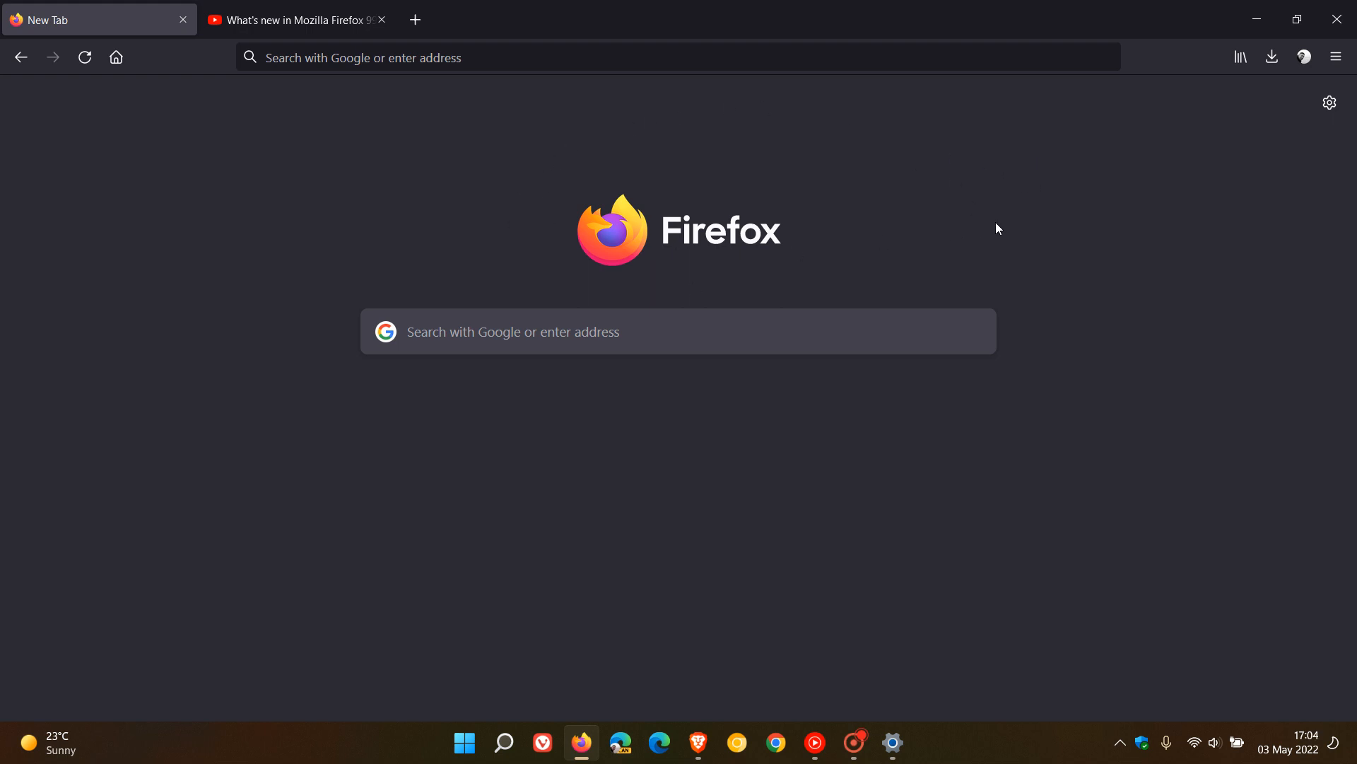
pyautogui.moveTo(950, 256)
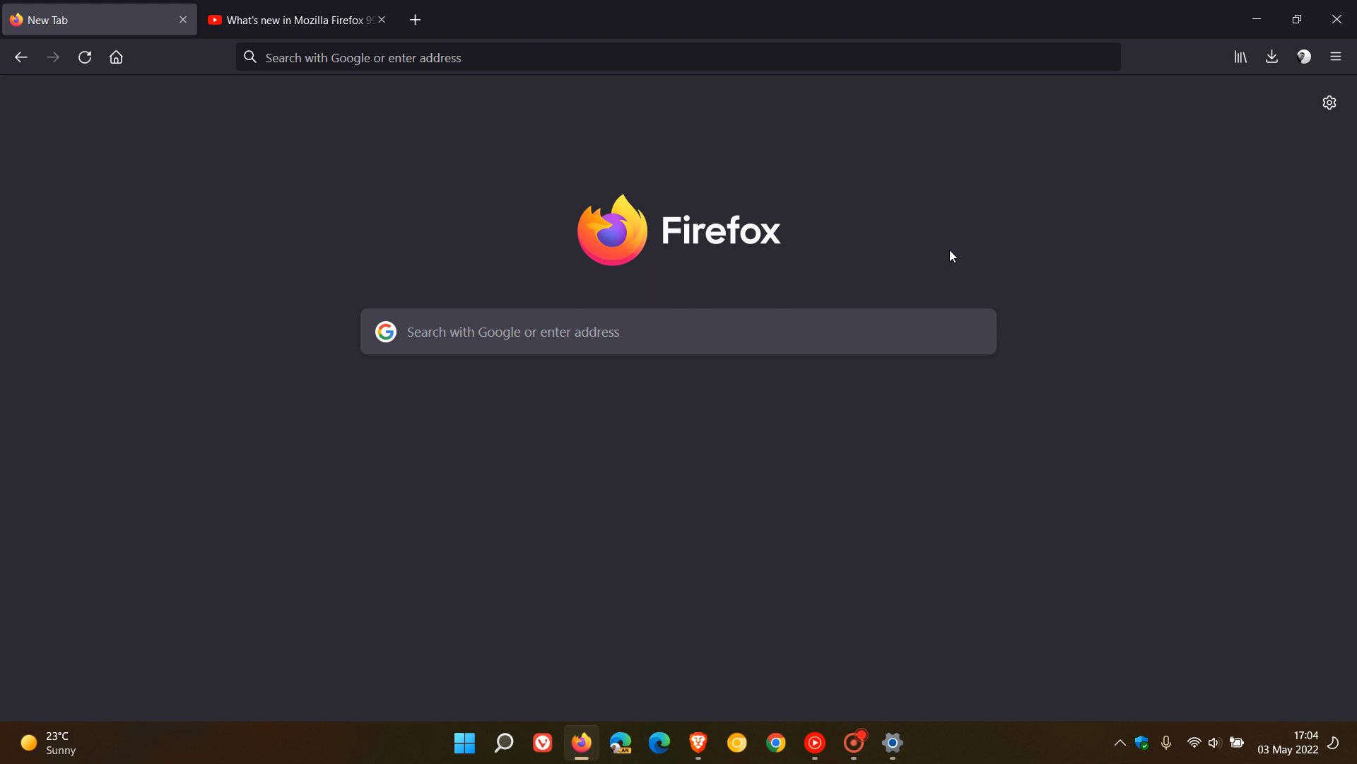
pyautogui.moveTo(952, 238)
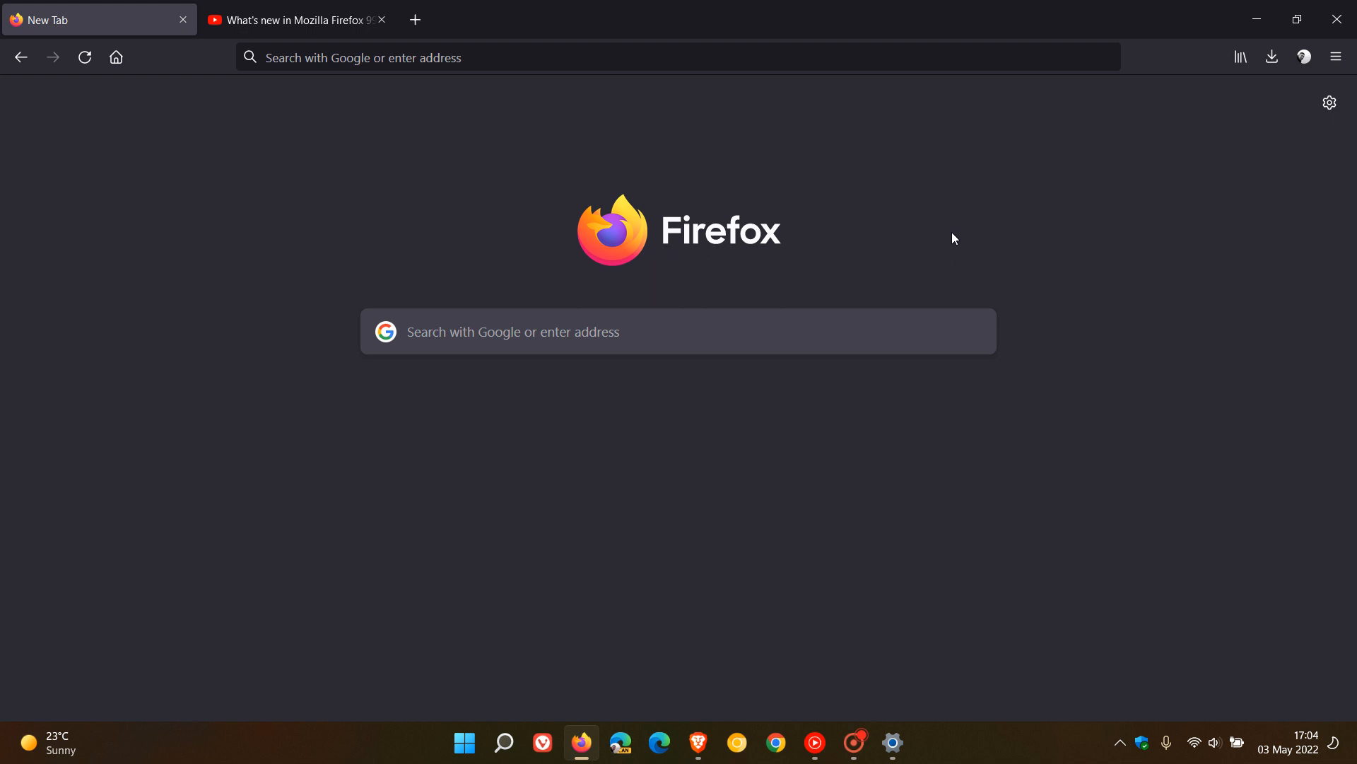
pyautogui.moveTo(940, 260)
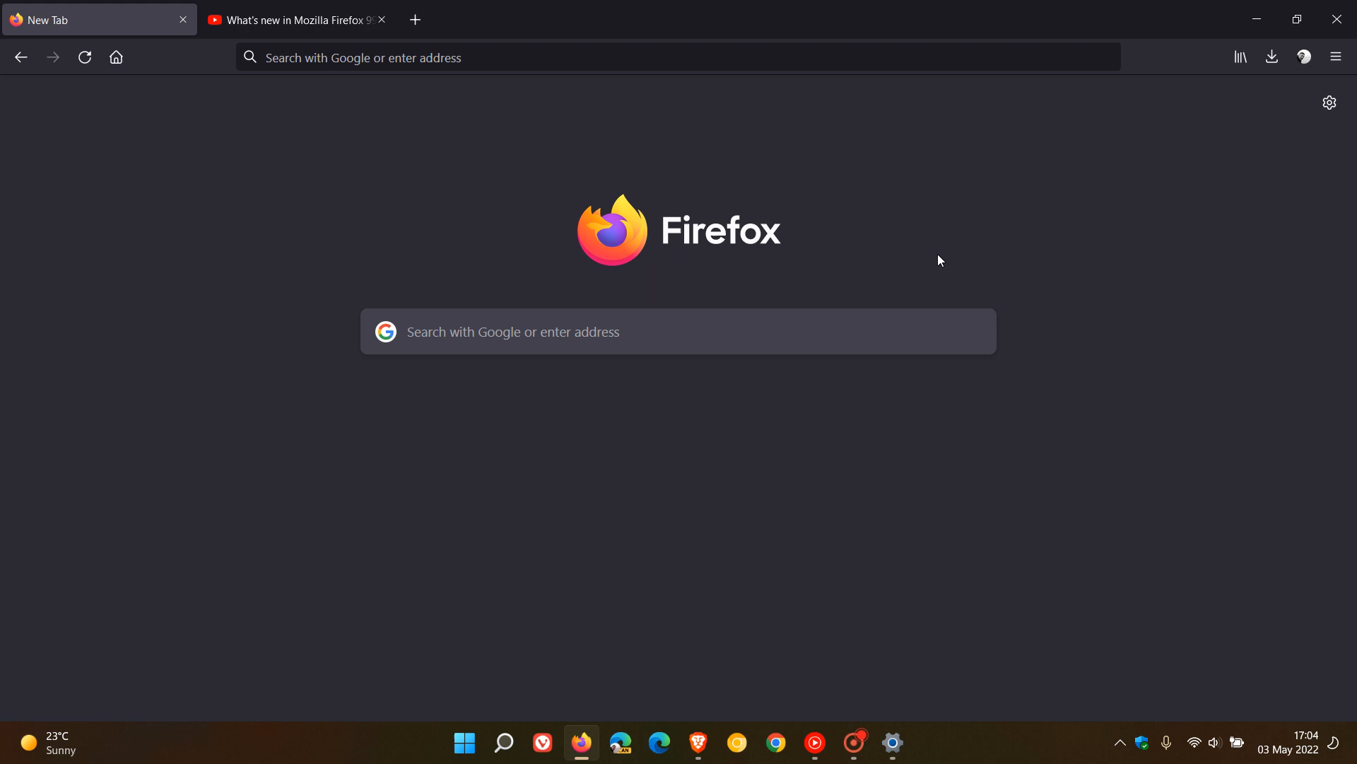
pyautogui.moveTo(1041, 217)
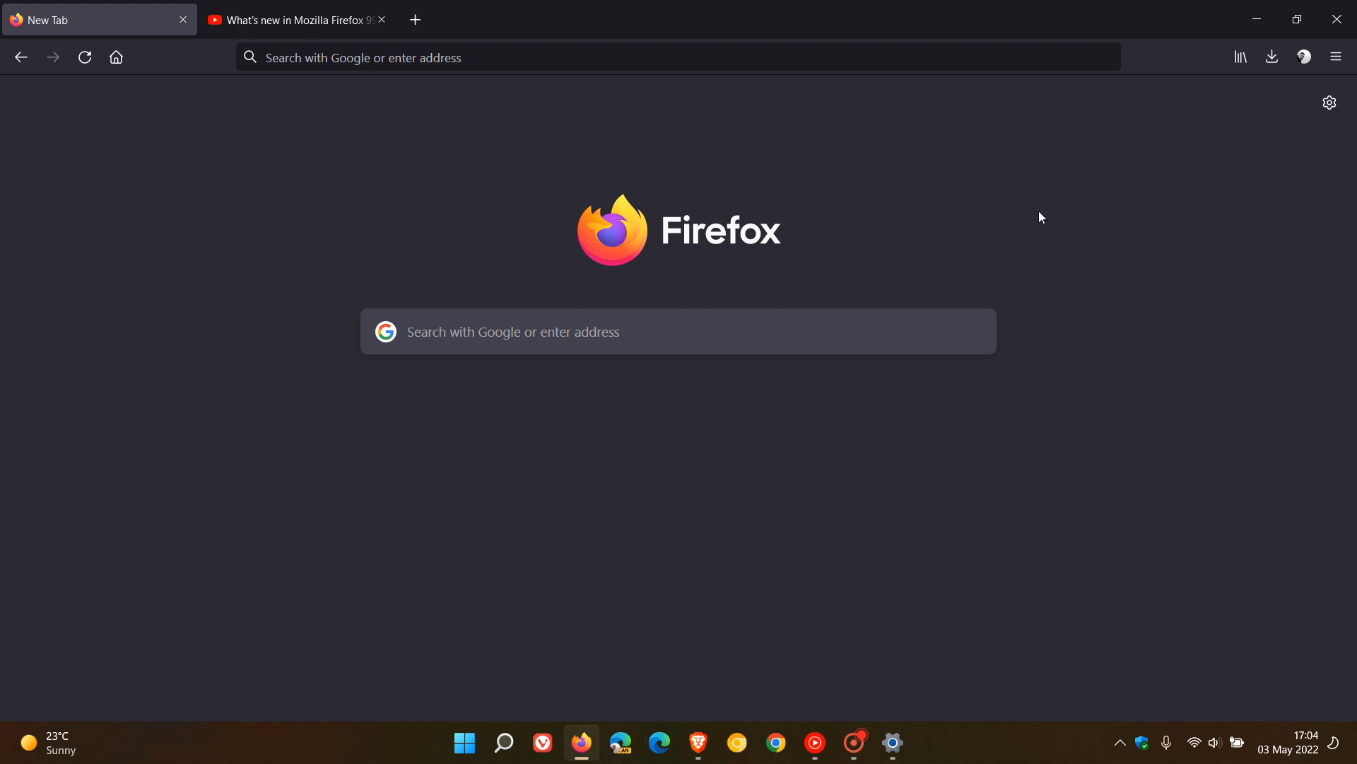